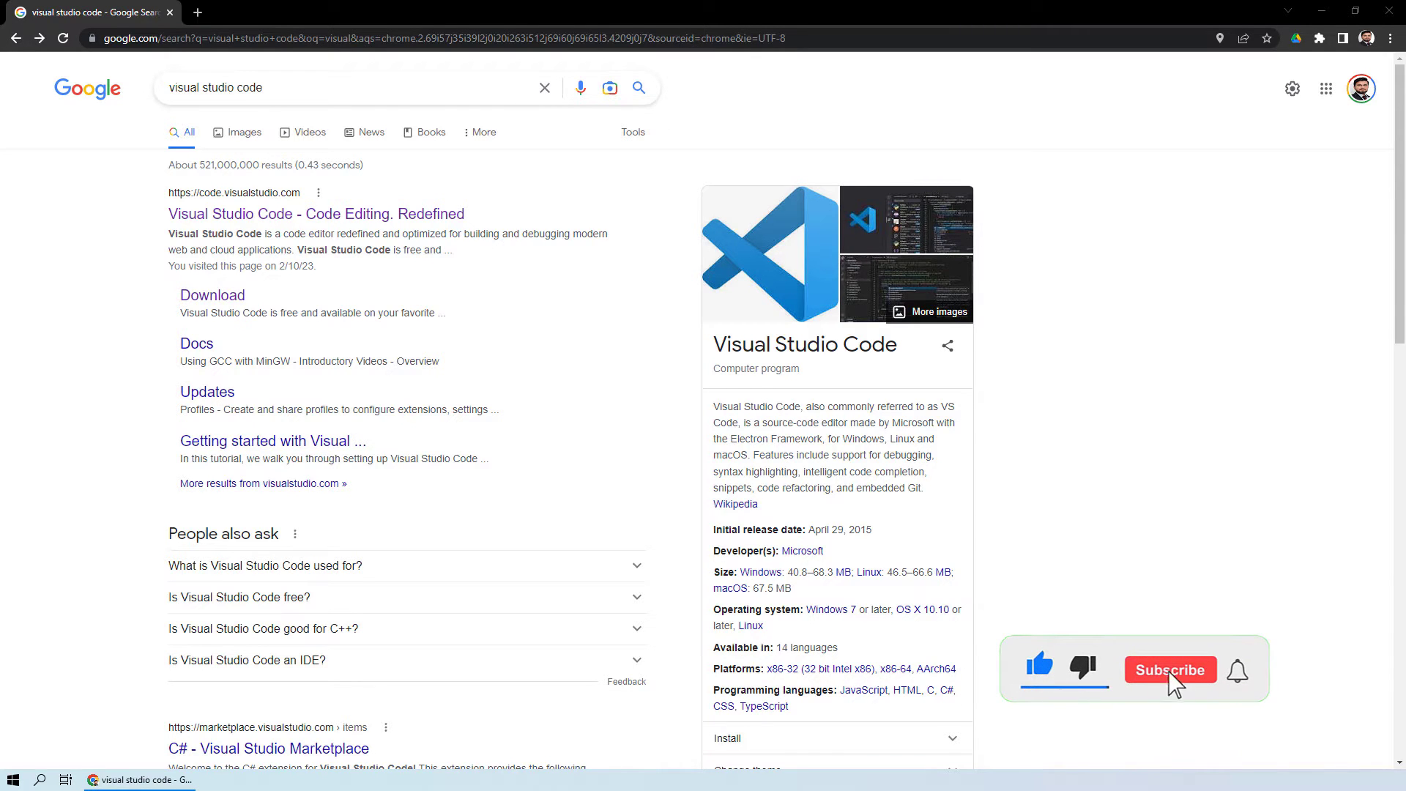
# Step: Reach code.visualstudio.com from the search result and start the Windows installer download
pyautogui.click(1169, 669)
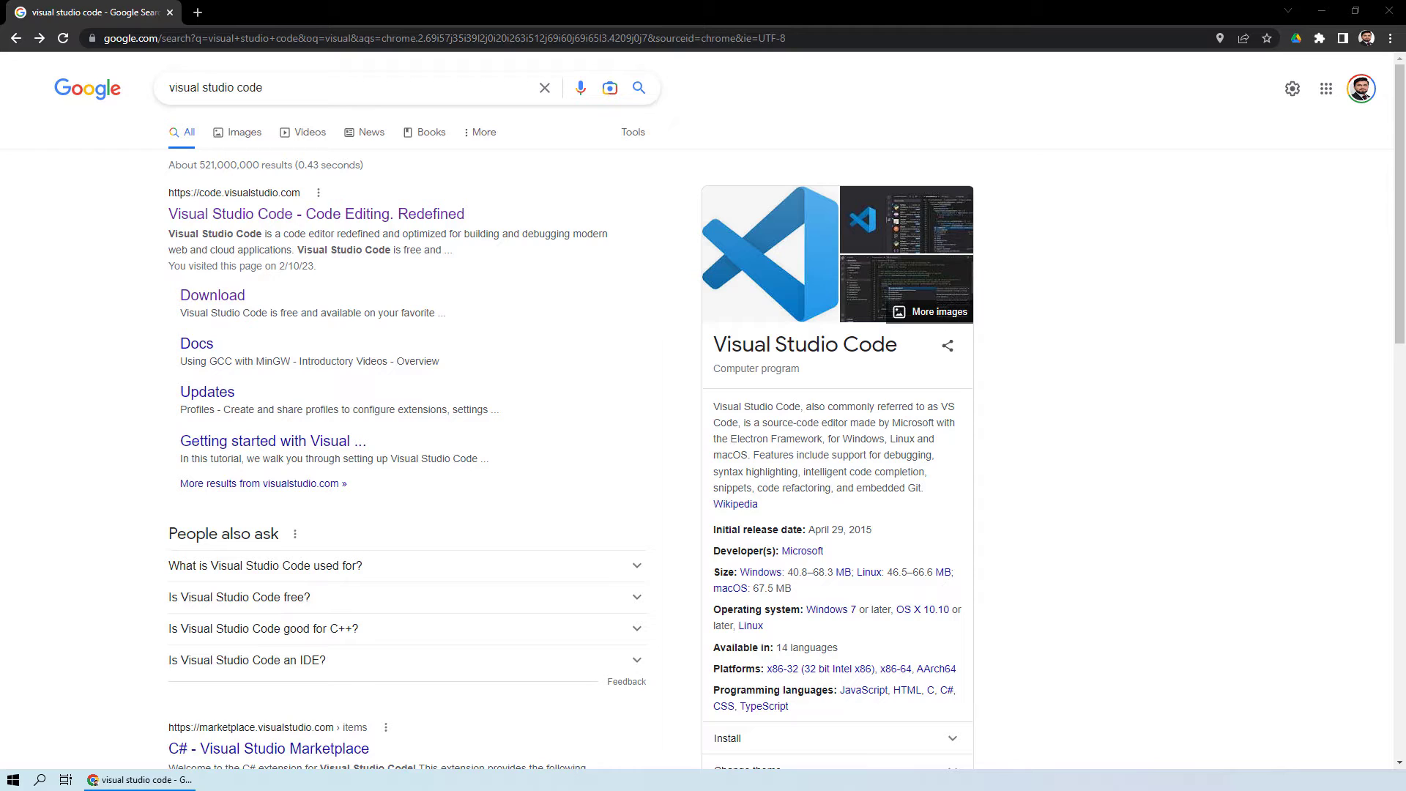
pyautogui.moveTo(113, 333)
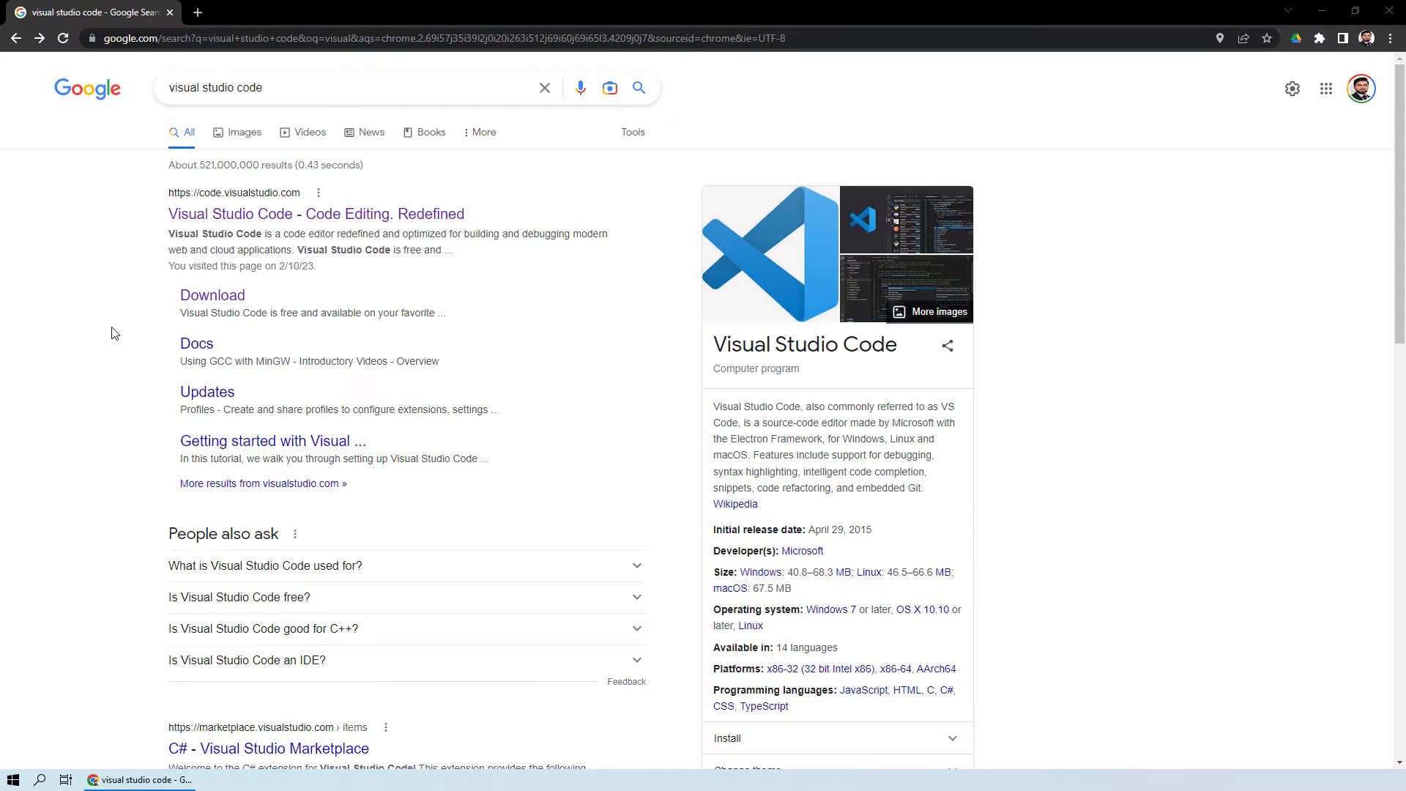
pyautogui.moveTo(167, 303)
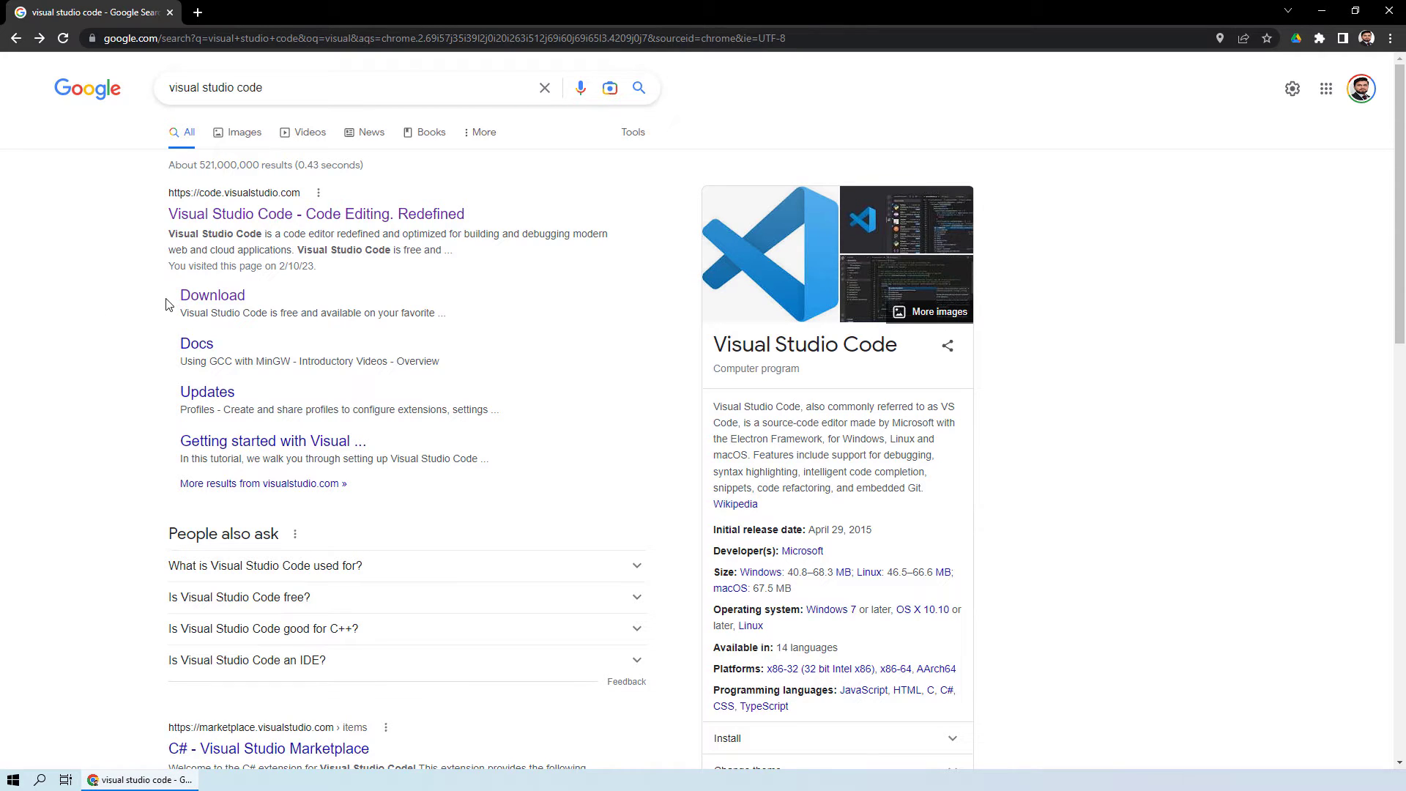
pyautogui.click(213, 295)
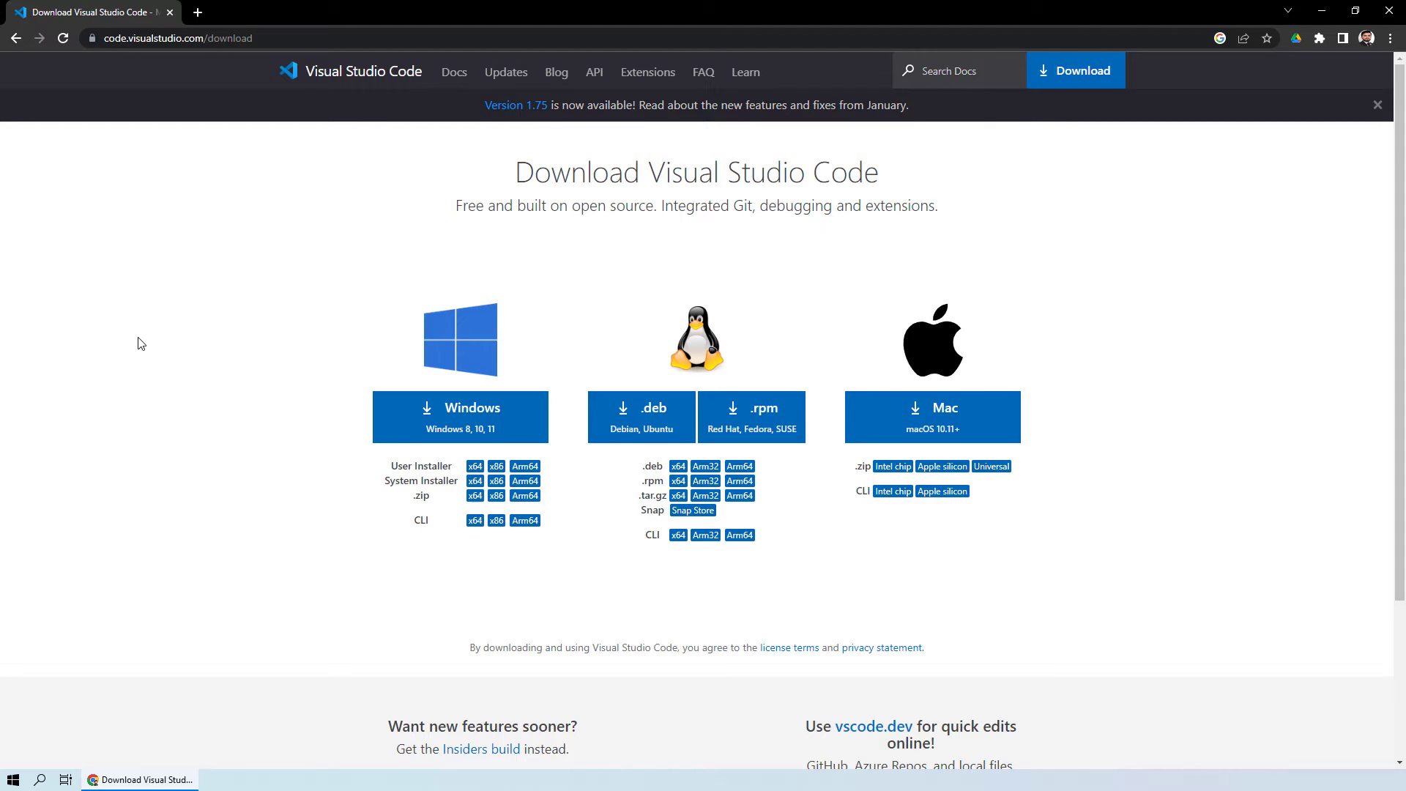
pyautogui.moveTo(460, 417)
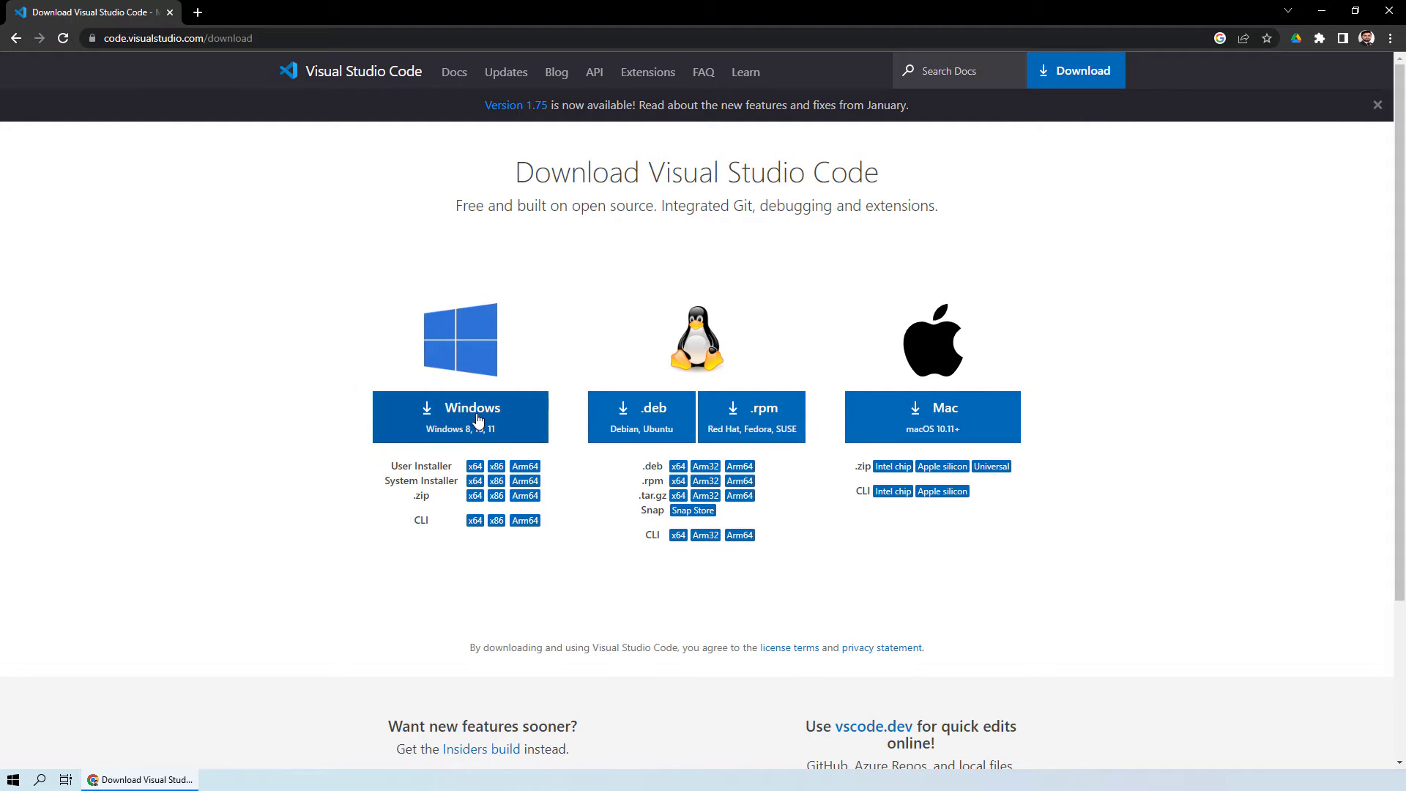
pyautogui.click(460, 412)
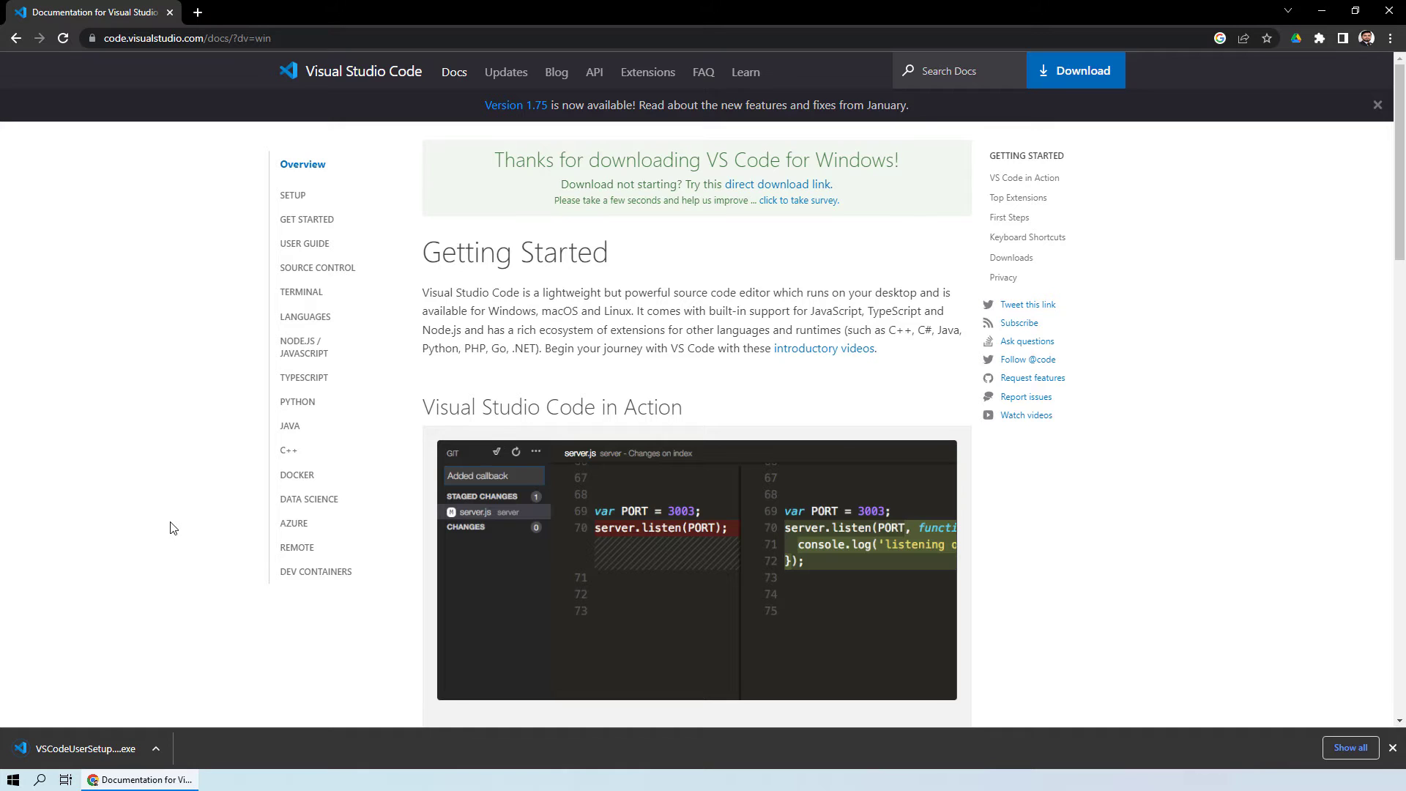
# Step: Run VSCodeUserSetup.exe, accept the license, keep defaults, finish and launch Visual Studio Code
pyautogui.click(86, 749)
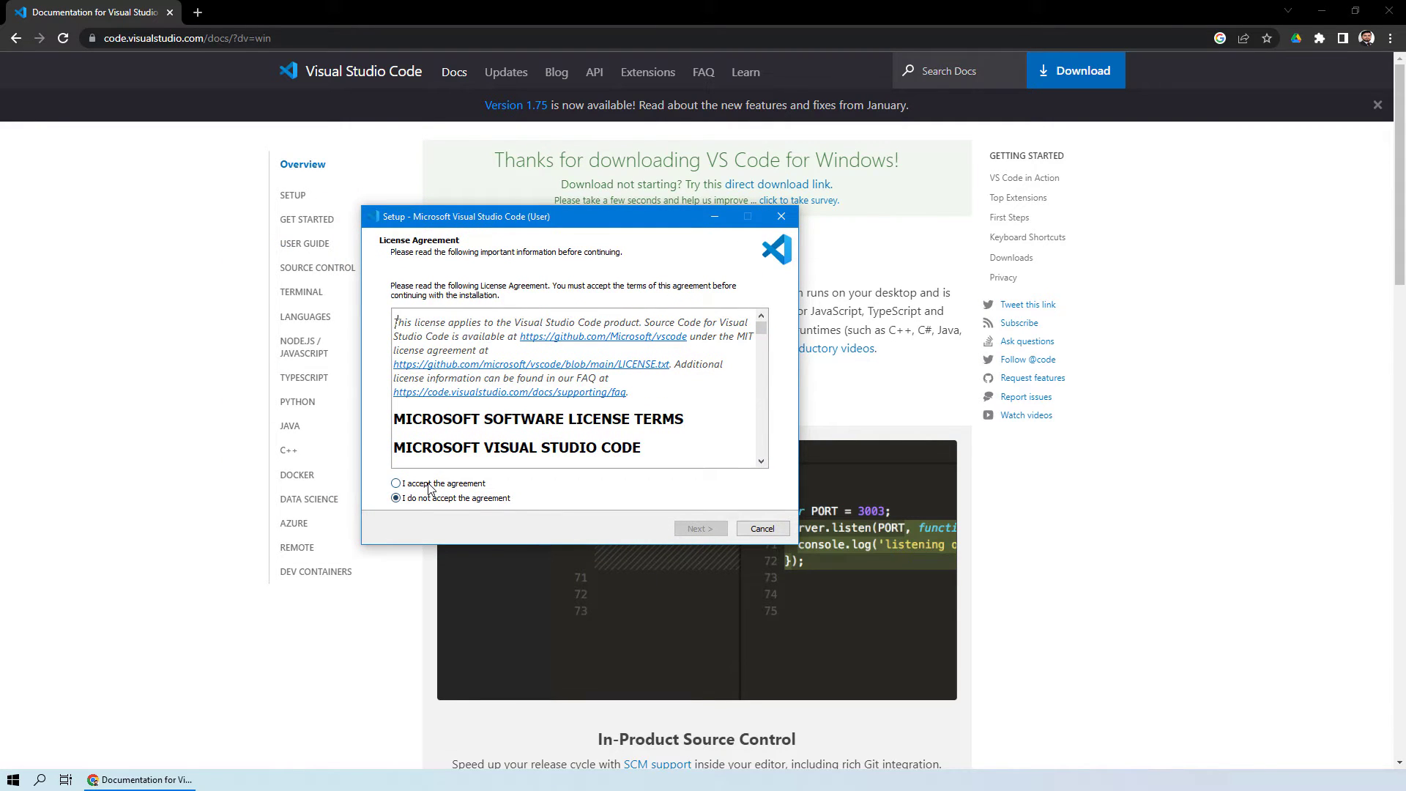
pyautogui.click(700, 529)
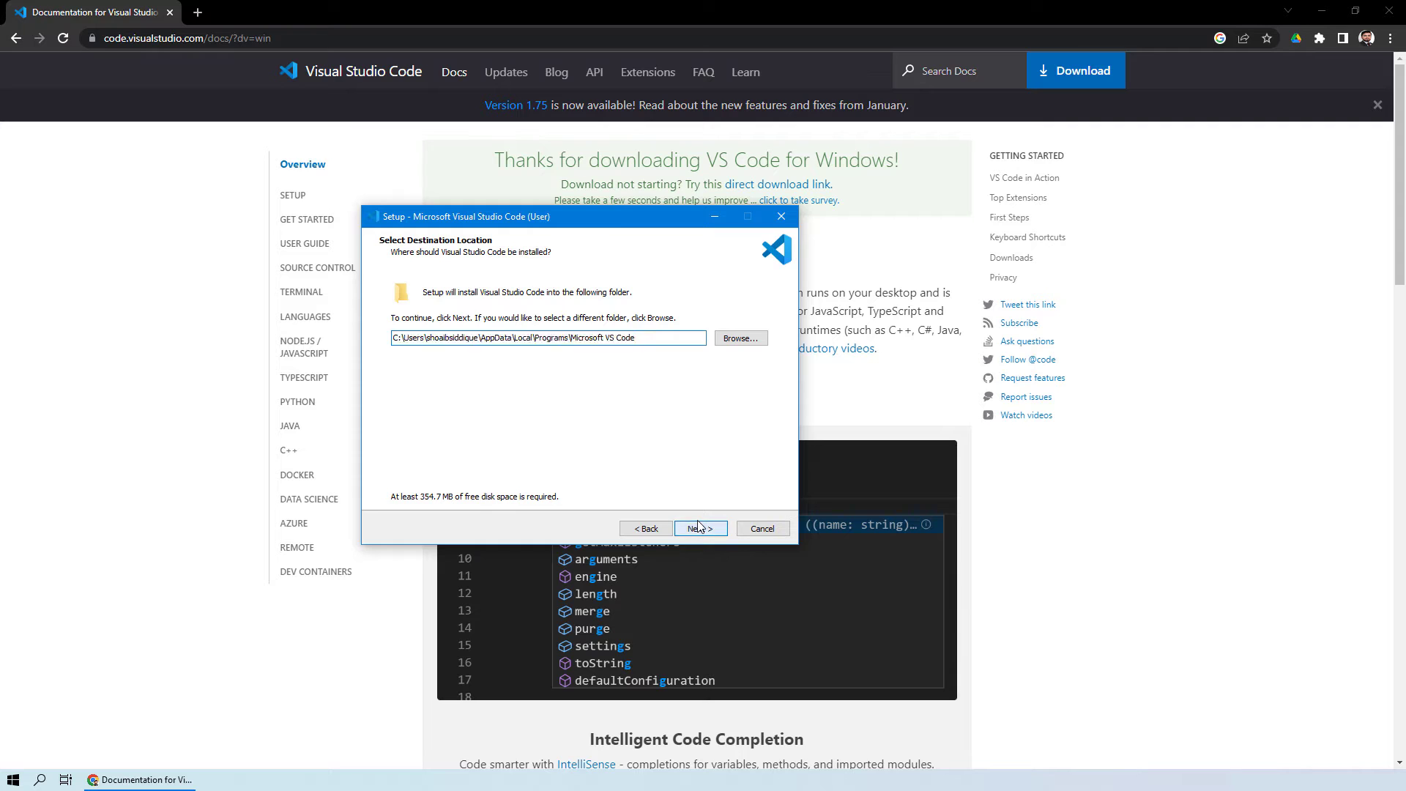
pyautogui.click(700, 529)
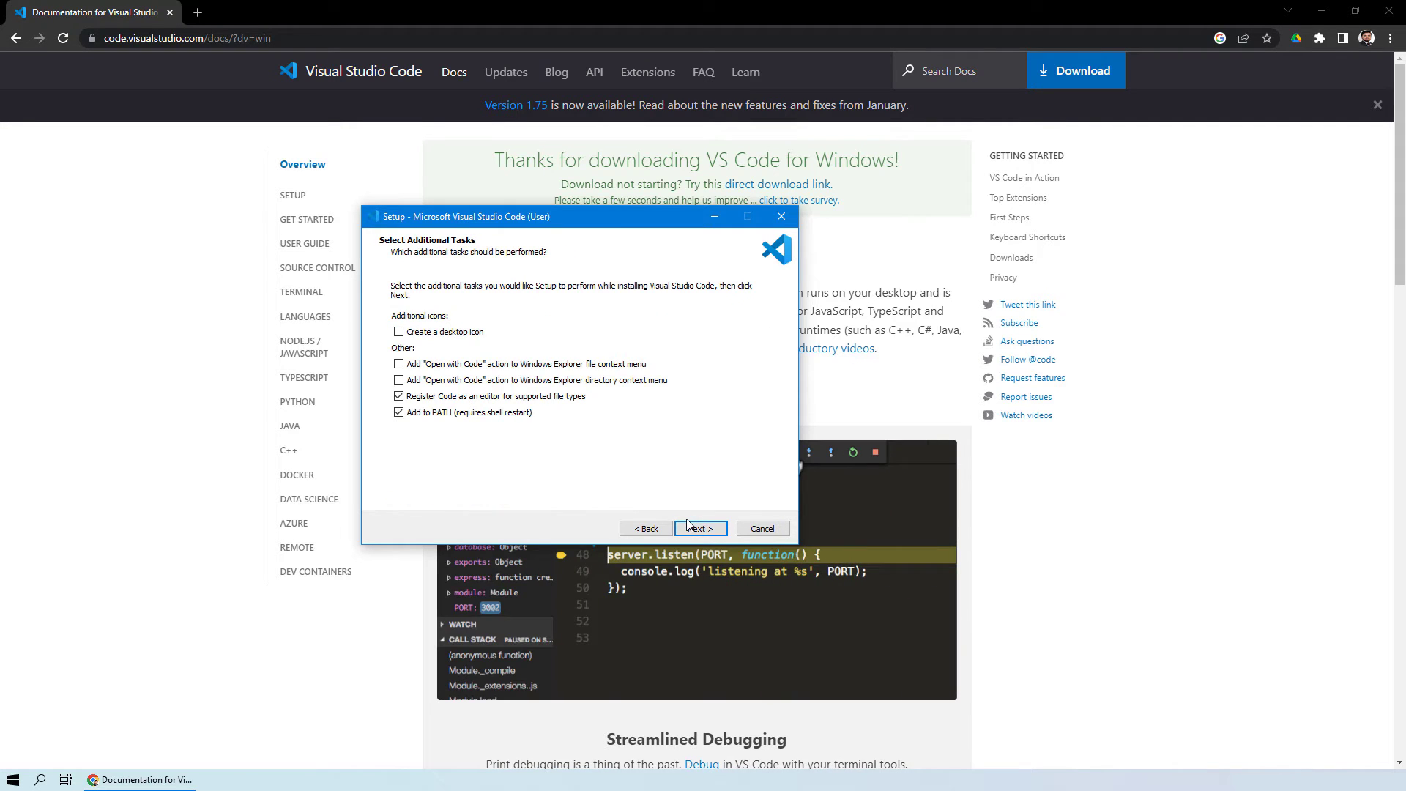
pyautogui.click(700, 529)
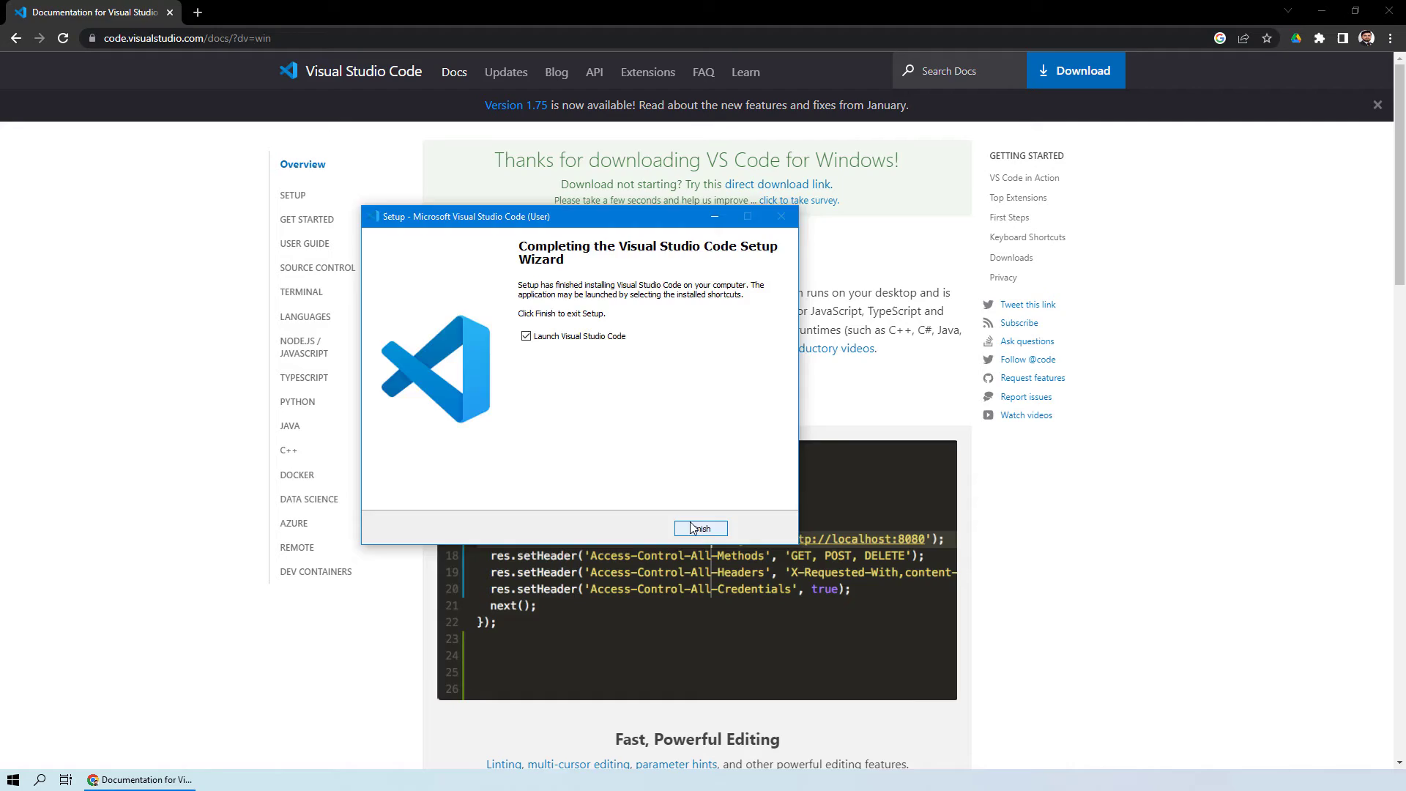
pyautogui.click(700, 527)
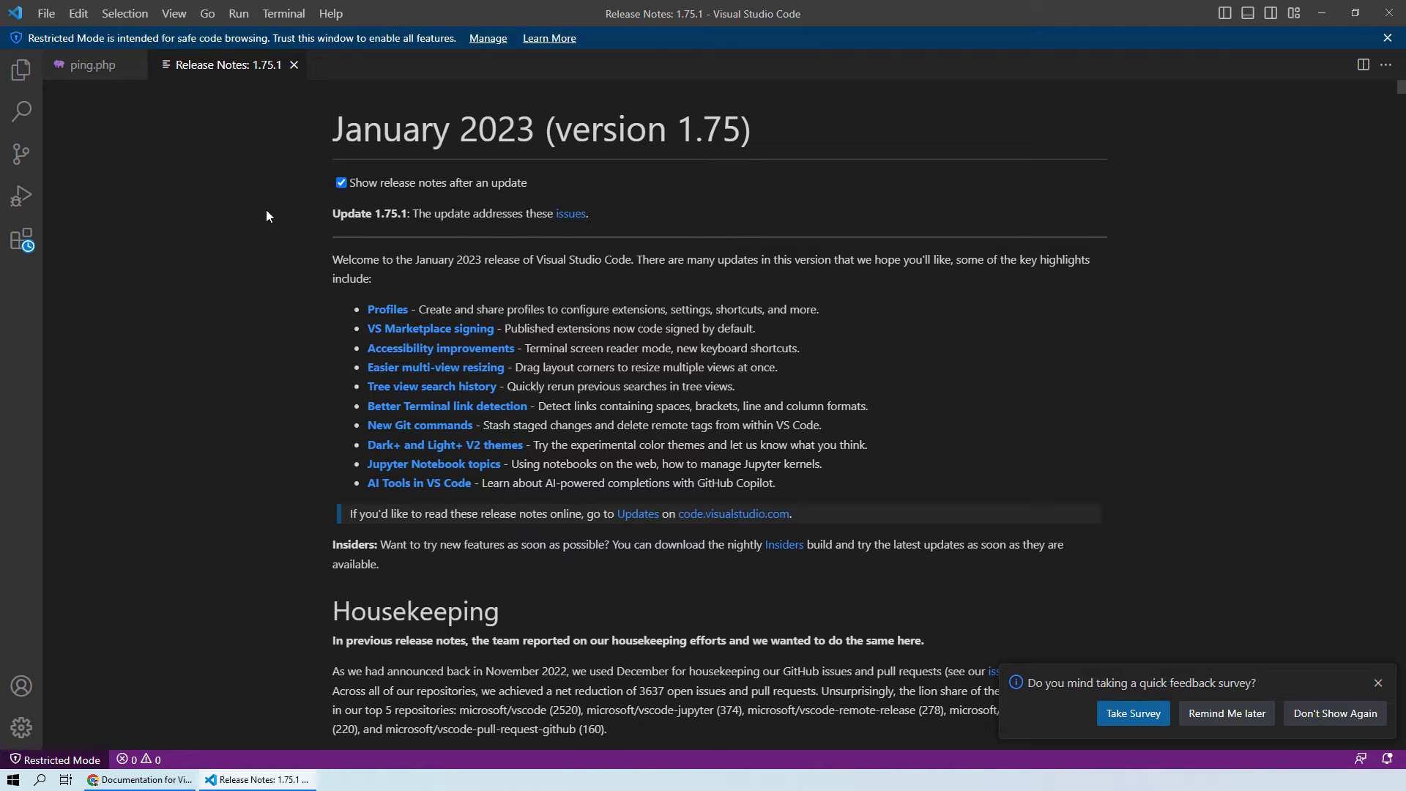
# Step: Browse the View menu, then bring up the File menu for folder commands
pyautogui.click(172, 13)
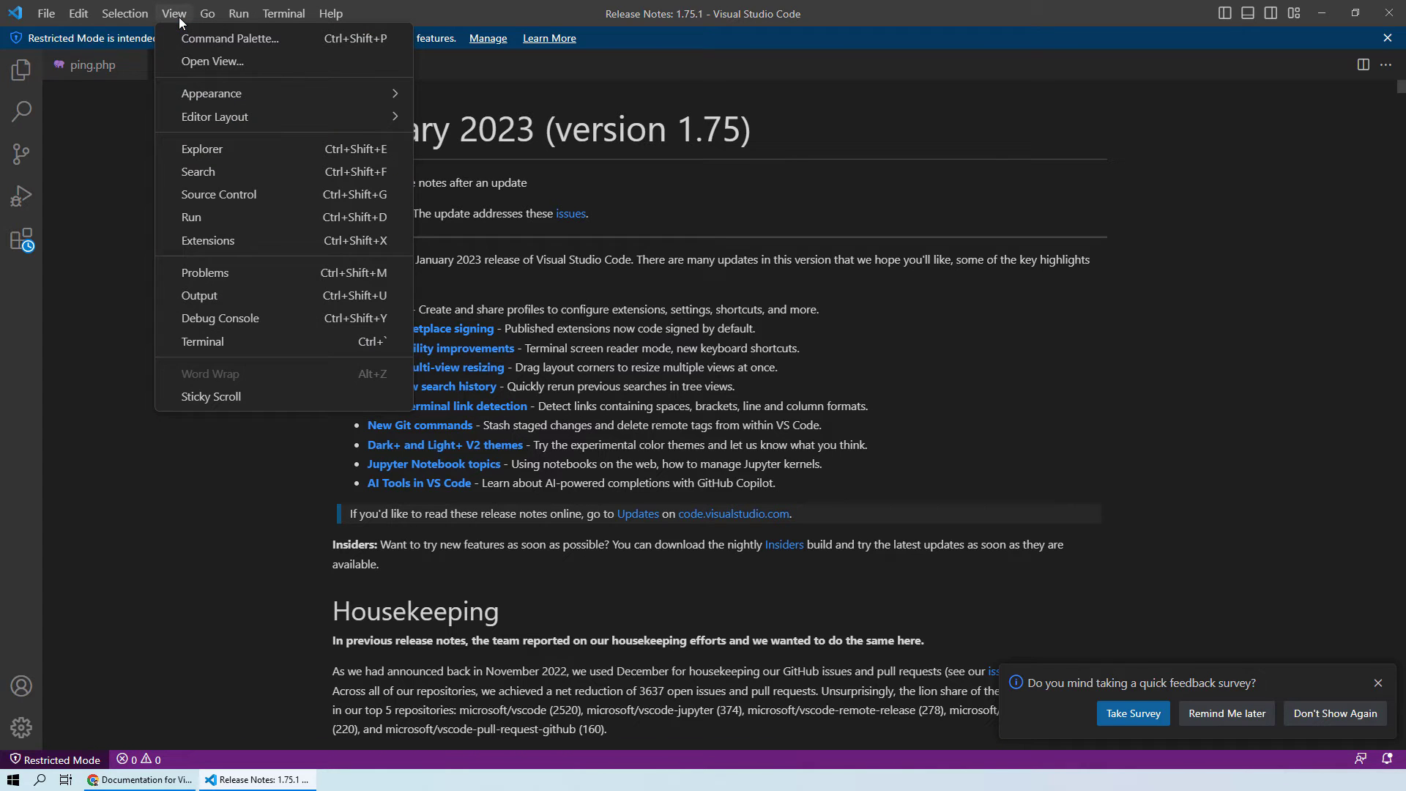
pyautogui.moveTo(241, 341)
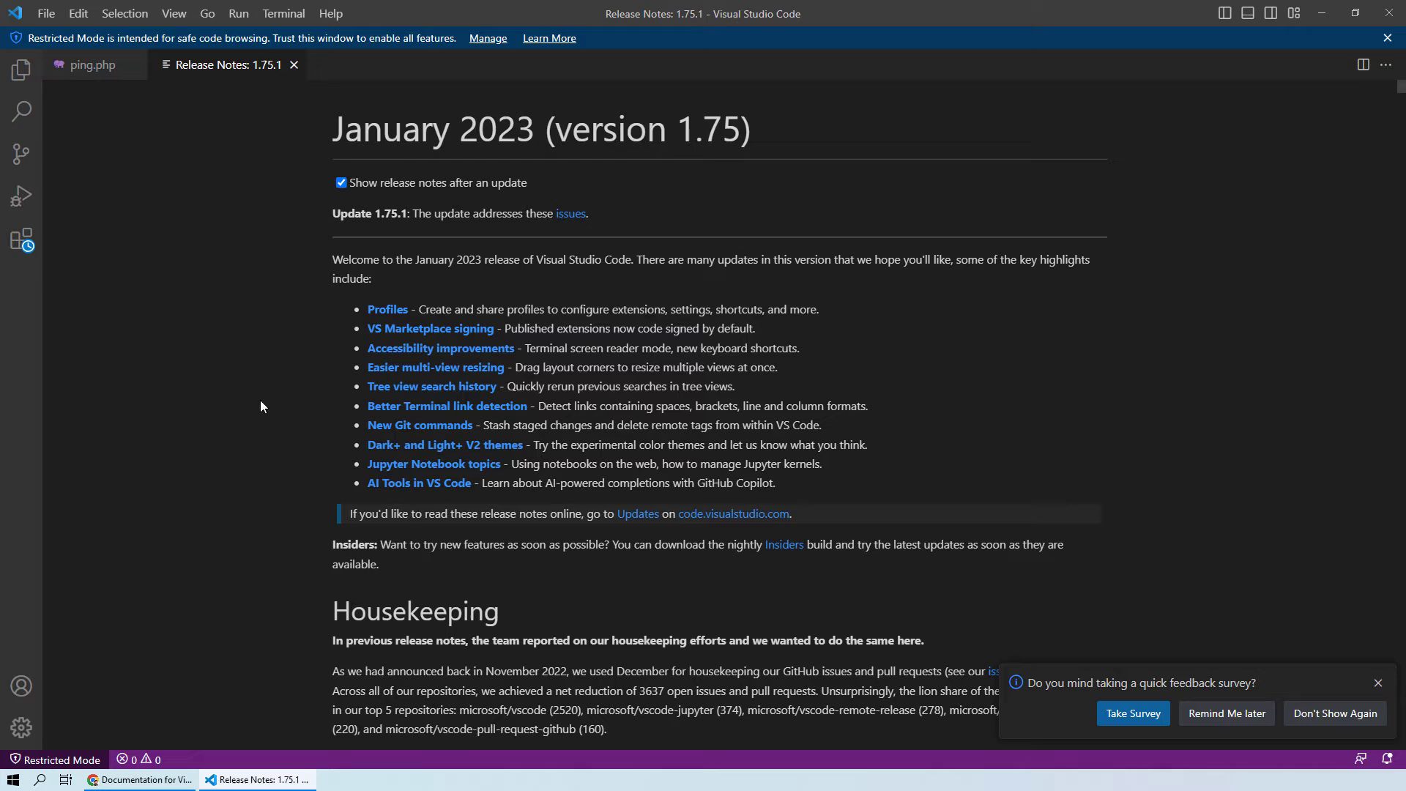
pyautogui.moveTo(226, 429)
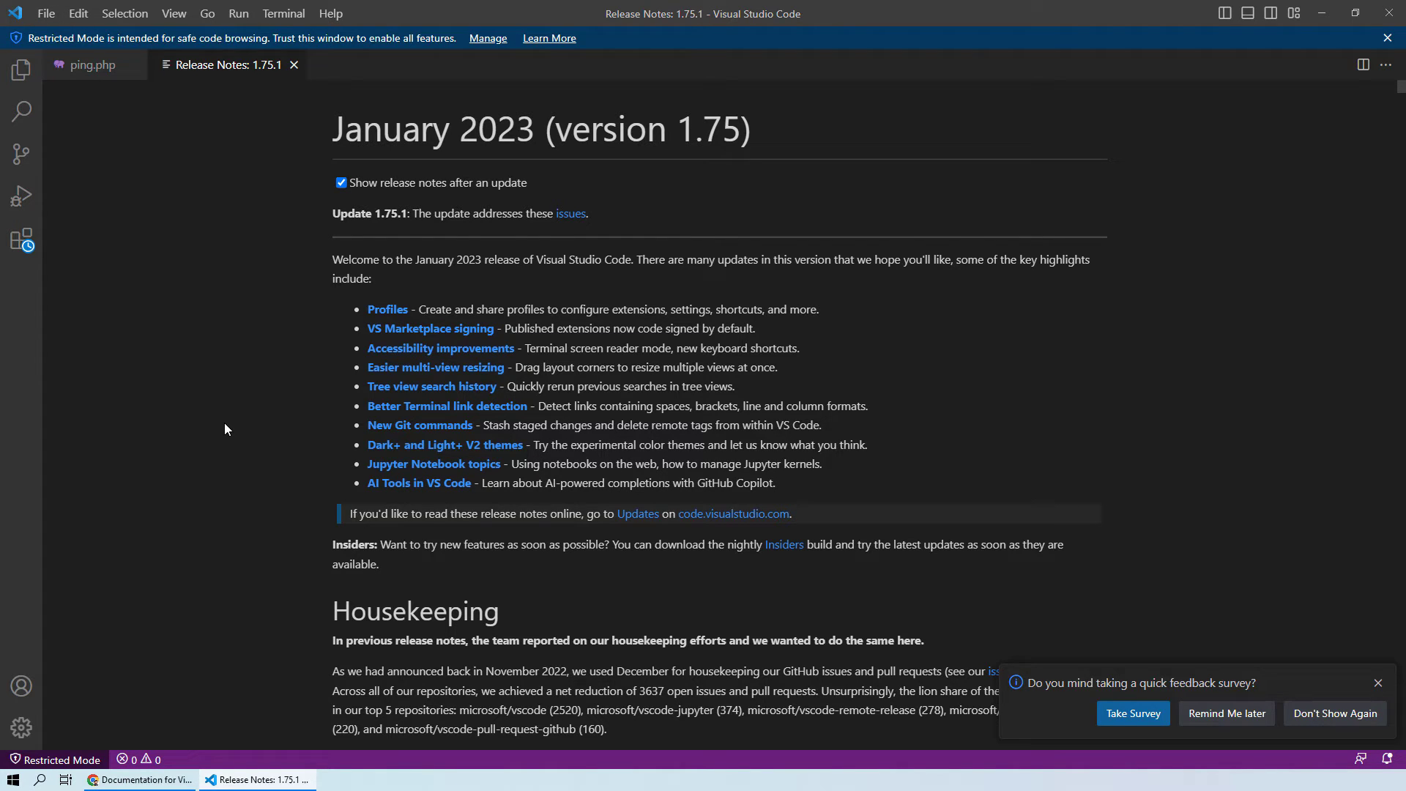
pyautogui.moveTo(53, 25)
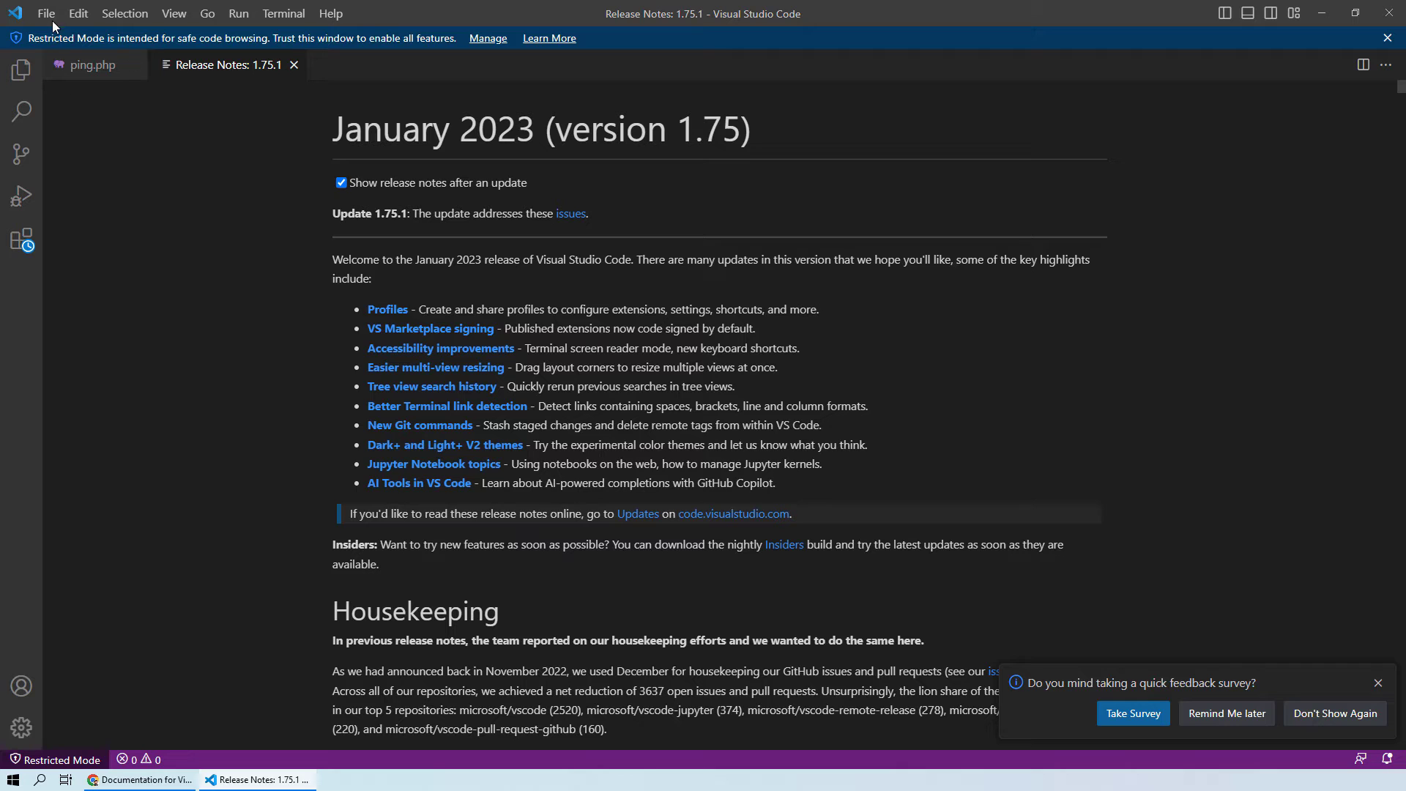
pyautogui.click(45, 13)
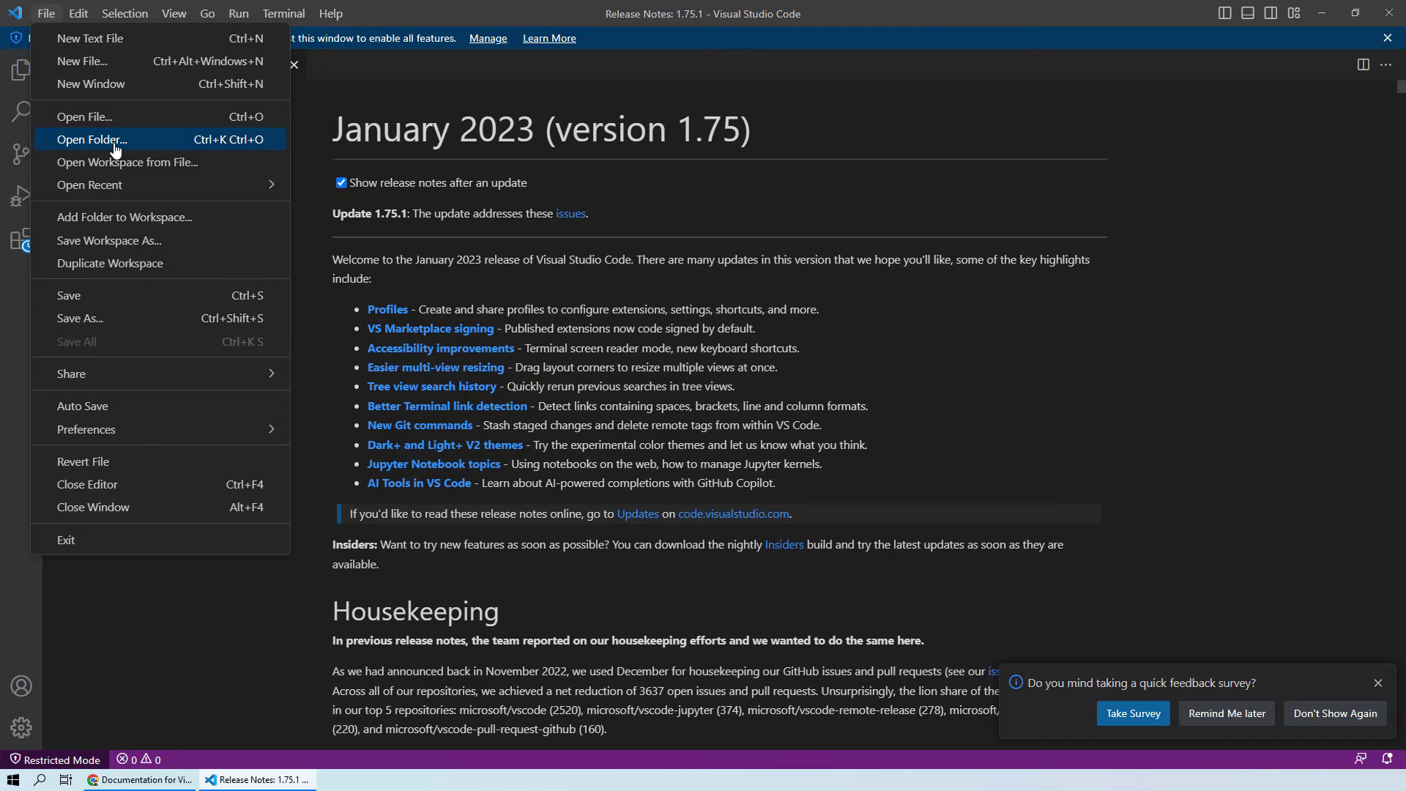
# Step: Via Open Folder, create and select a new typescript folder on Local Disk (C:)
pyautogui.click(91, 139)
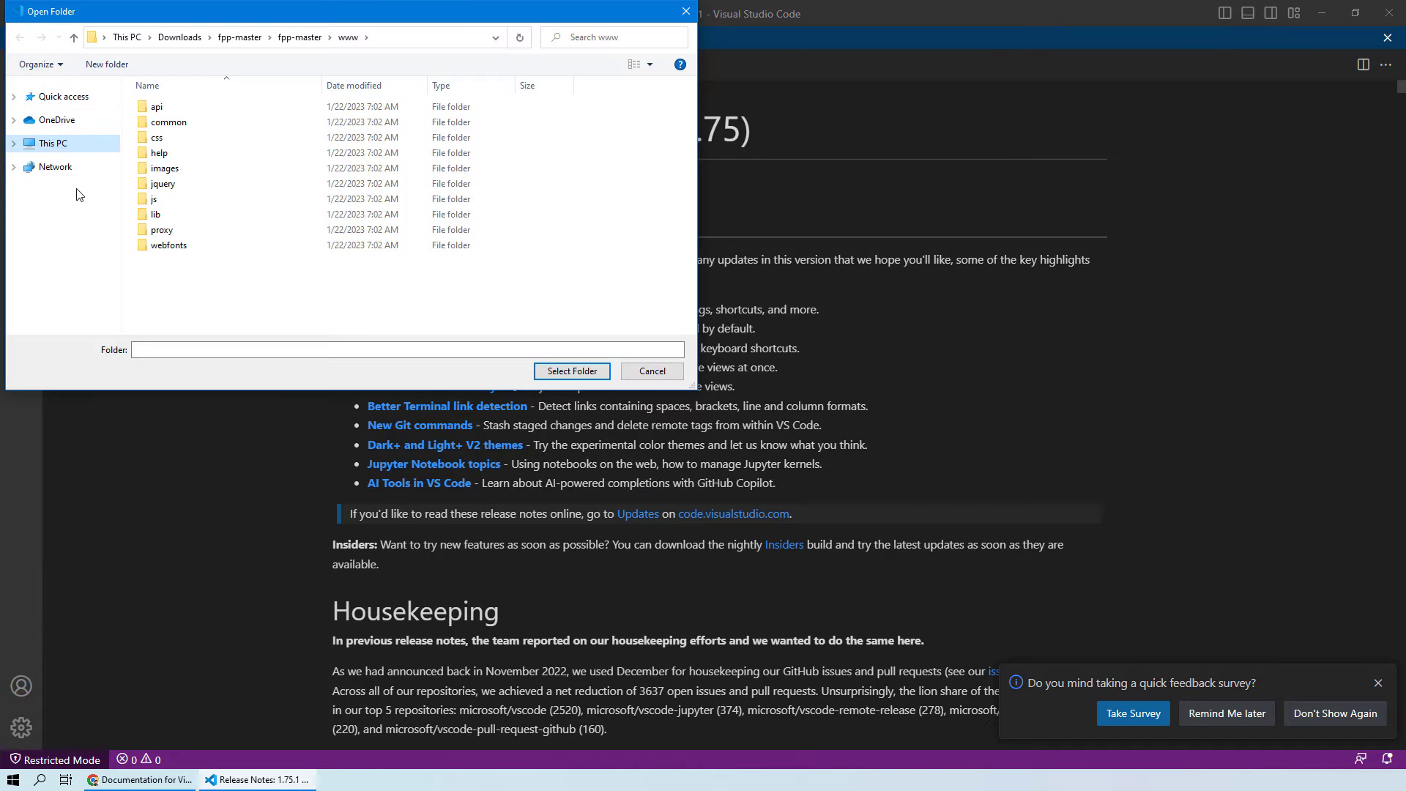
pyautogui.click(51, 142)
pyautogui.write('typescript')
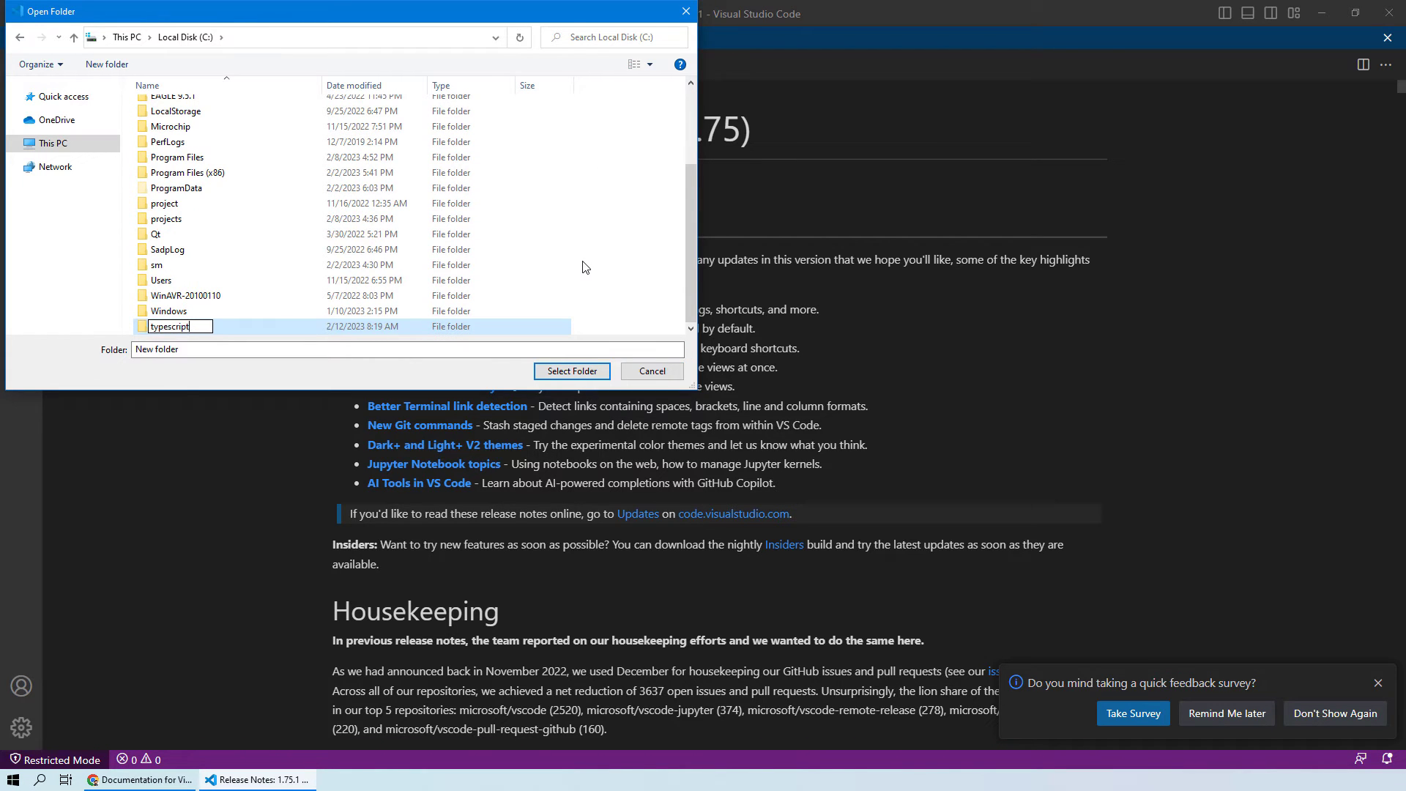
pyautogui.doubleClick(169, 326)
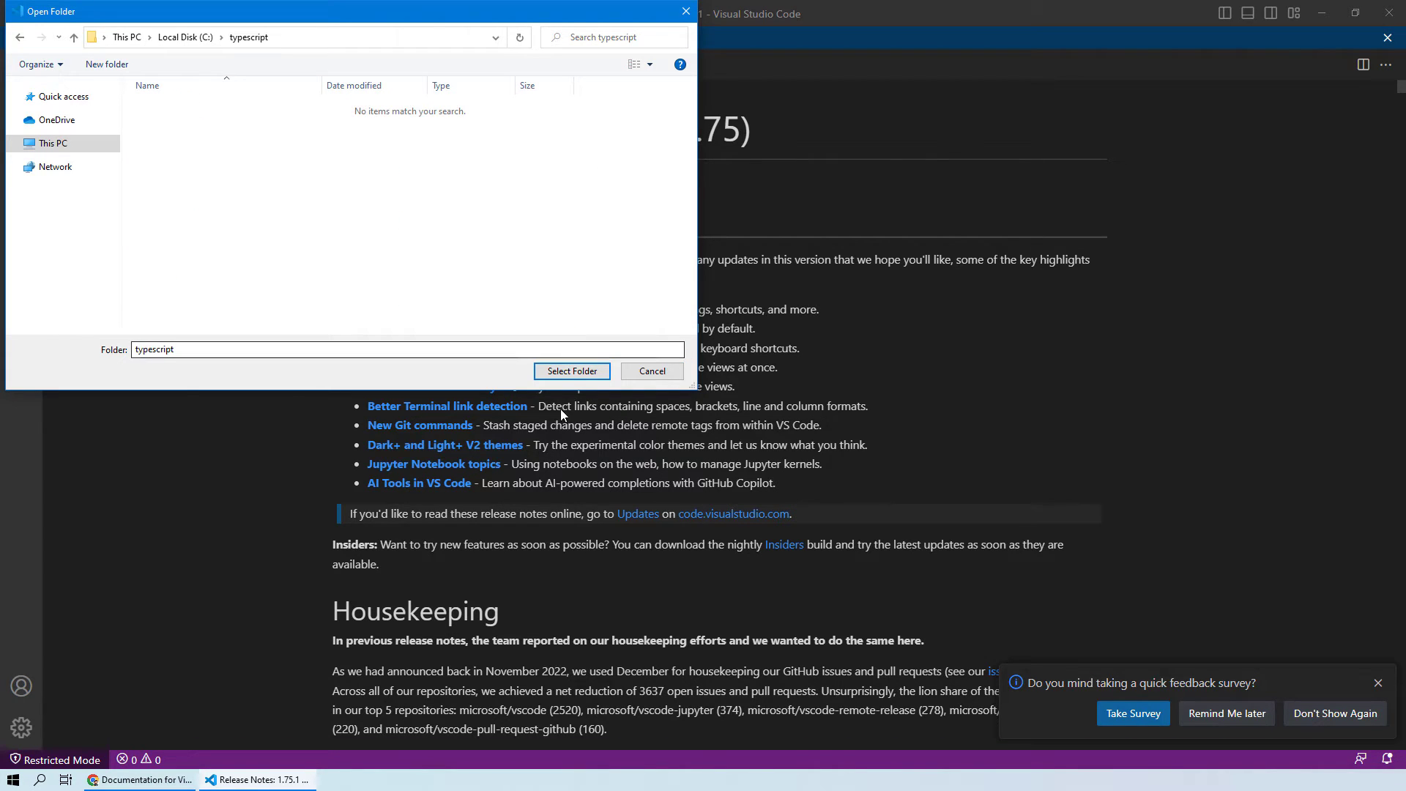
pyautogui.click(572, 370)
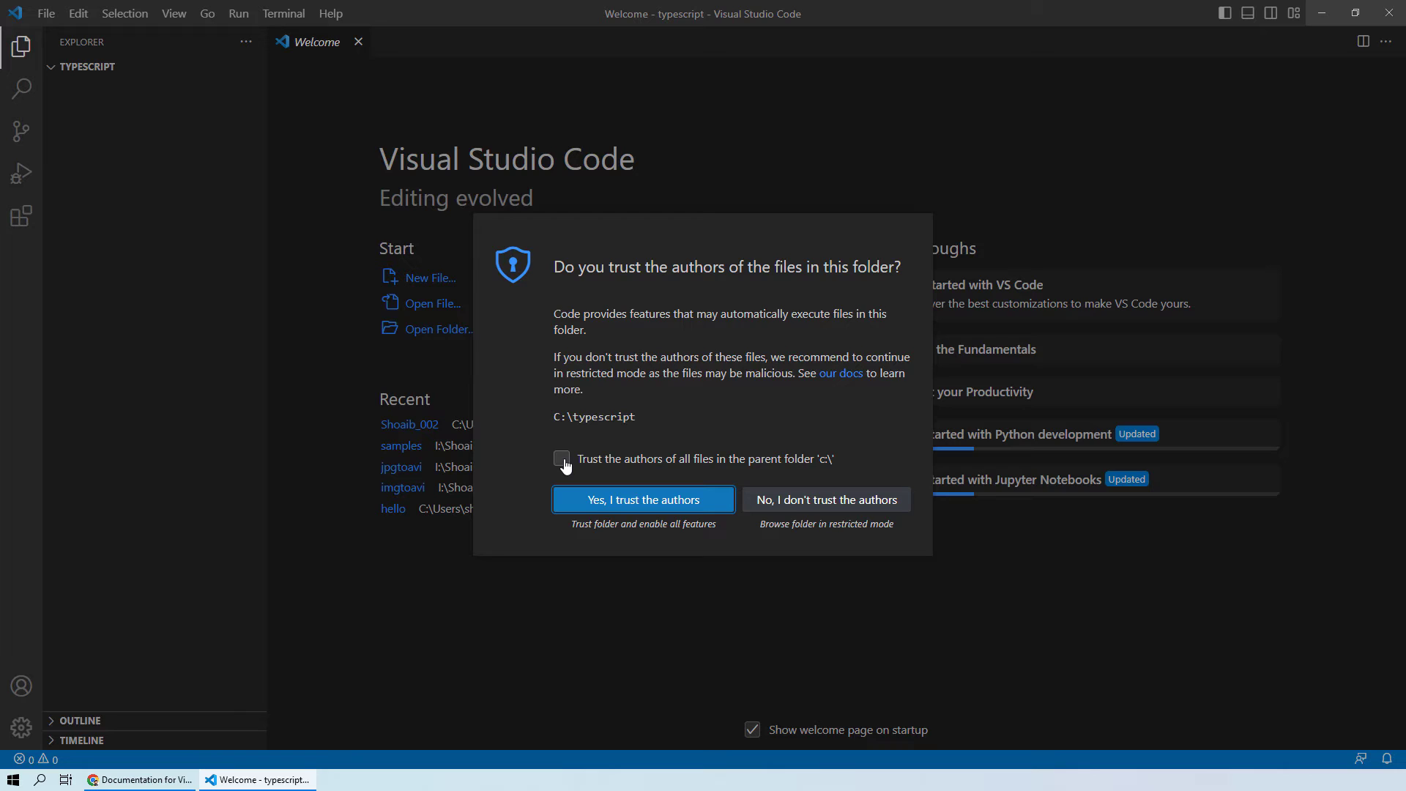
# Step: Trust the C: parent folder and create a new firstscript.ts file in the typescript folder
pyautogui.click(561, 458)
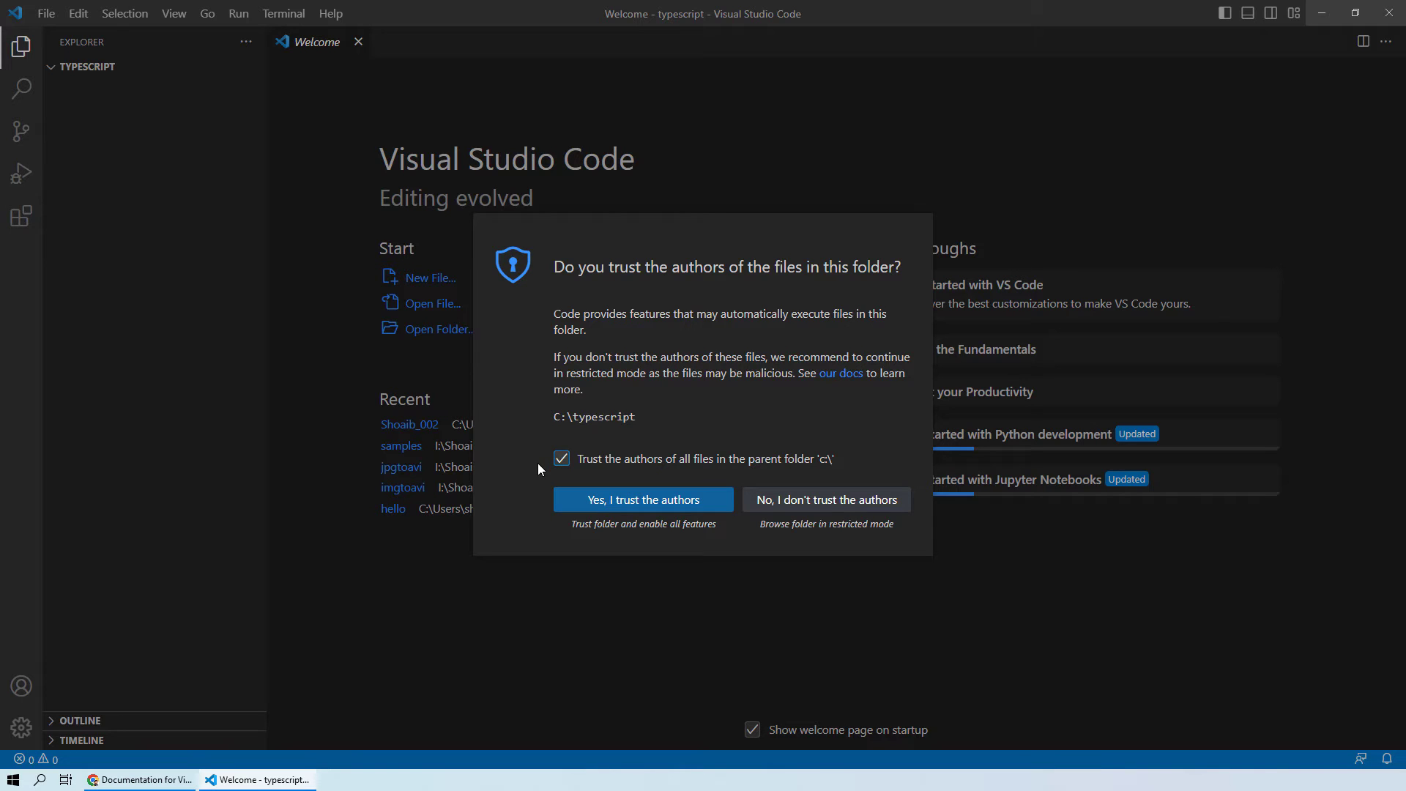
pyautogui.moveTo(530, 478)
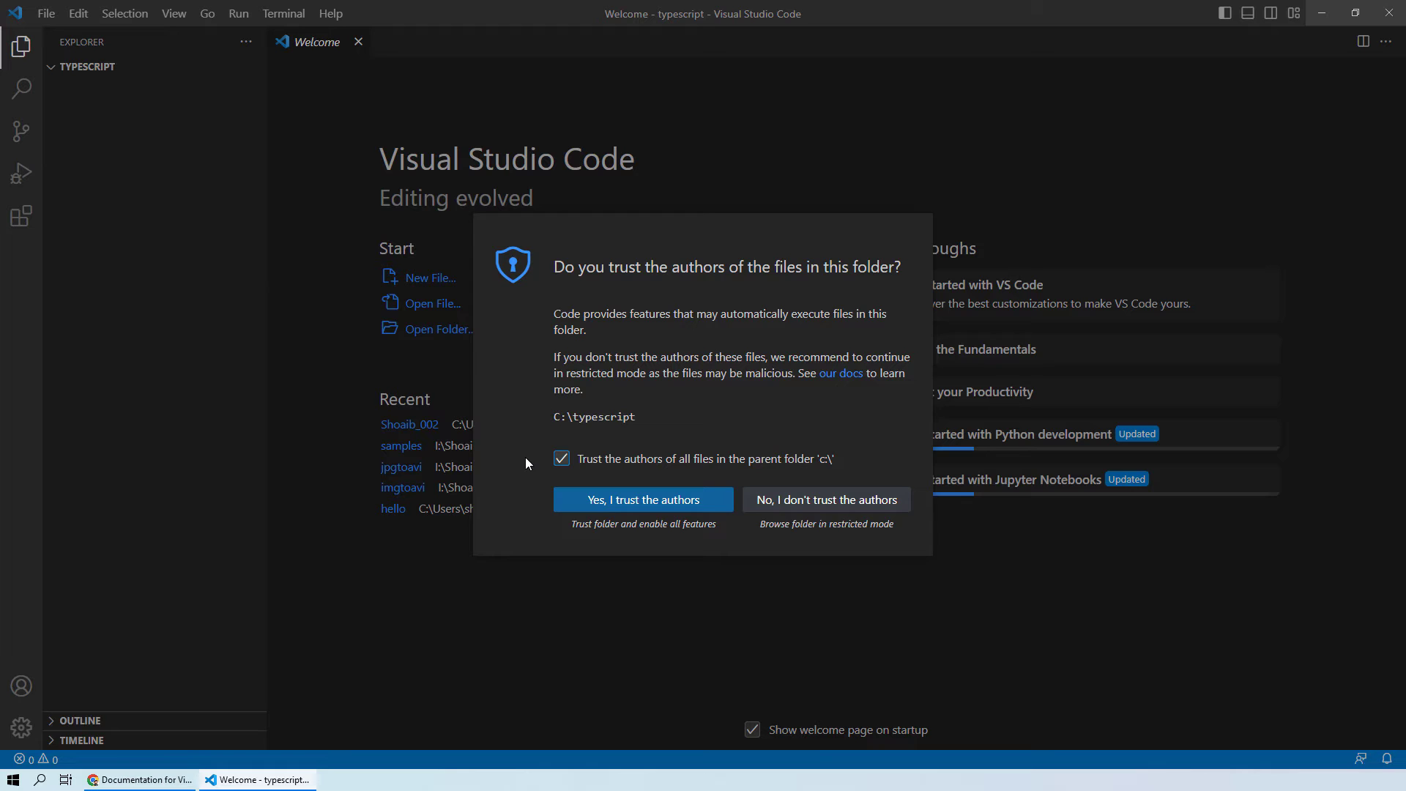
pyautogui.moveTo(643, 499)
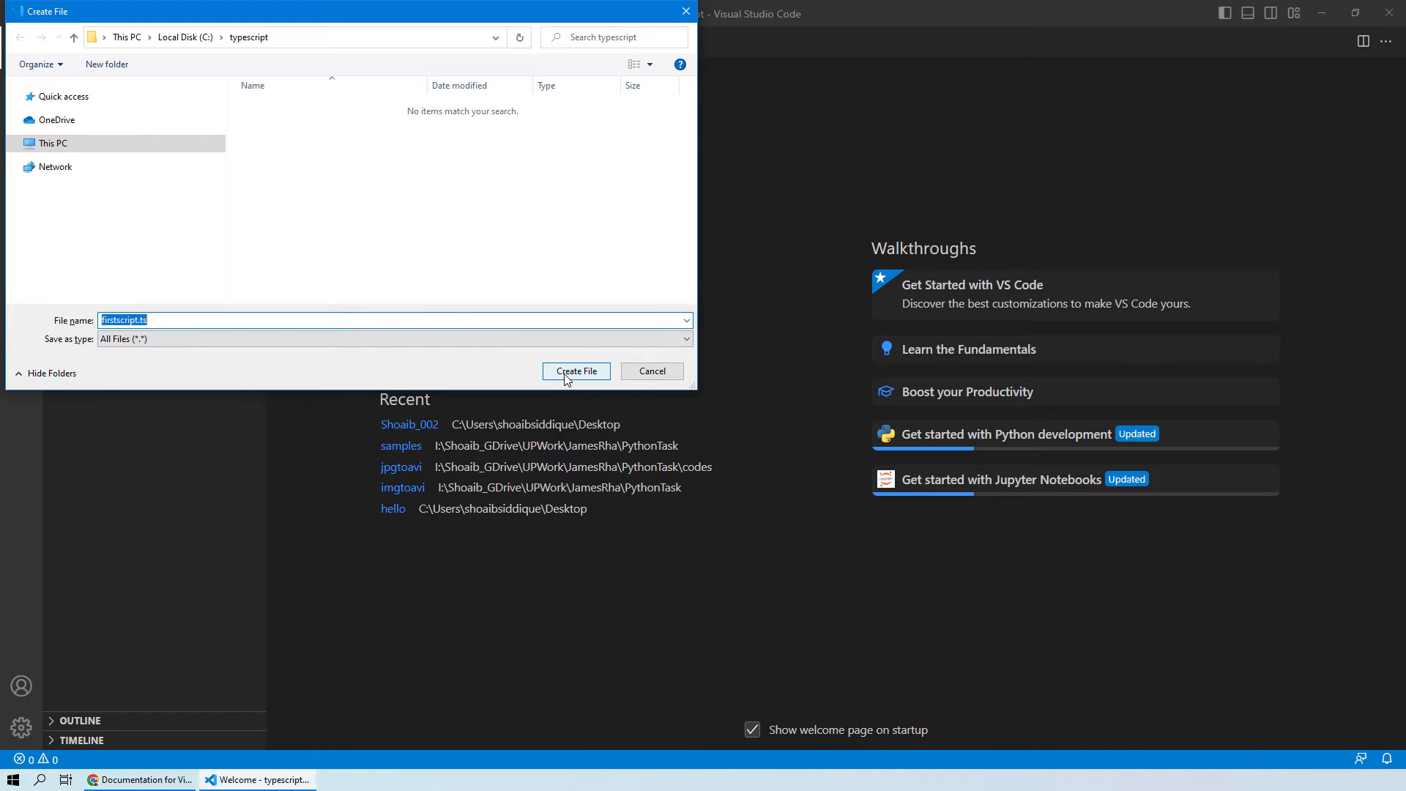
pyautogui.click(574, 371)
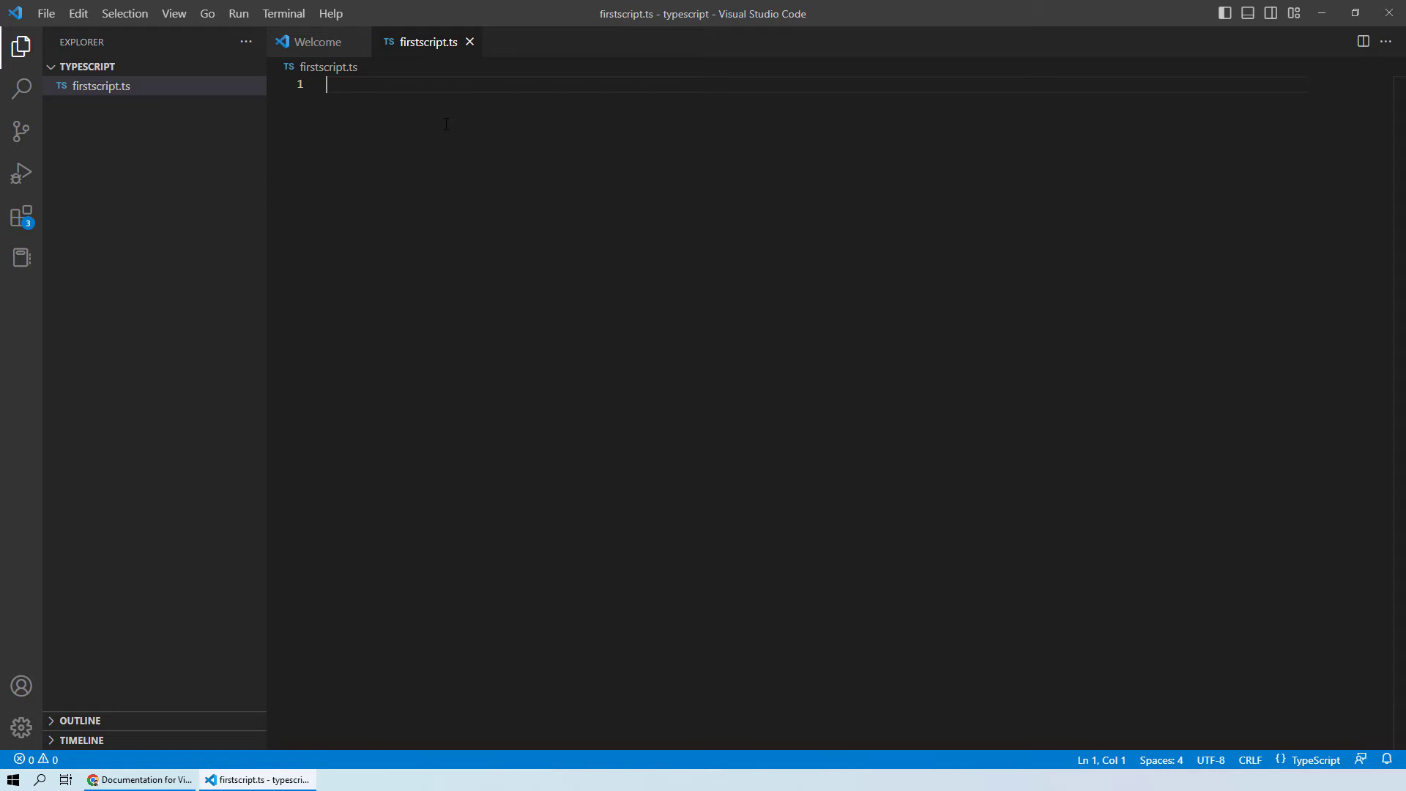
# Step: Write console.log("Welcome to Code in Piece!"); using IntelliSense suggestions for console and log
pyautogui.write('cons')
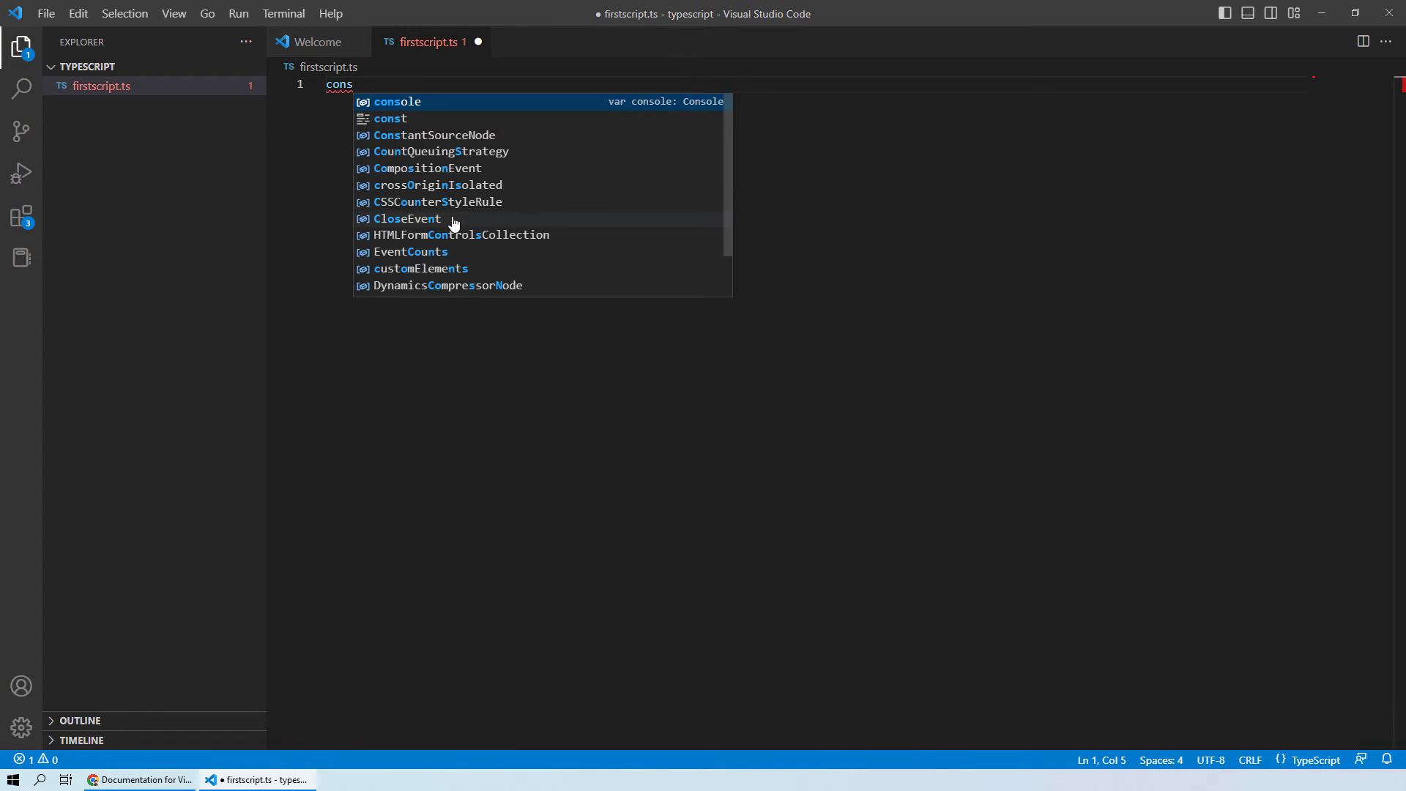
pyautogui.moveTo(453, 103)
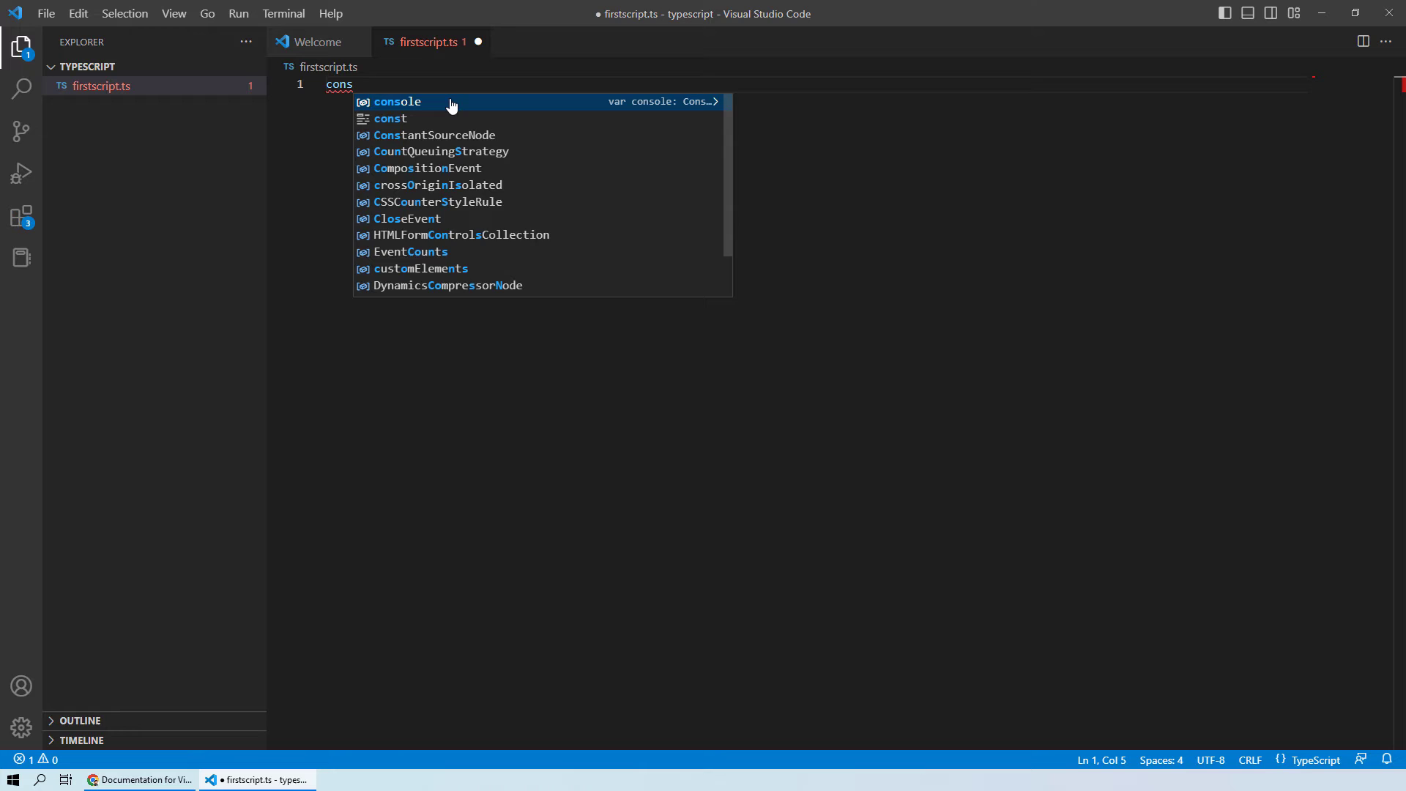
pyautogui.click(397, 101)
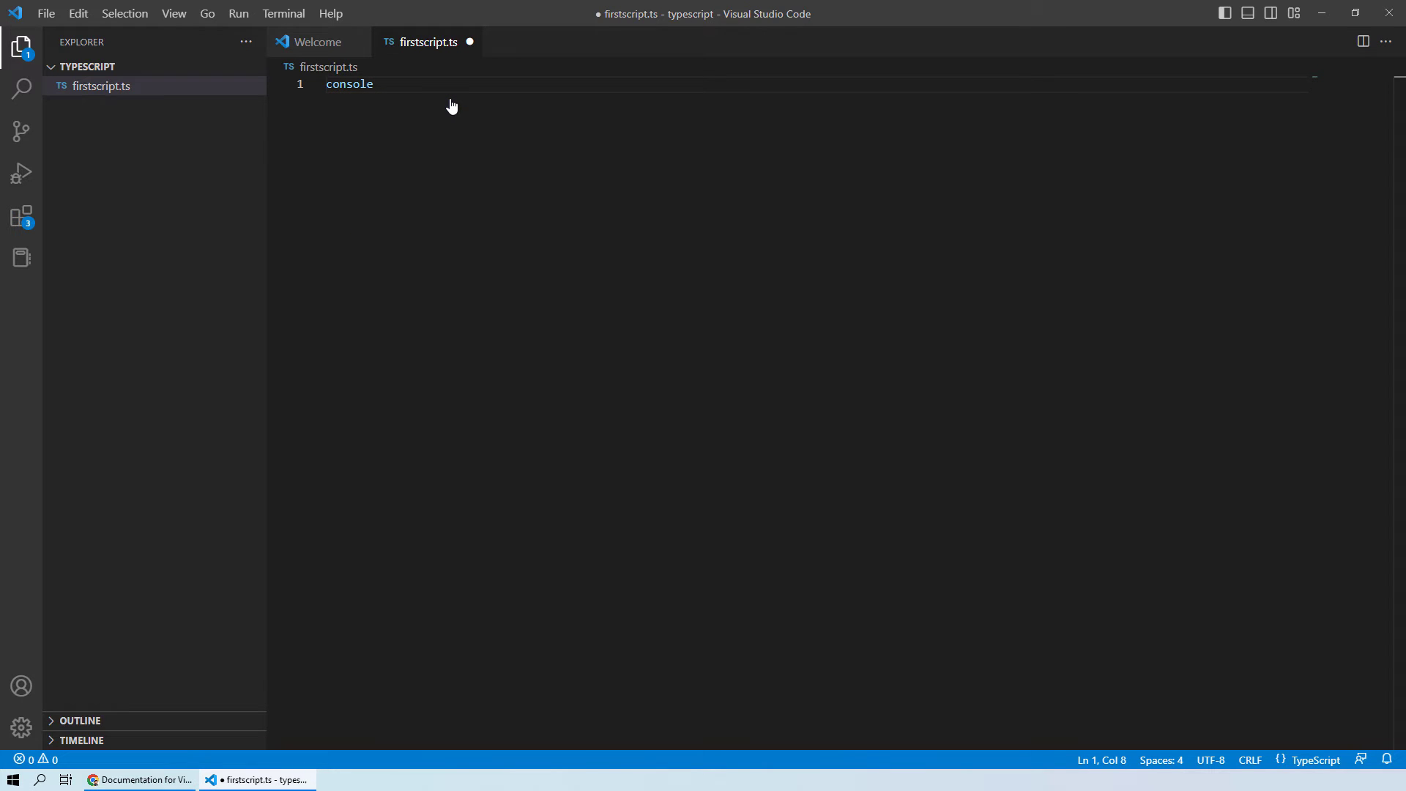
pyautogui.write('.log')
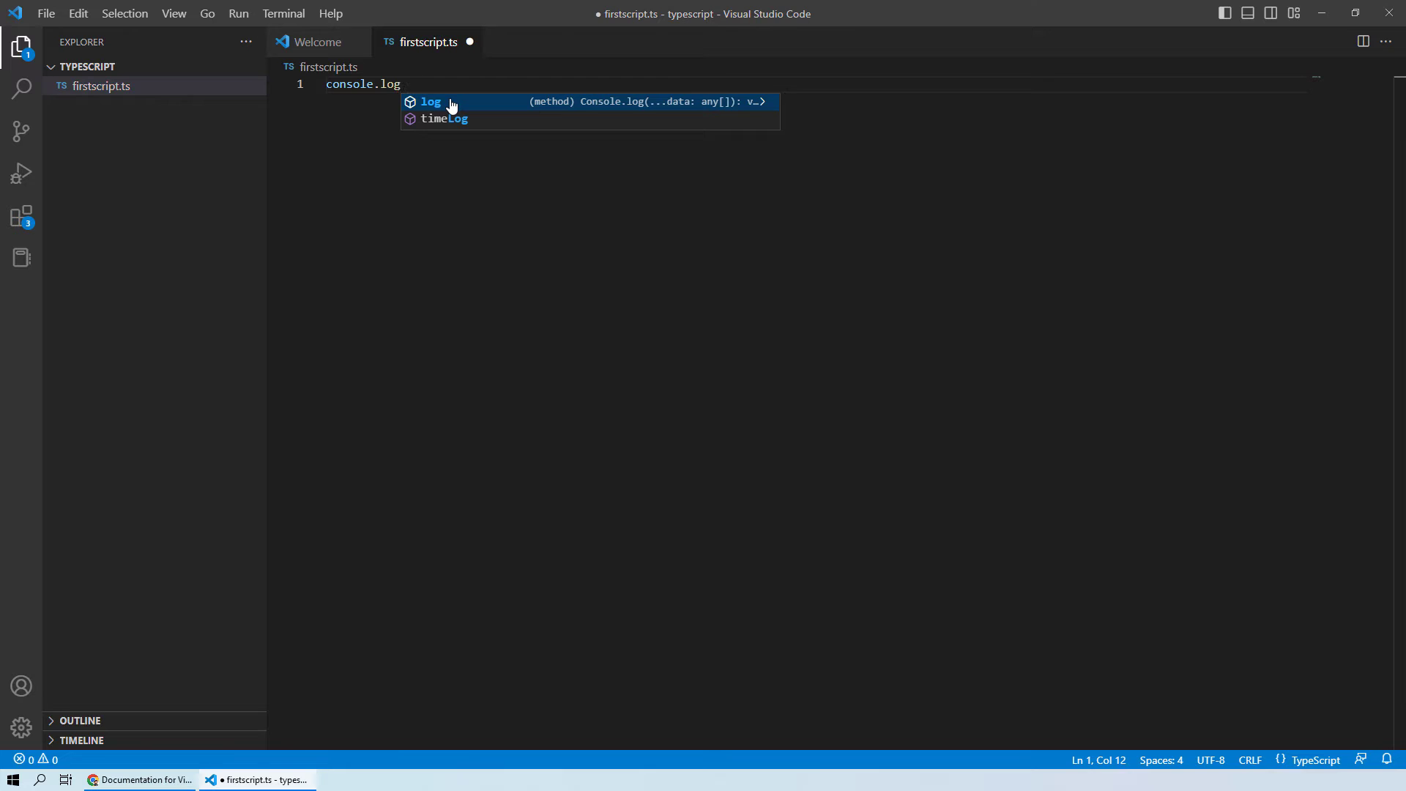
pyautogui.click(431, 101)
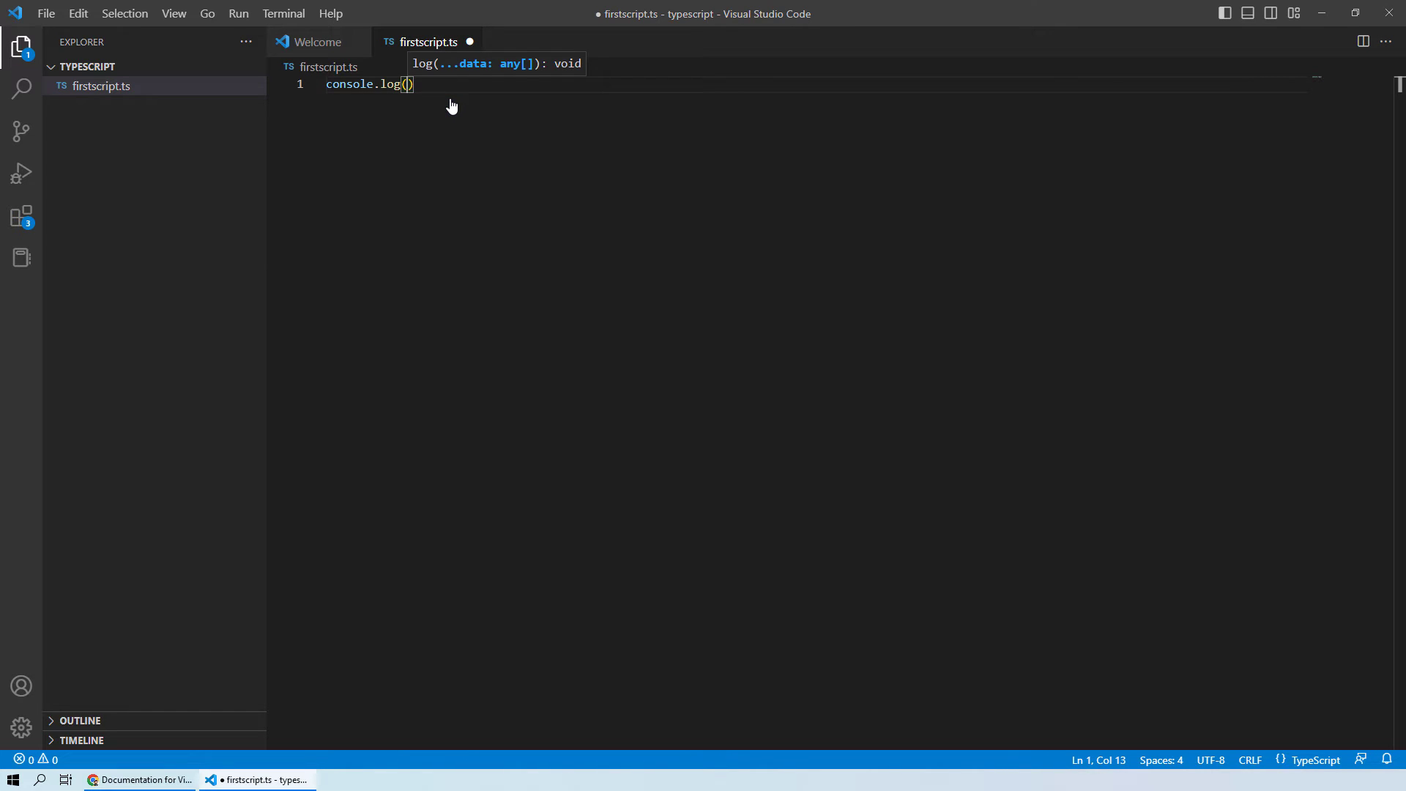
pyautogui.write('"')
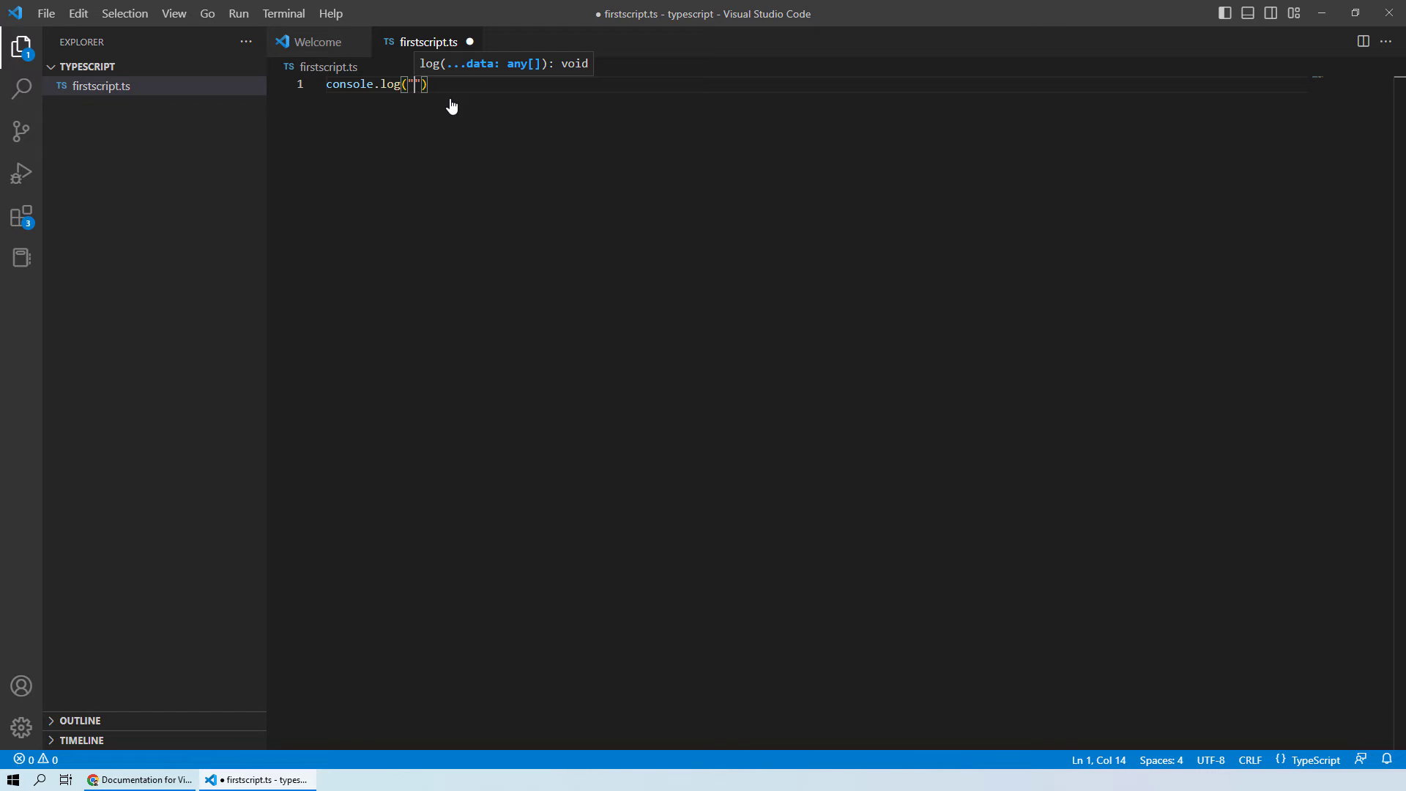
pyautogui.write('Welcome to')
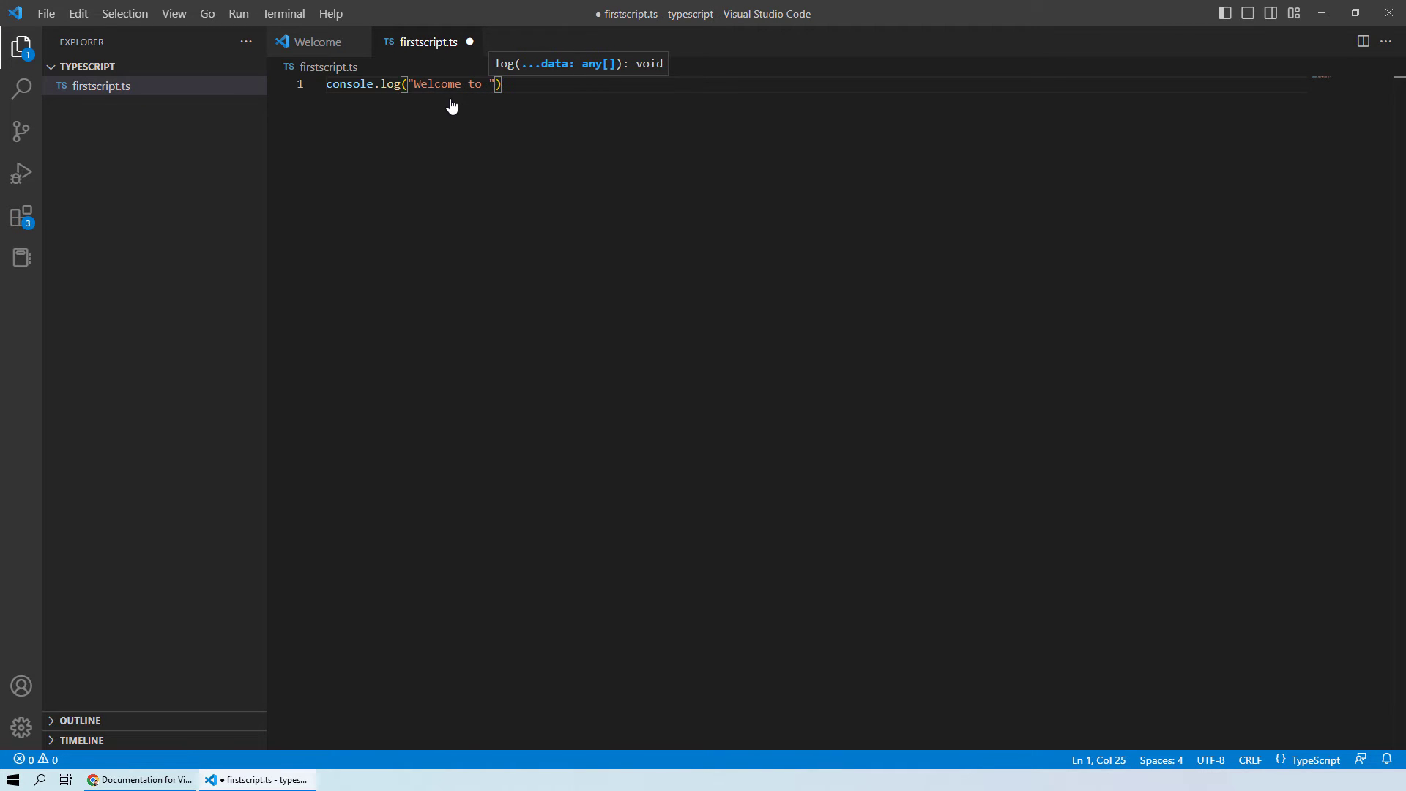
pyautogui.write('Code in P')
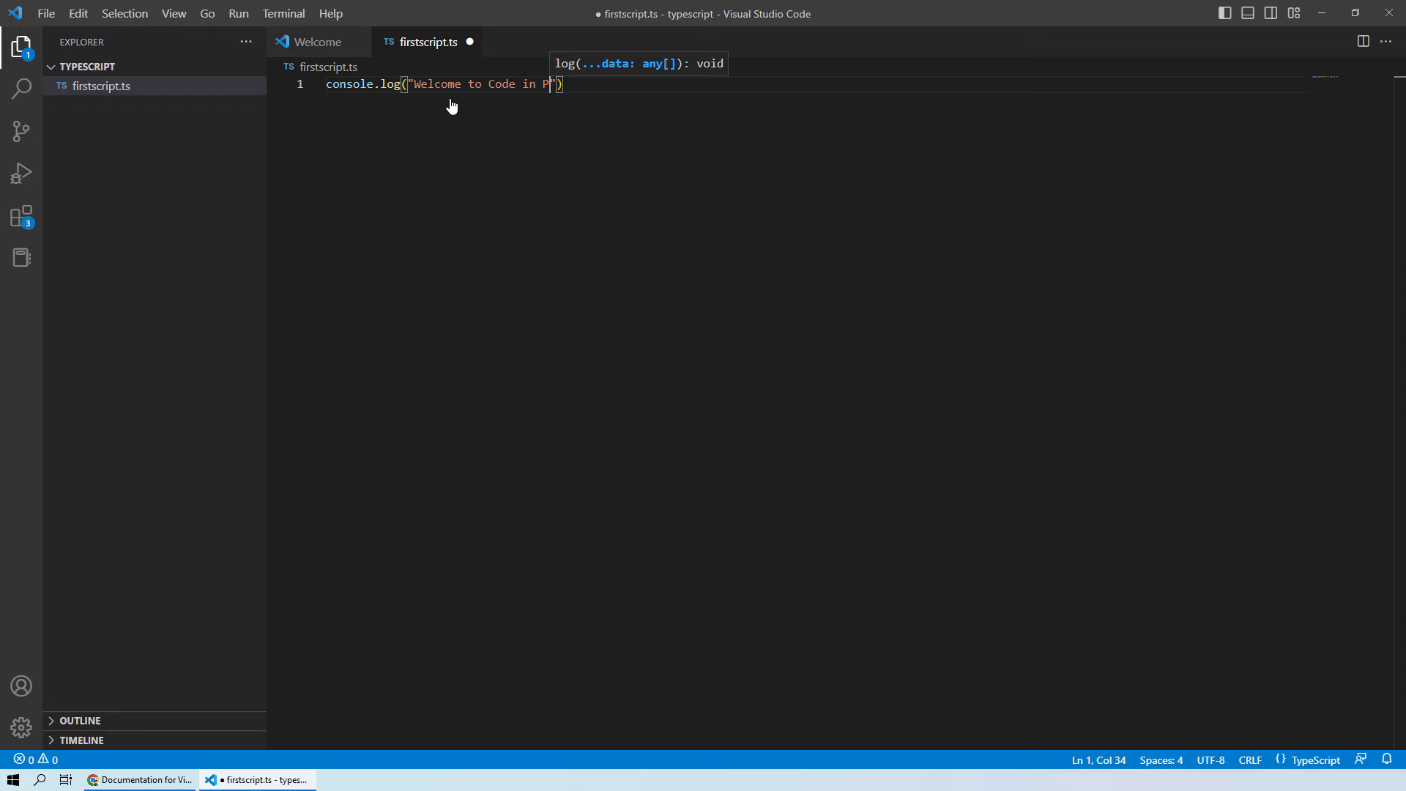
pyautogui.write('iece!')
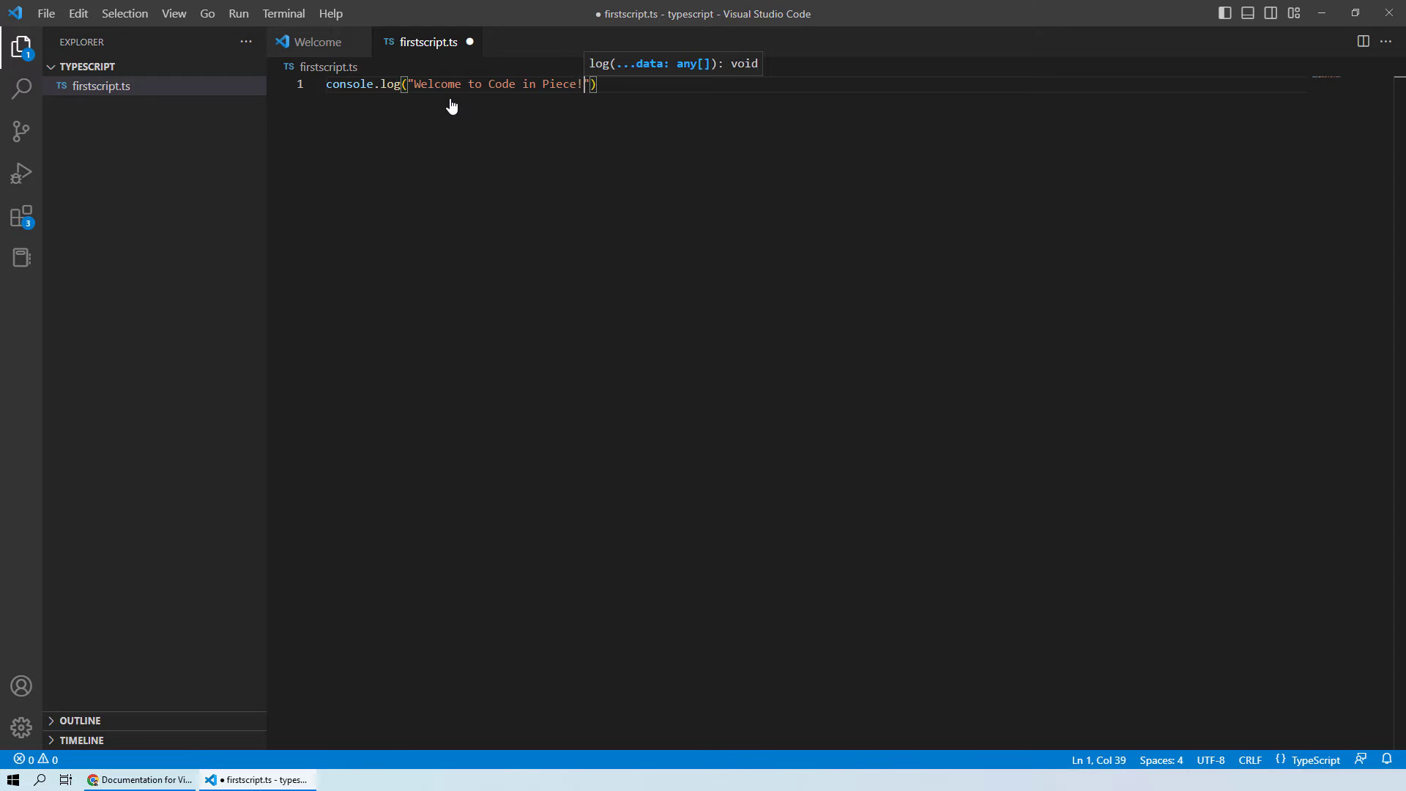
pyautogui.write(';')
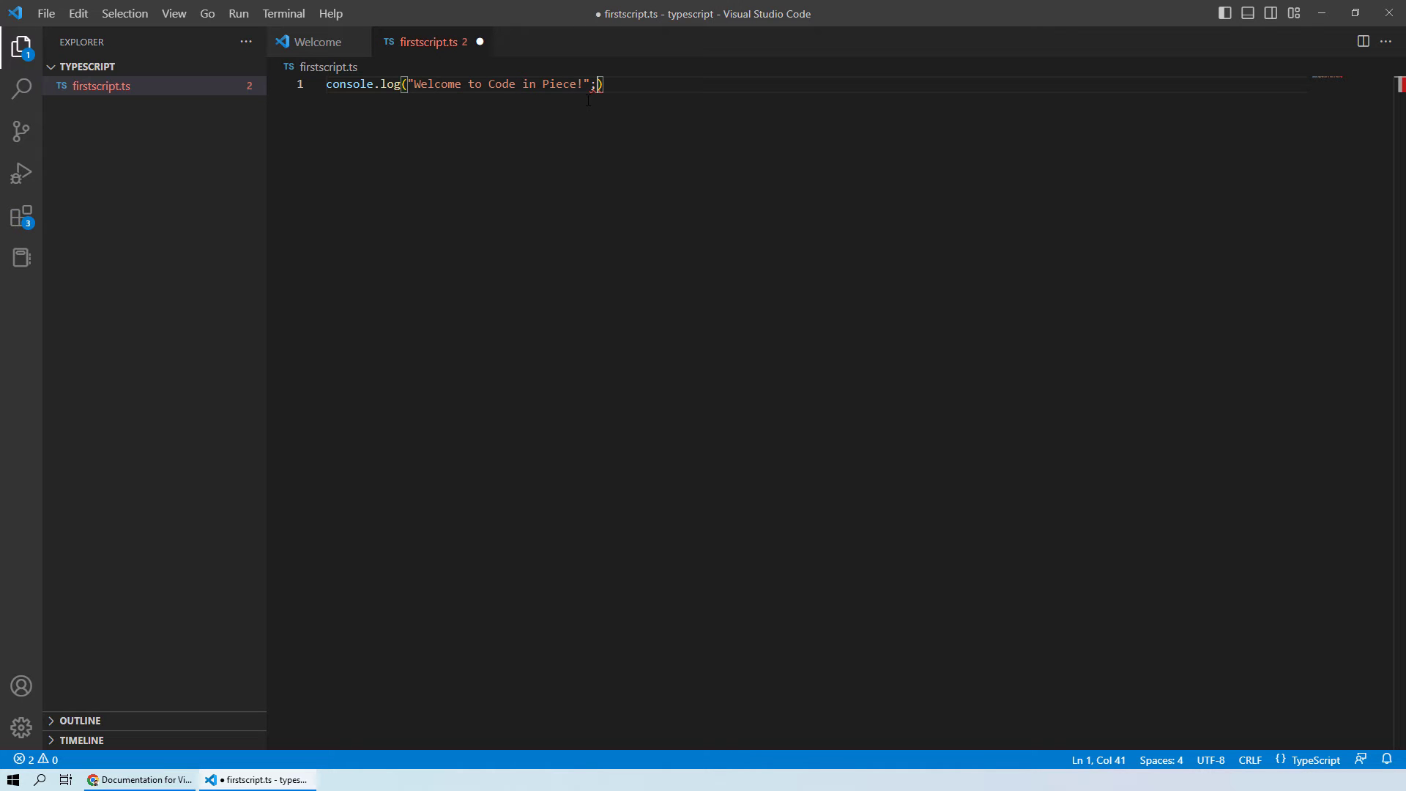
pyautogui.write(')')
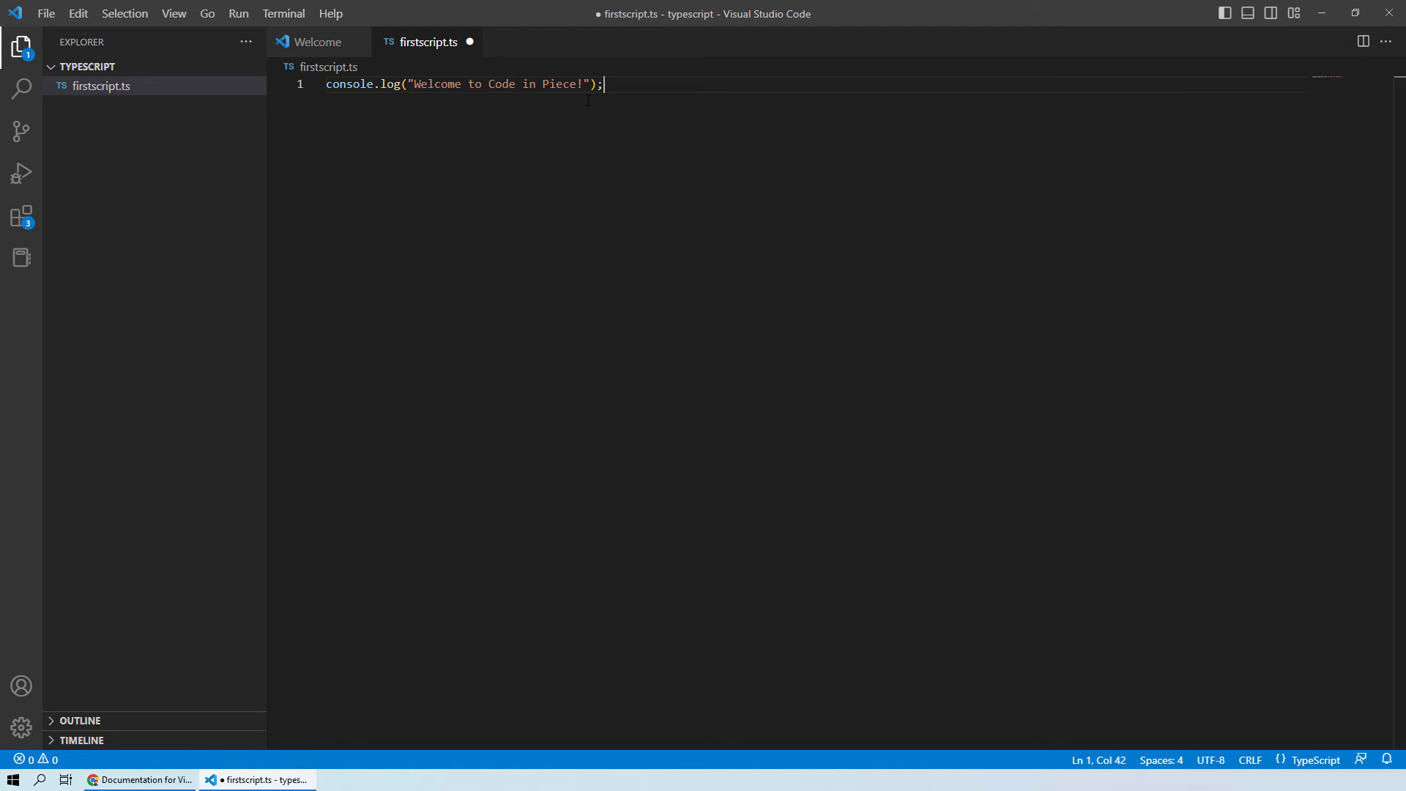
# Step: Show the integrated PowerShell terminal at C:\typescript through View > Terminal
pyautogui.click(172, 13)
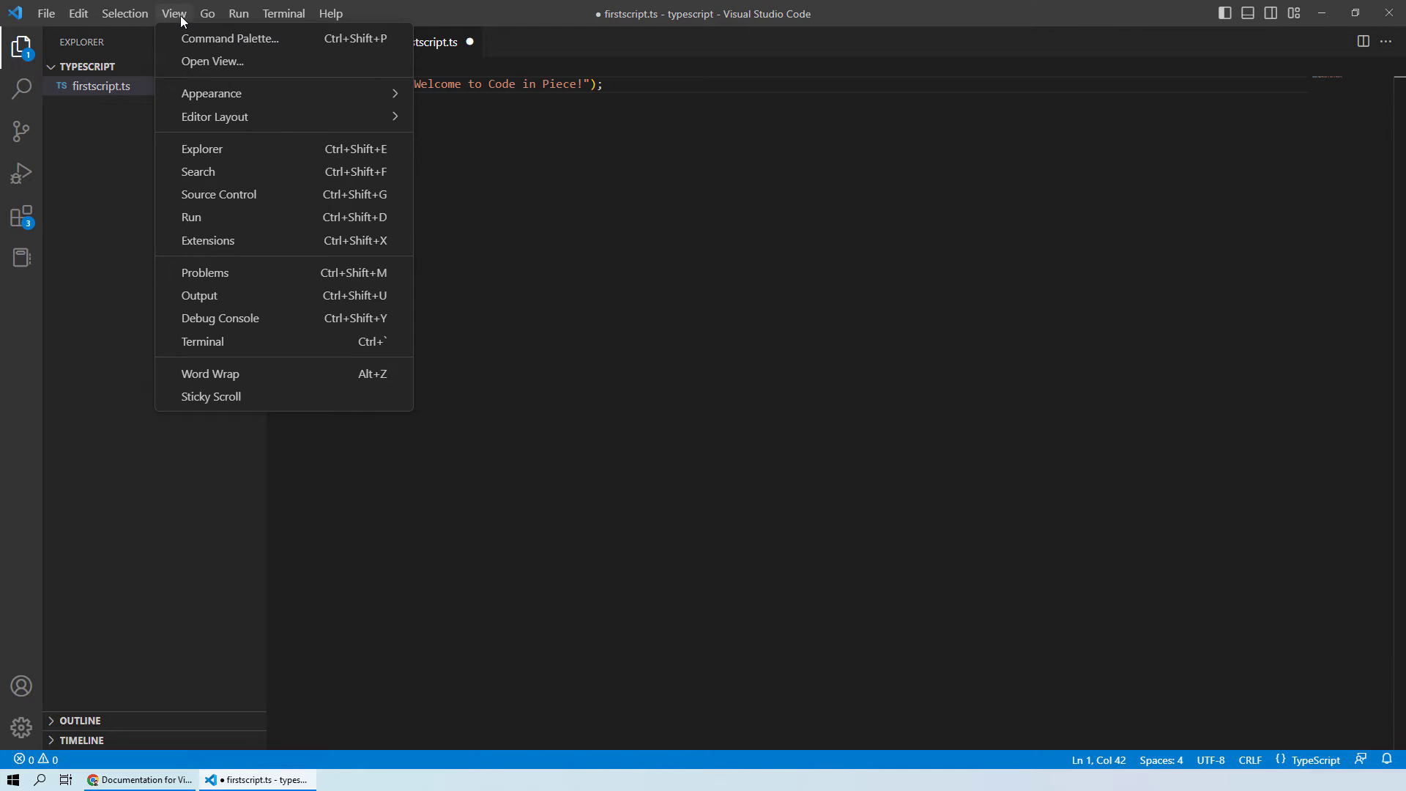
pyautogui.click(203, 342)
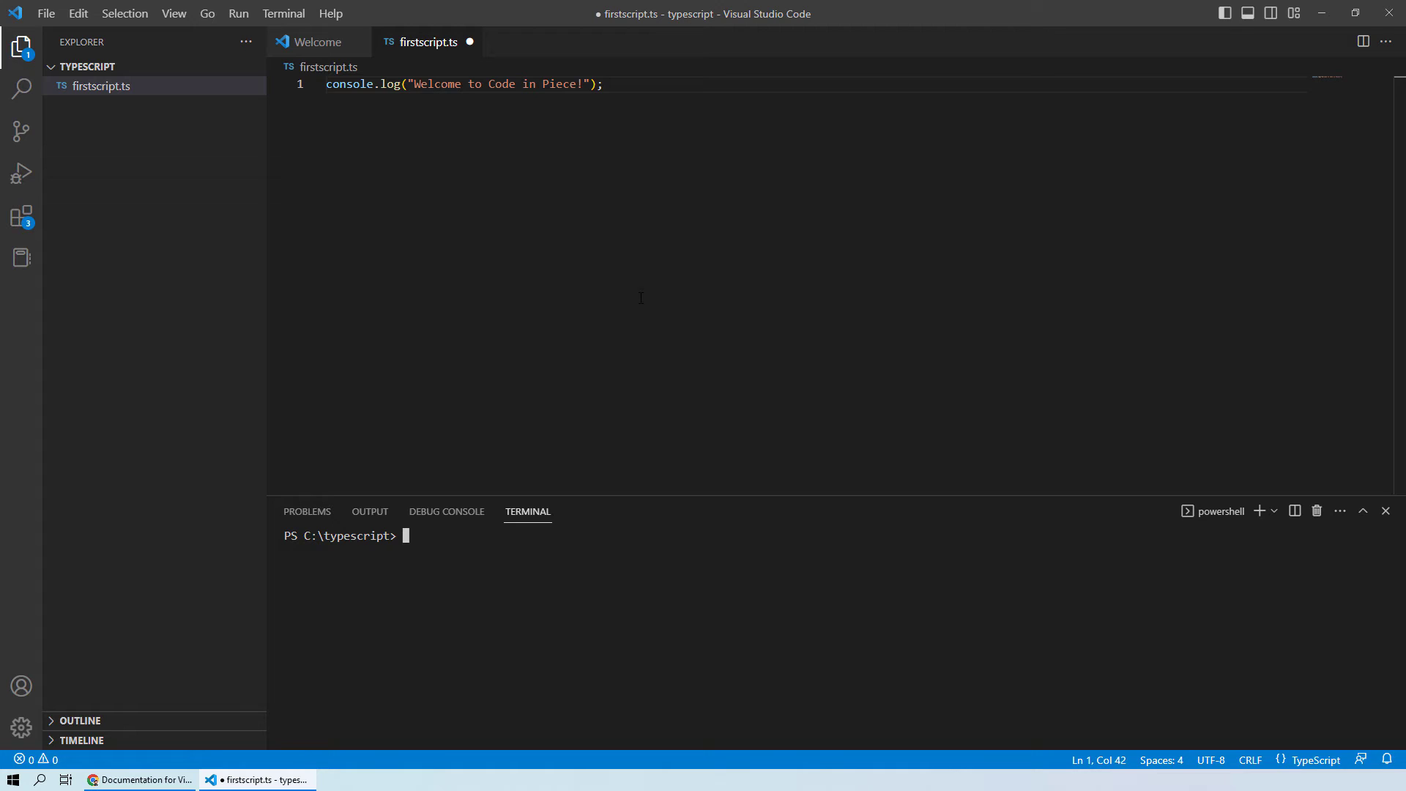
pyautogui.moveTo(609, 565)
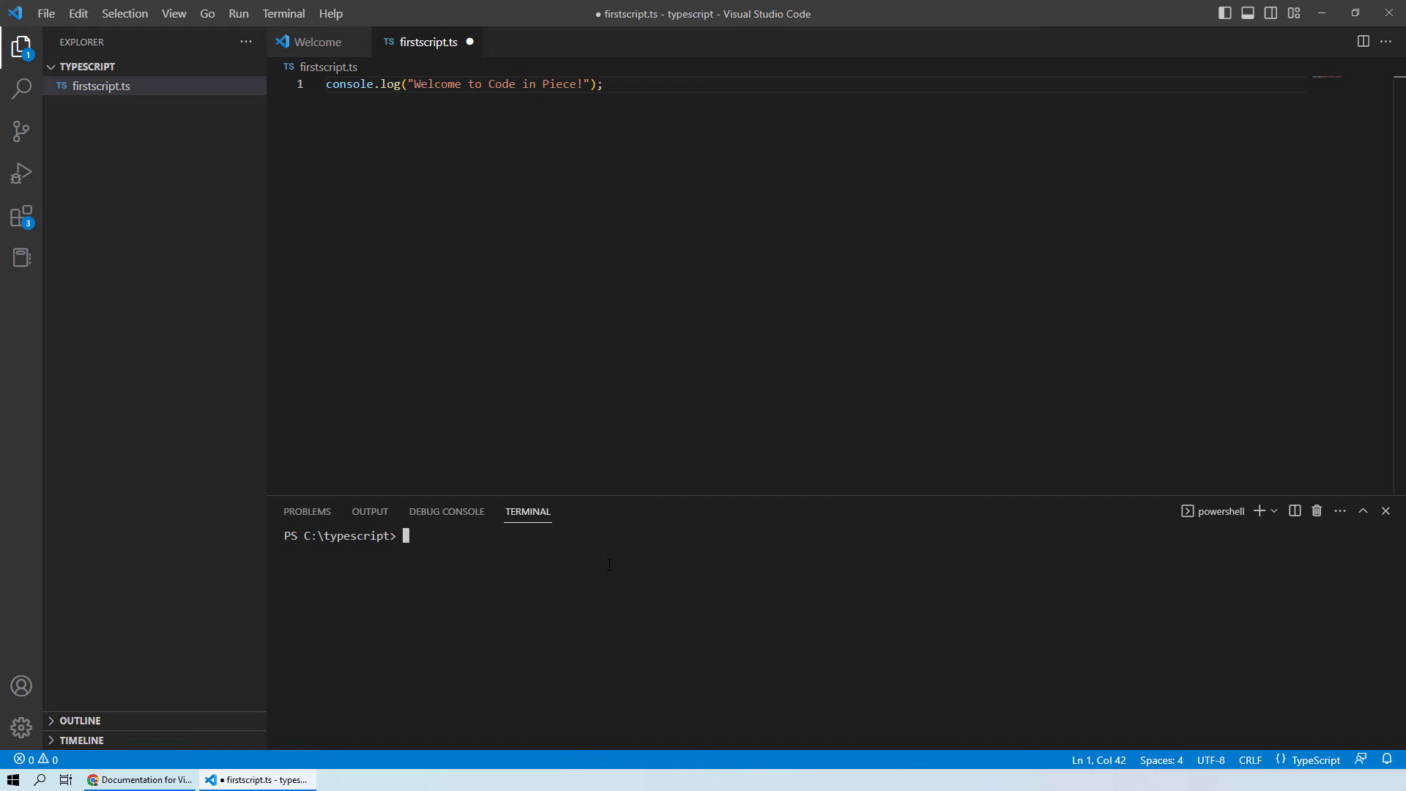
pyautogui.moveTo(129, 98)
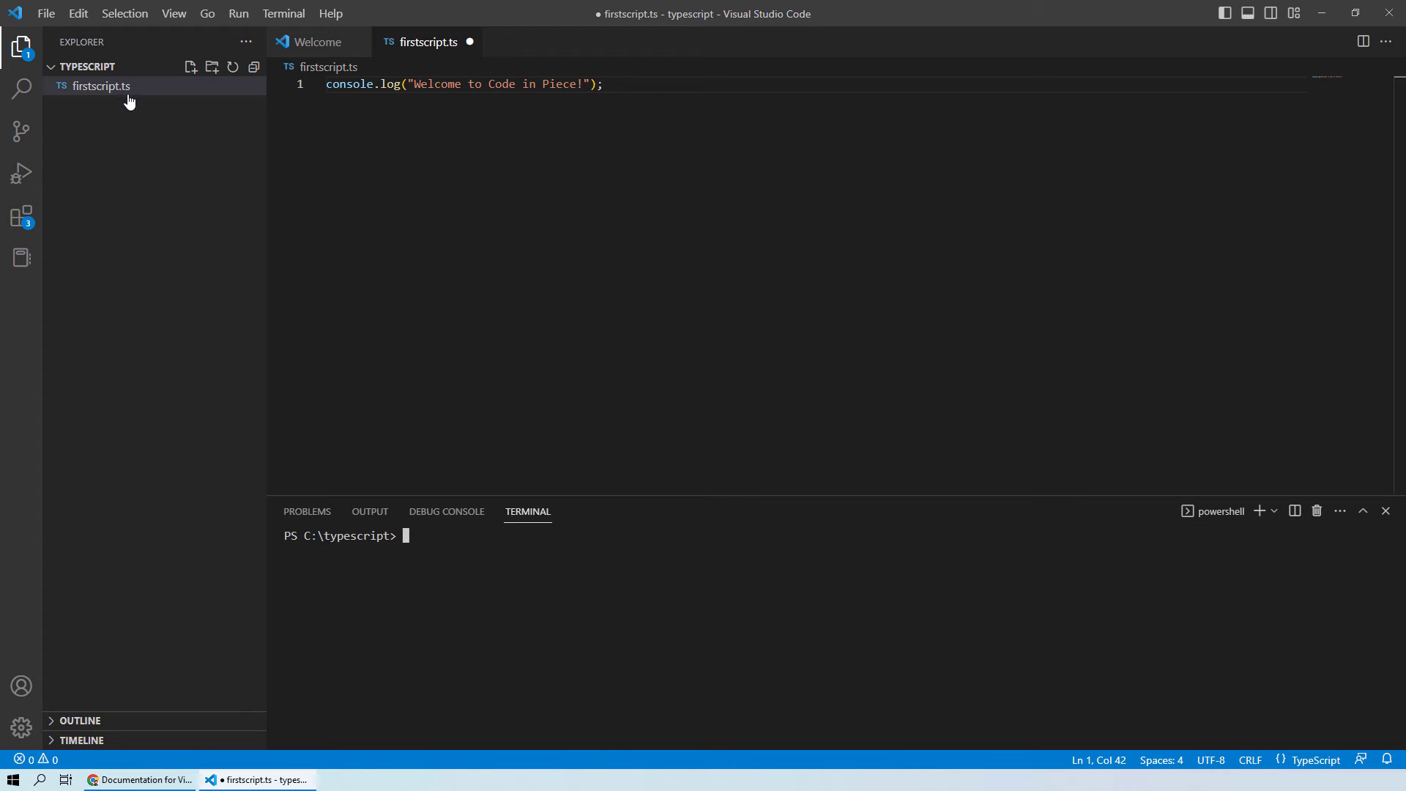
pyautogui.moveTo(100, 87)
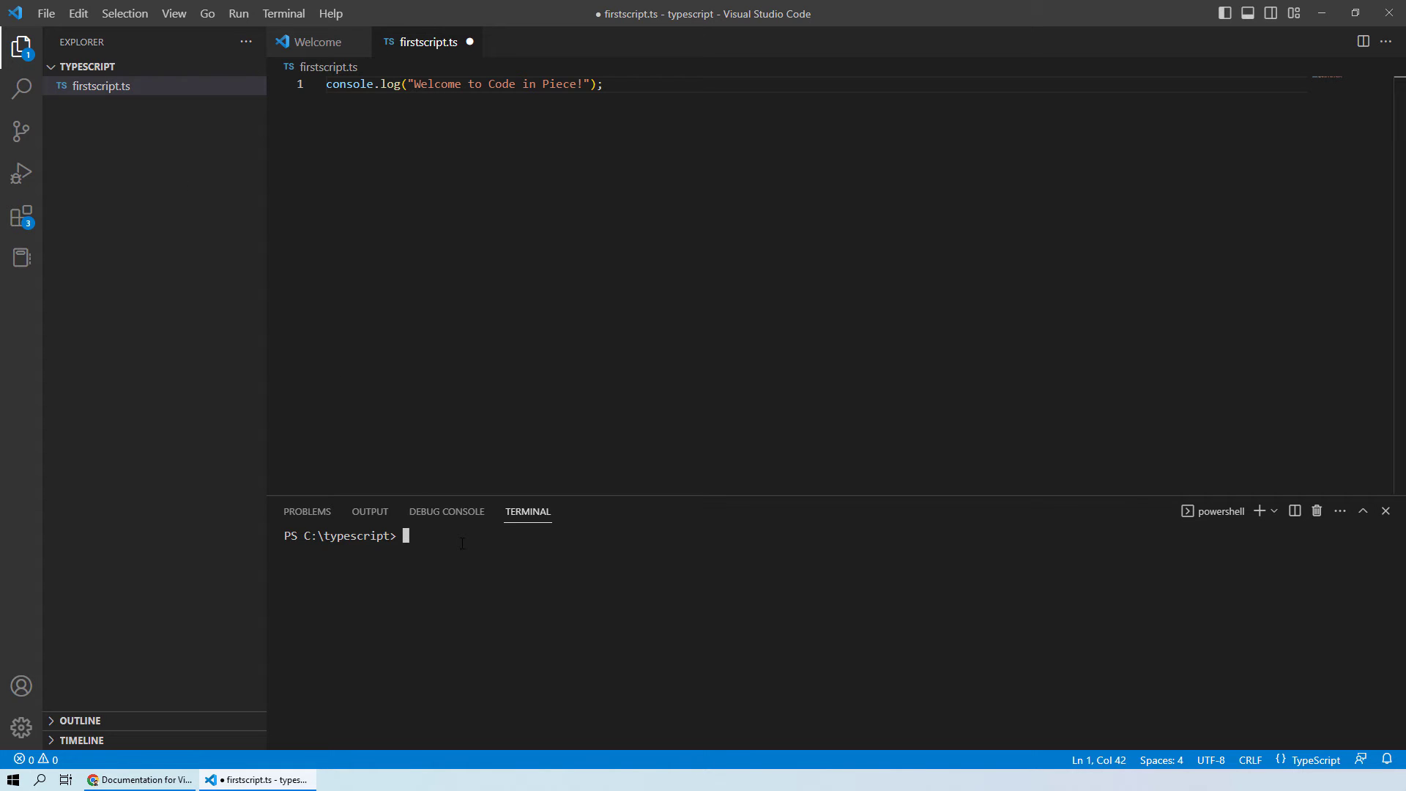
pyautogui.moveTo(163, 110)
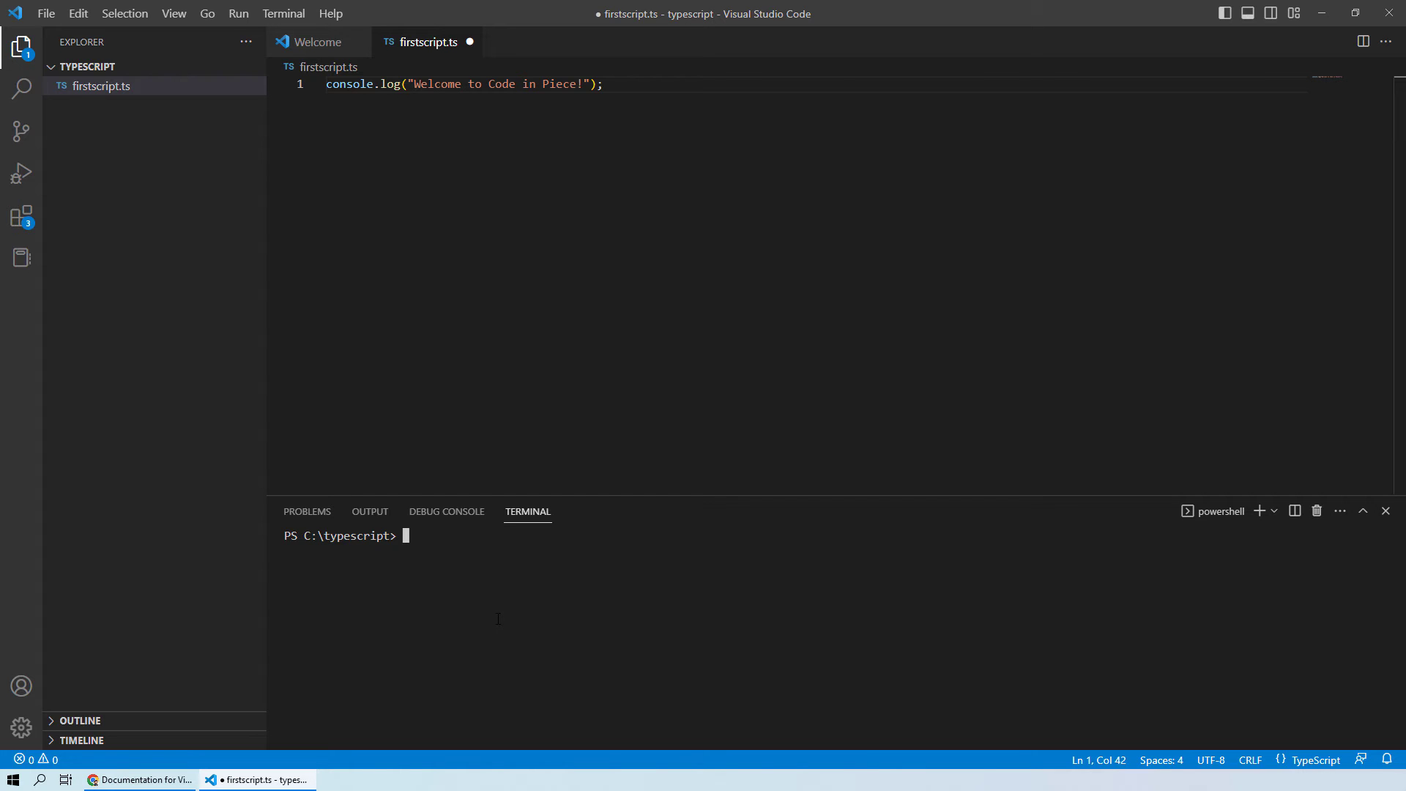
# Step: Run tsc firstscript.ts in the terminal, hitting the scripts-disabled execution policy error
pyautogui.write('tsc')
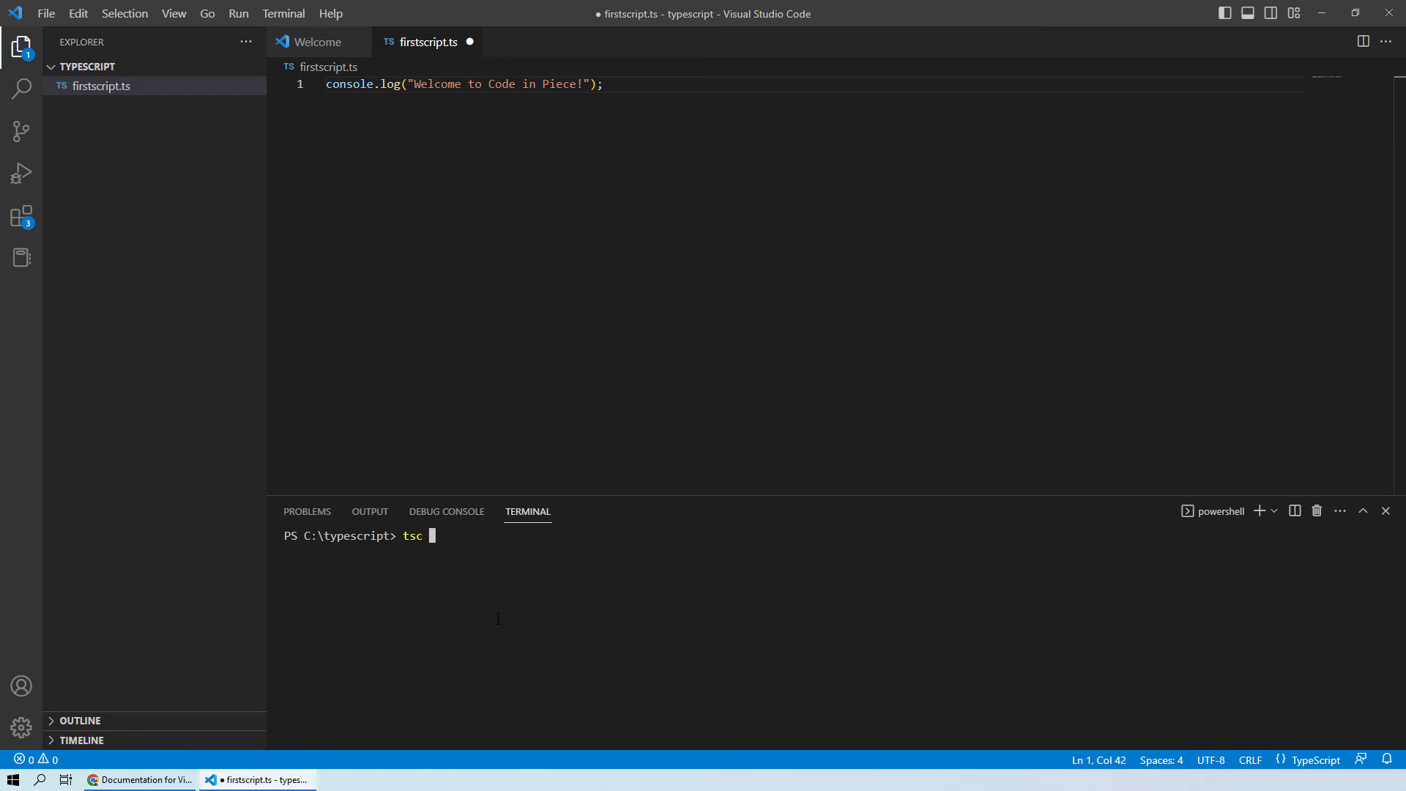
pyautogui.write('firstscript.ts')
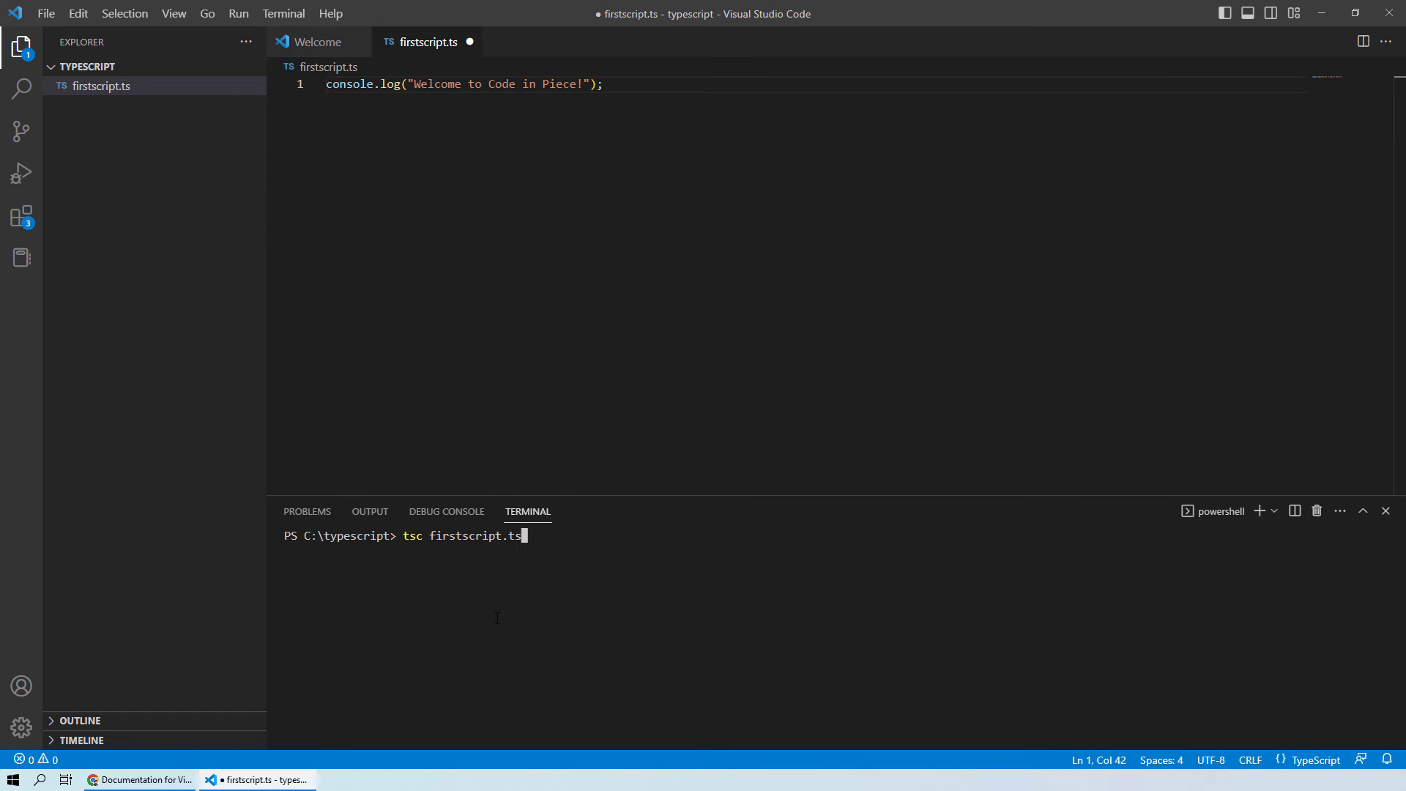
pyautogui.press('Return')
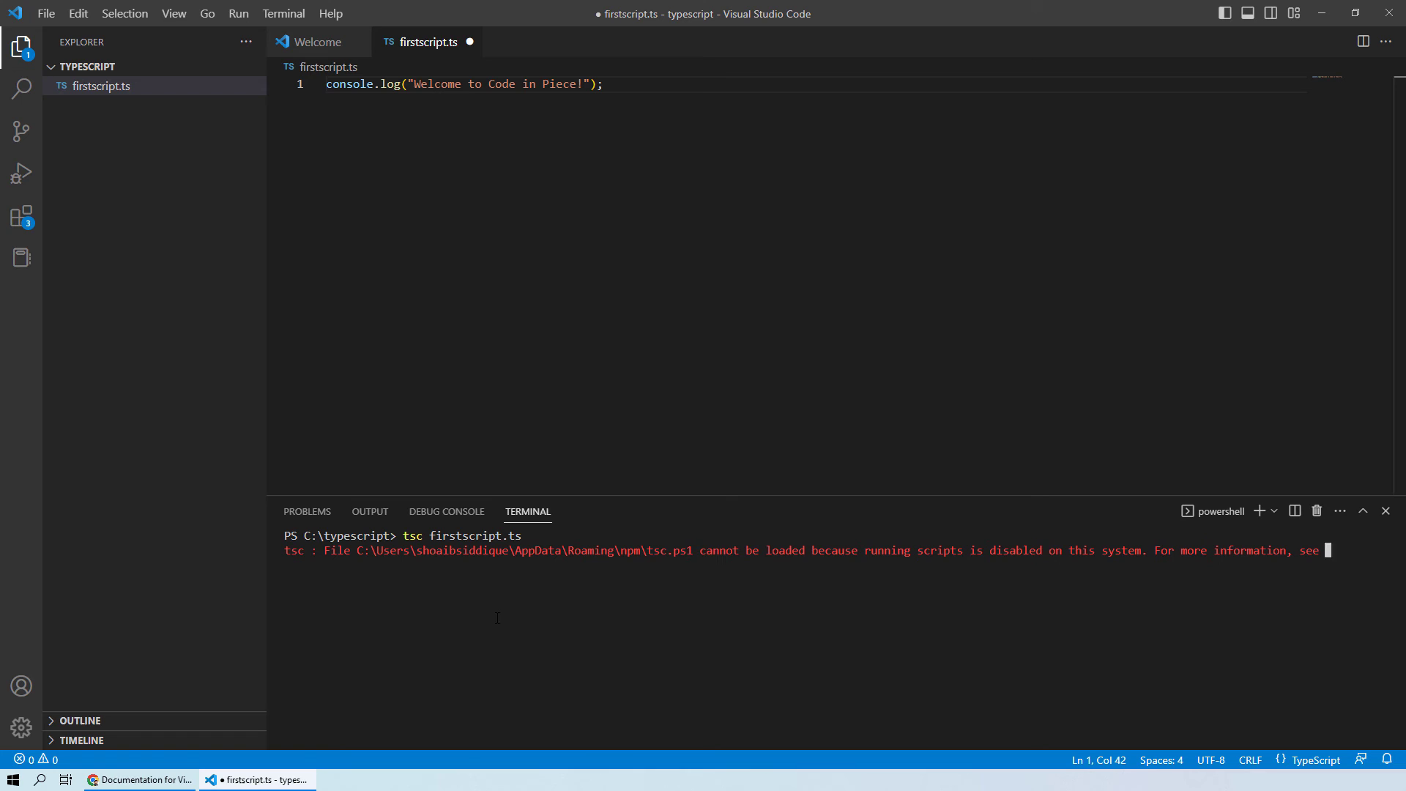
pyautogui.press('Return')
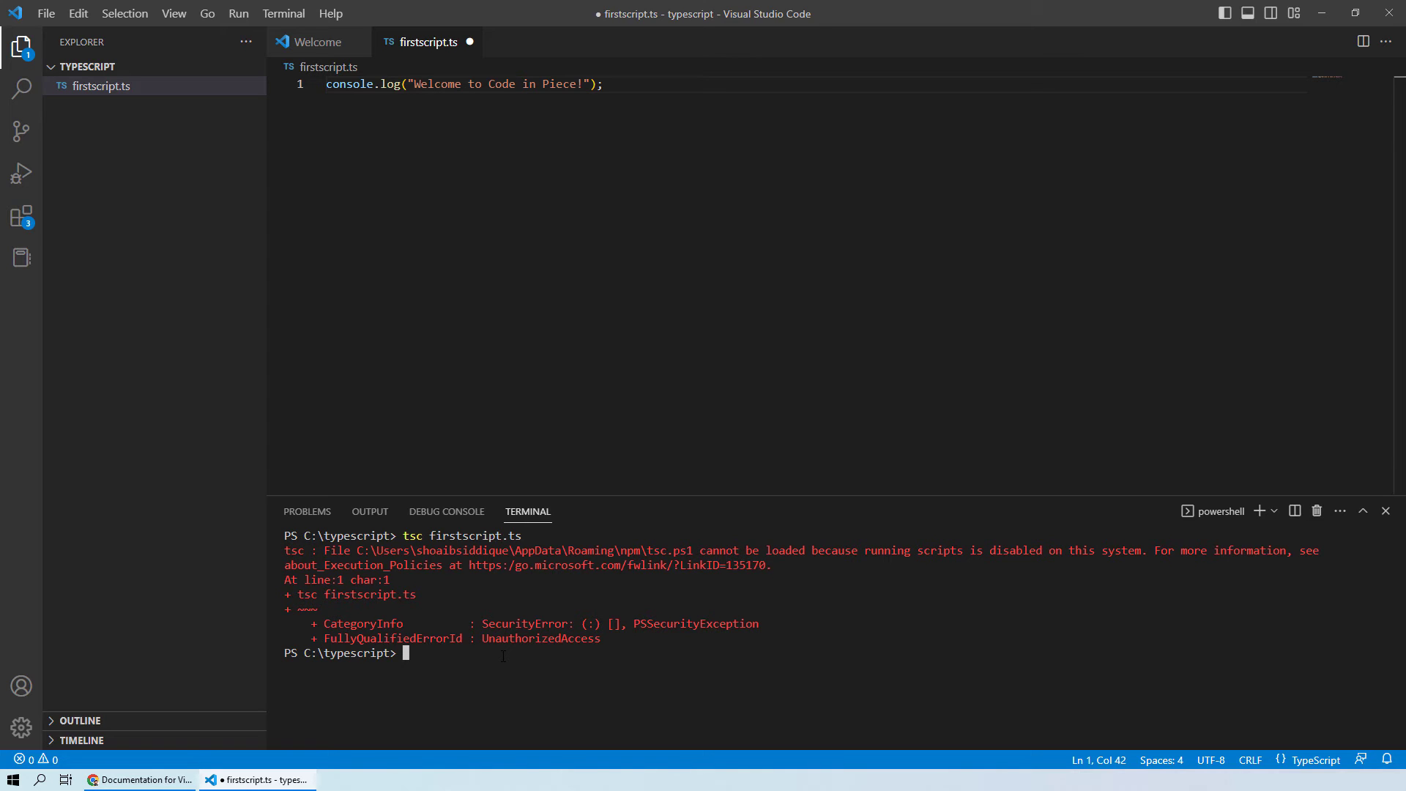
# Step: Search Start for 'power' and launch Windows PowerShell from the best match
pyautogui.click(13, 779)
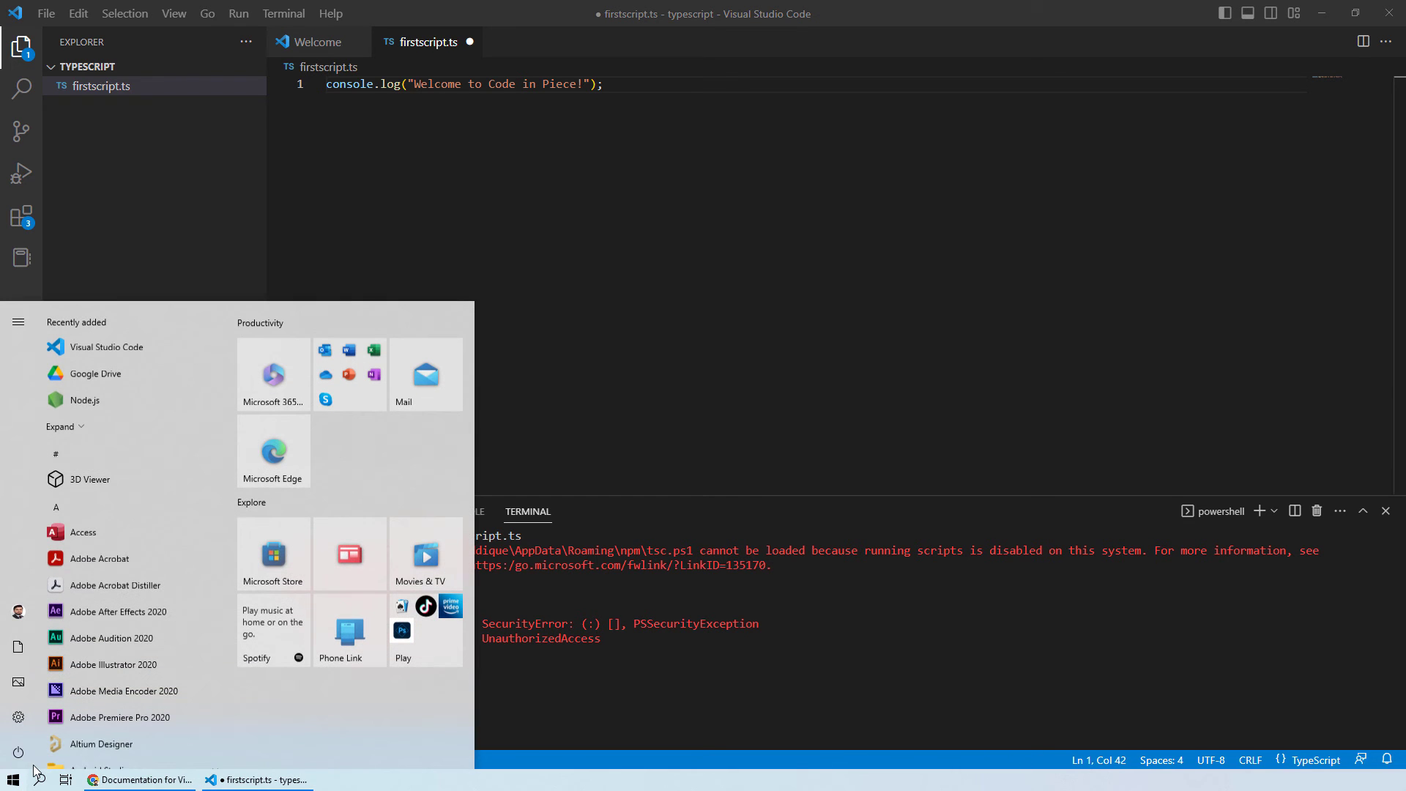
pyautogui.write('powers')
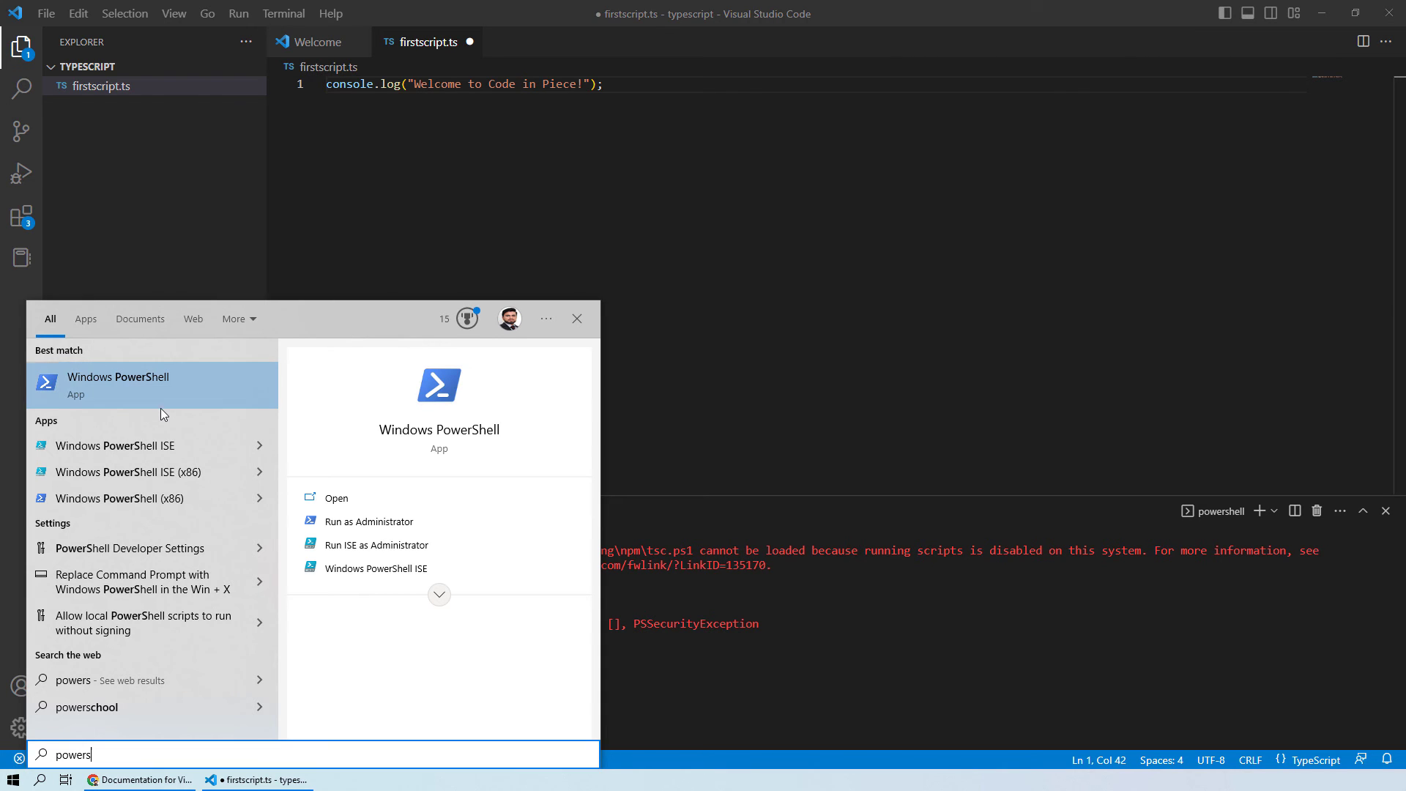
pyautogui.click(371, 521)
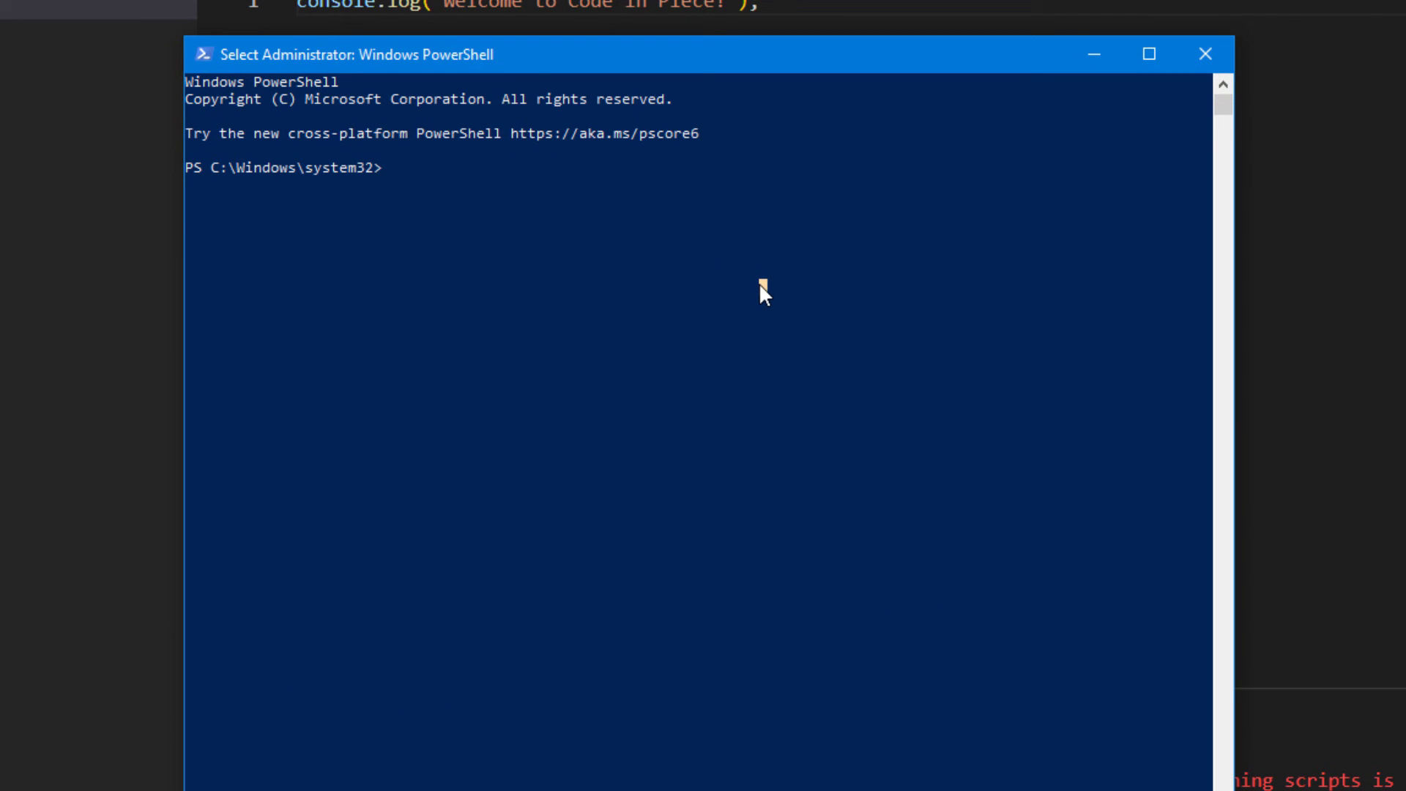
# Step: Run Set-ExecutionPolicy -ExecutionPolicy RemoteSigned and answer A to apply it for all
pyautogui.write('Set-')
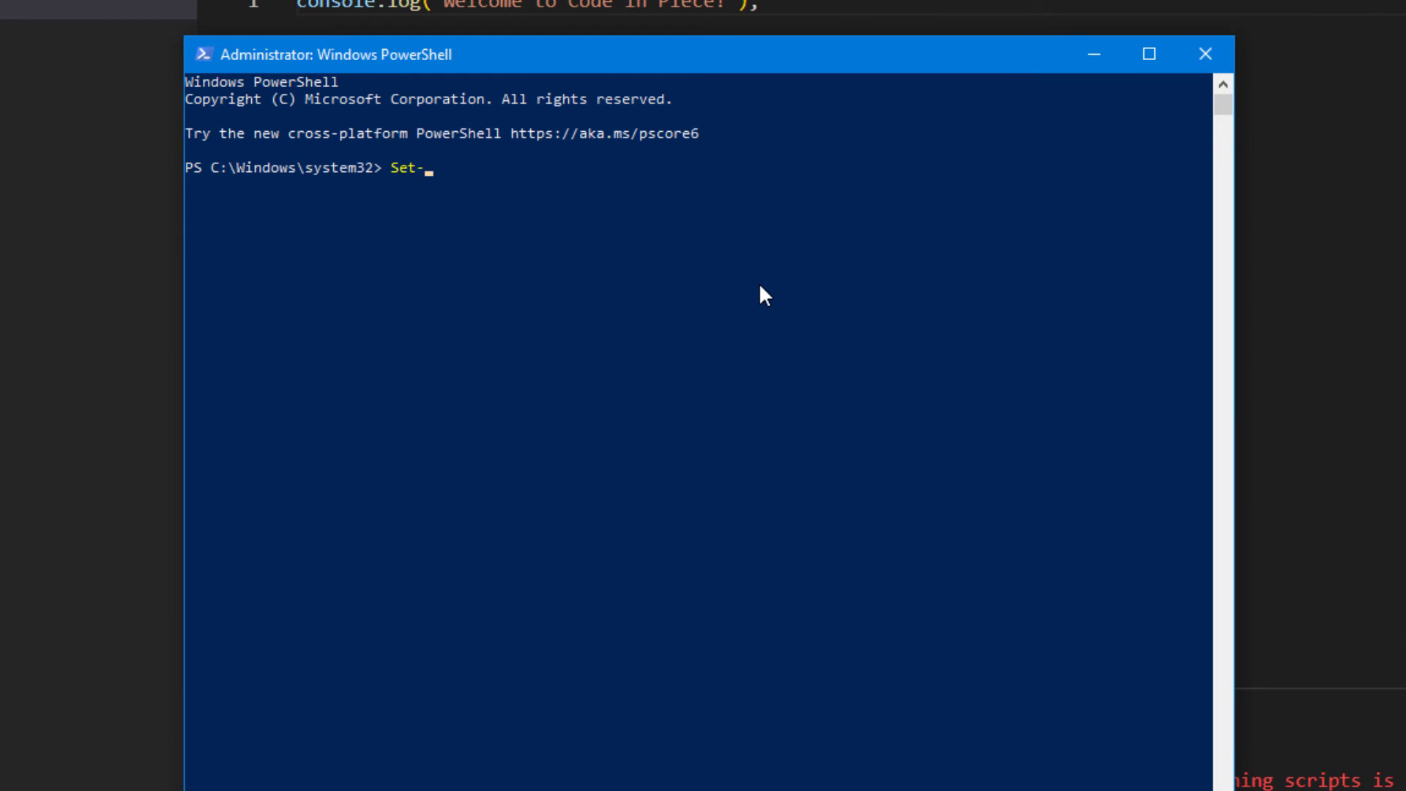
pyautogui.write('ExecutionP')
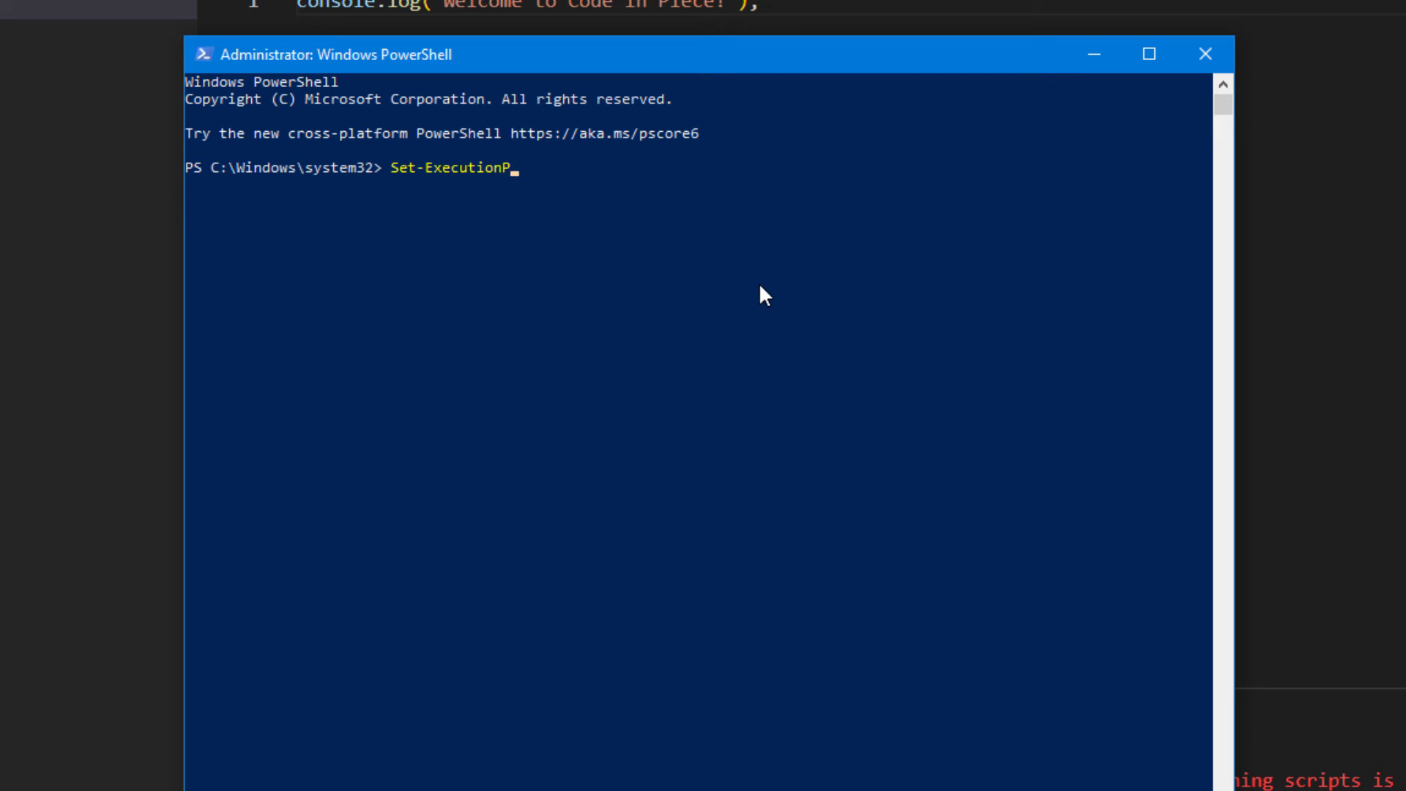
pyautogui.write('olicy')
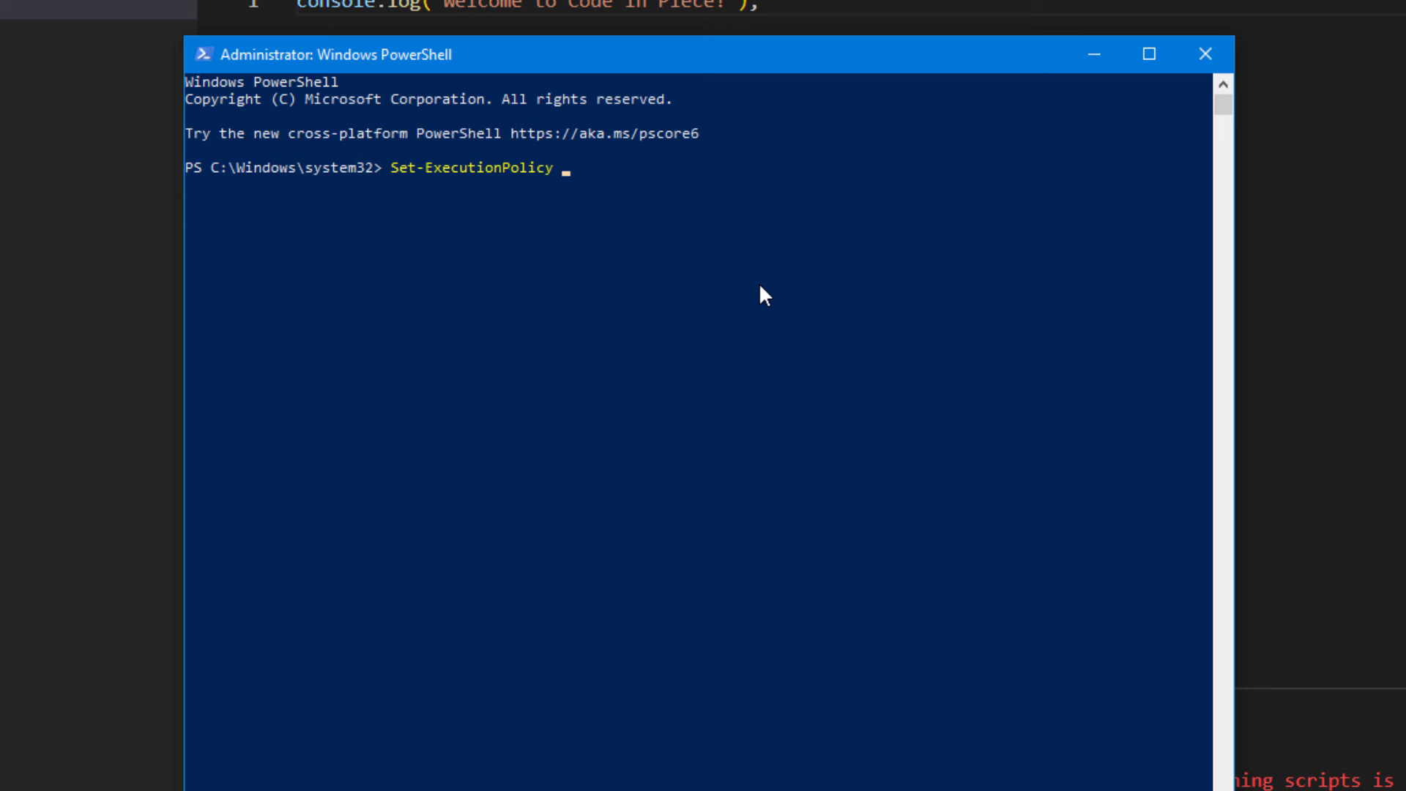
pyautogui.write('-Exe')
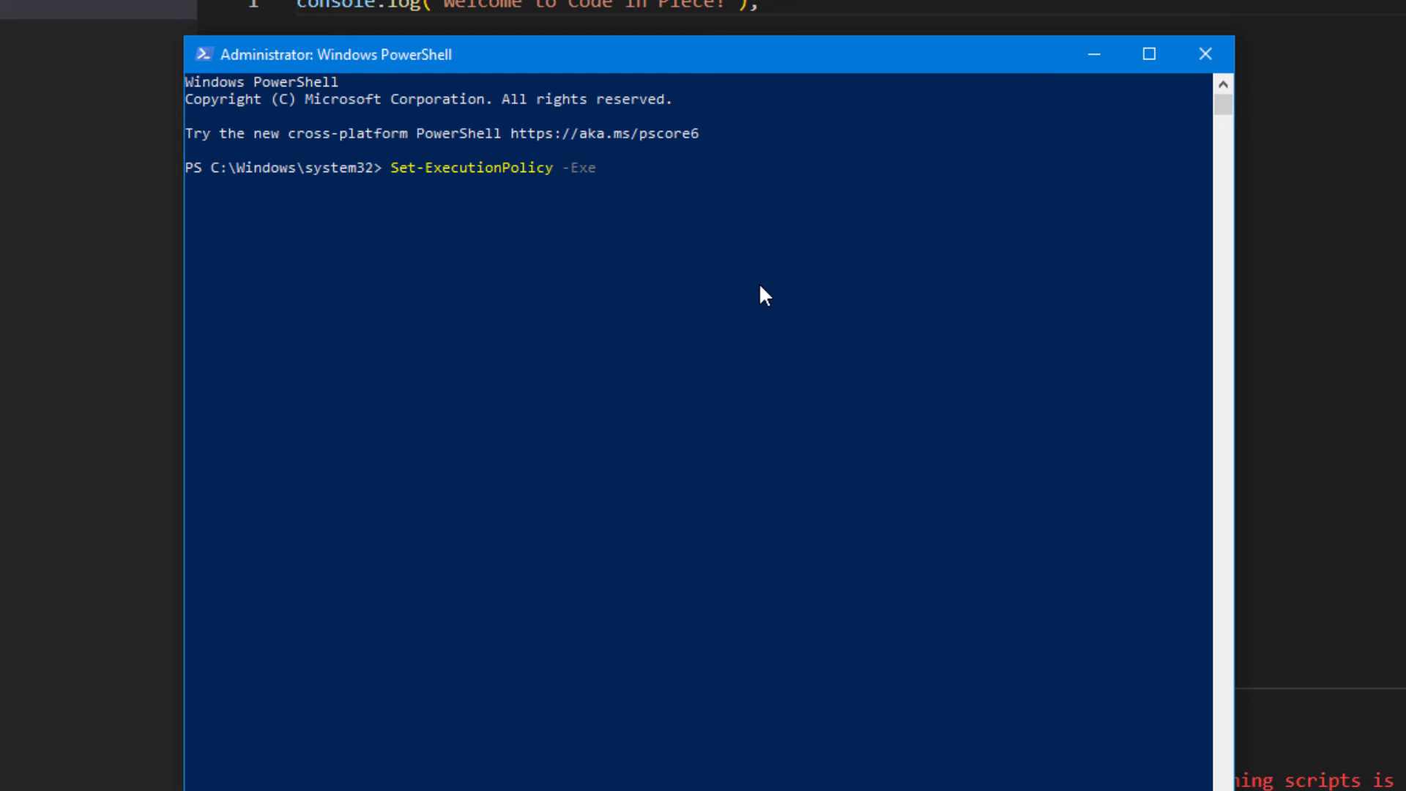
pyautogui.write('cutionPoli')
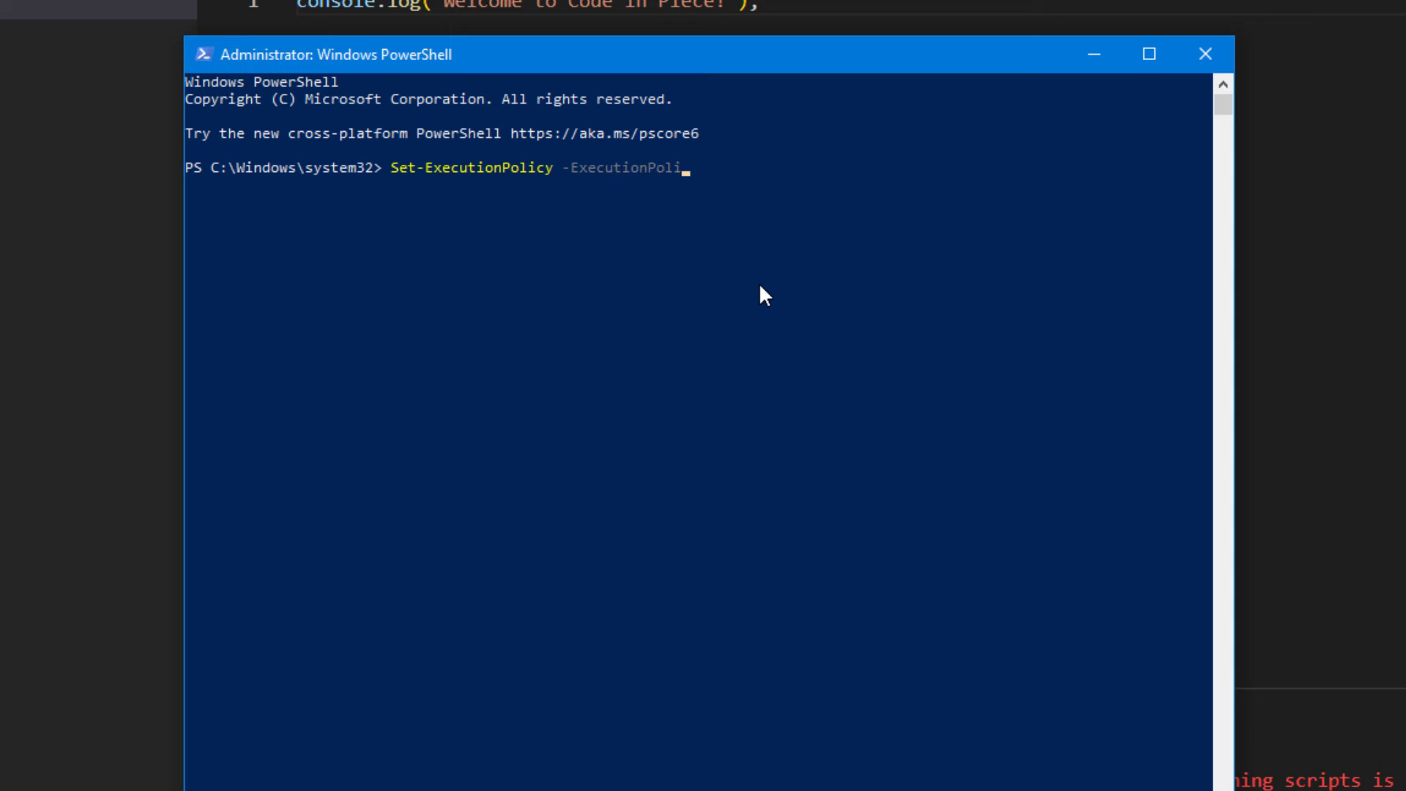
pyautogui.write('RemoteSi')
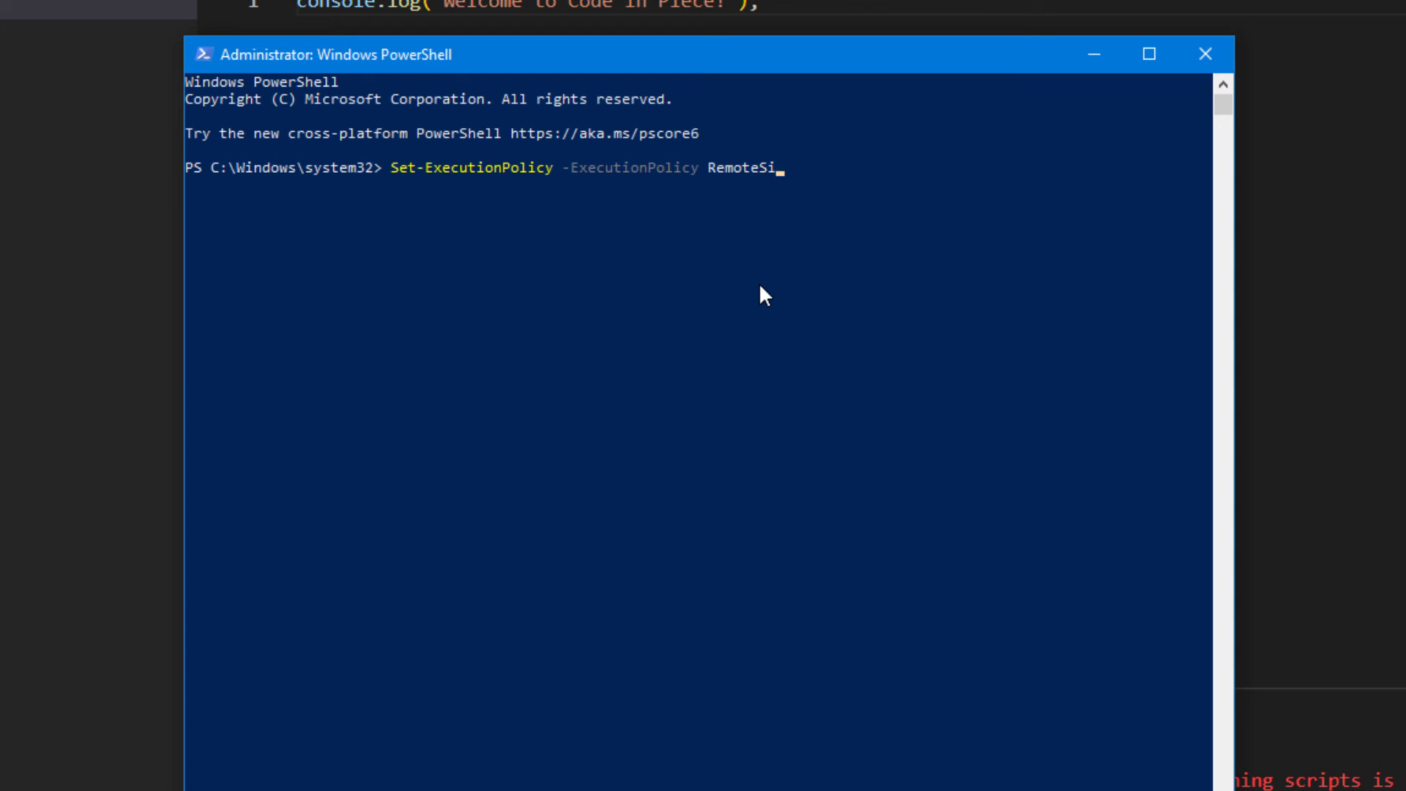
pyautogui.write('gned')
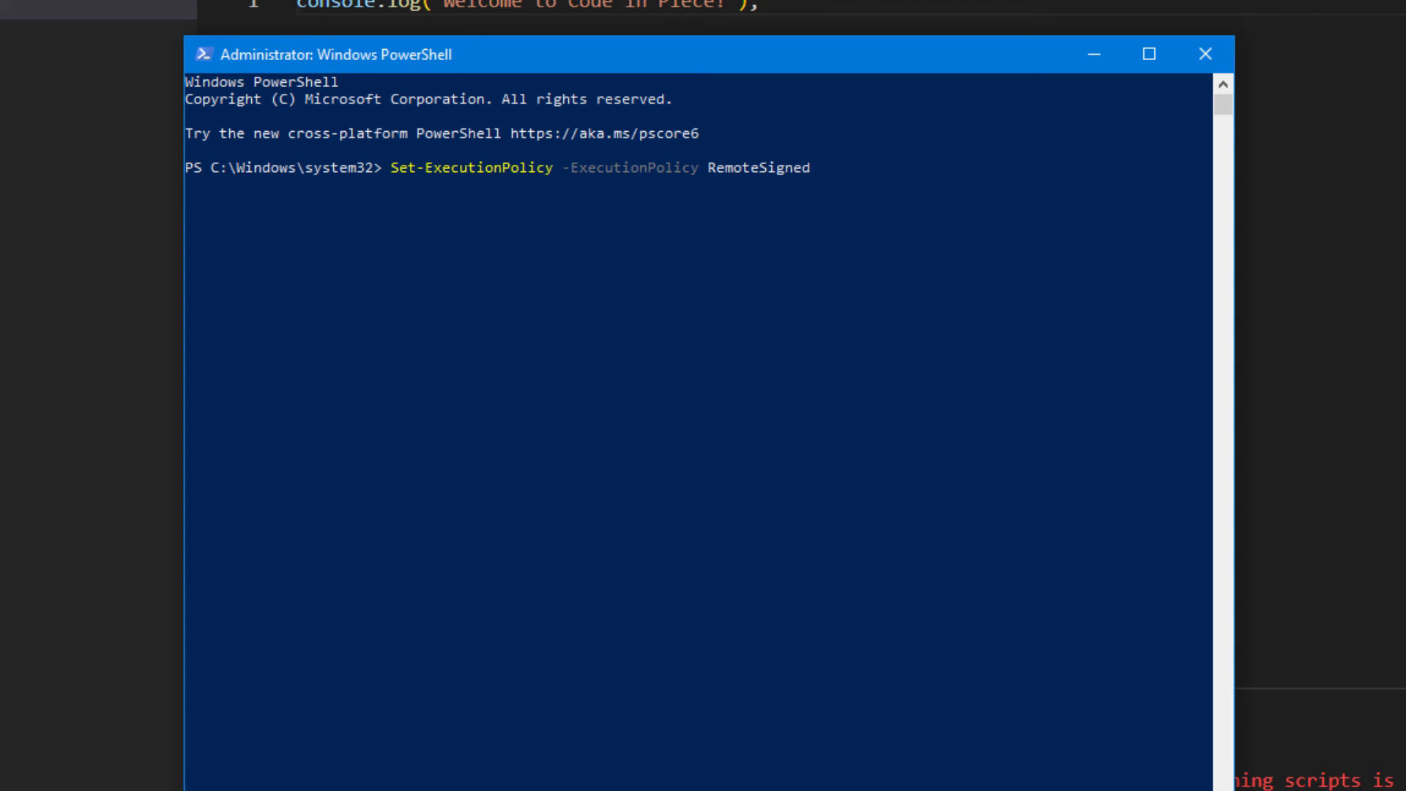
pyautogui.press('Return')
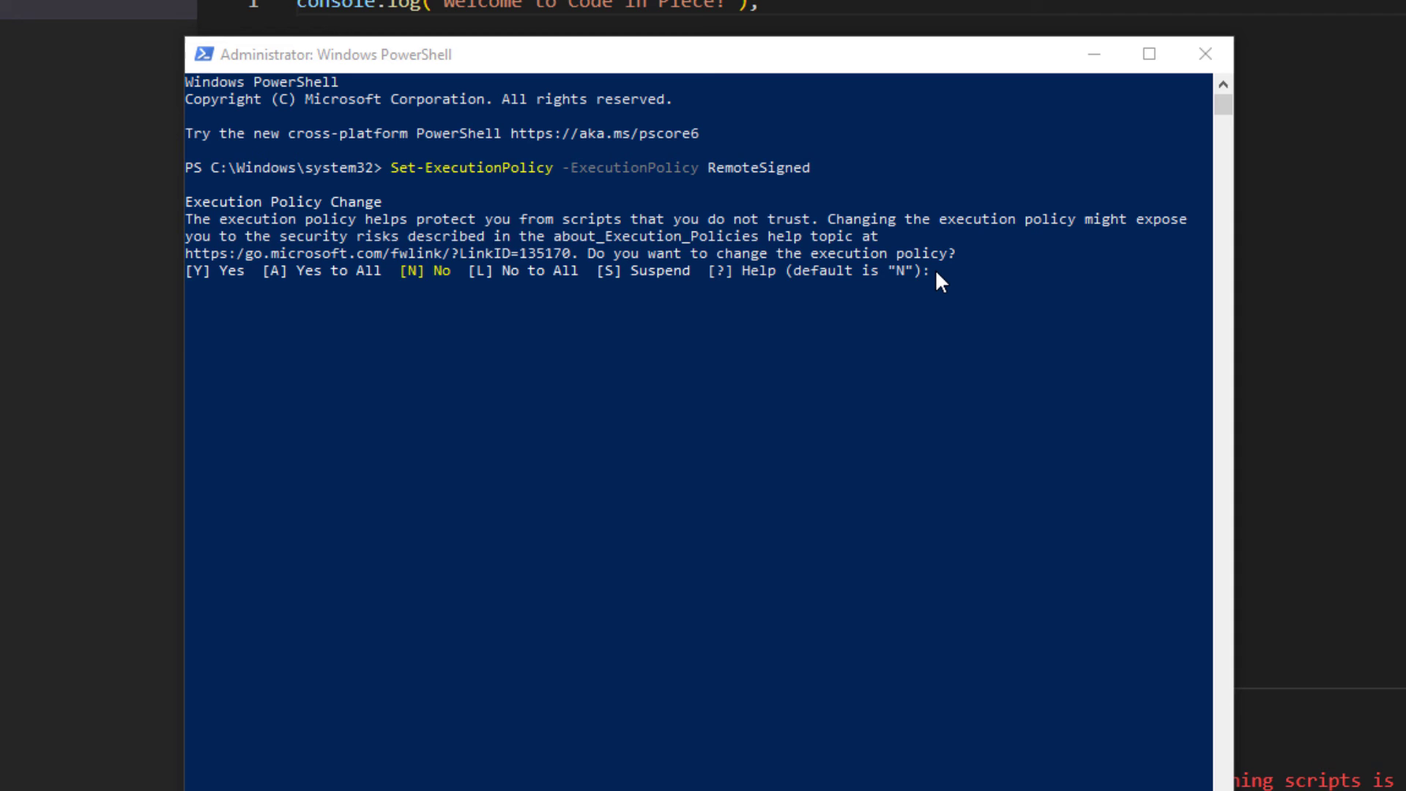
pyautogui.write('A')
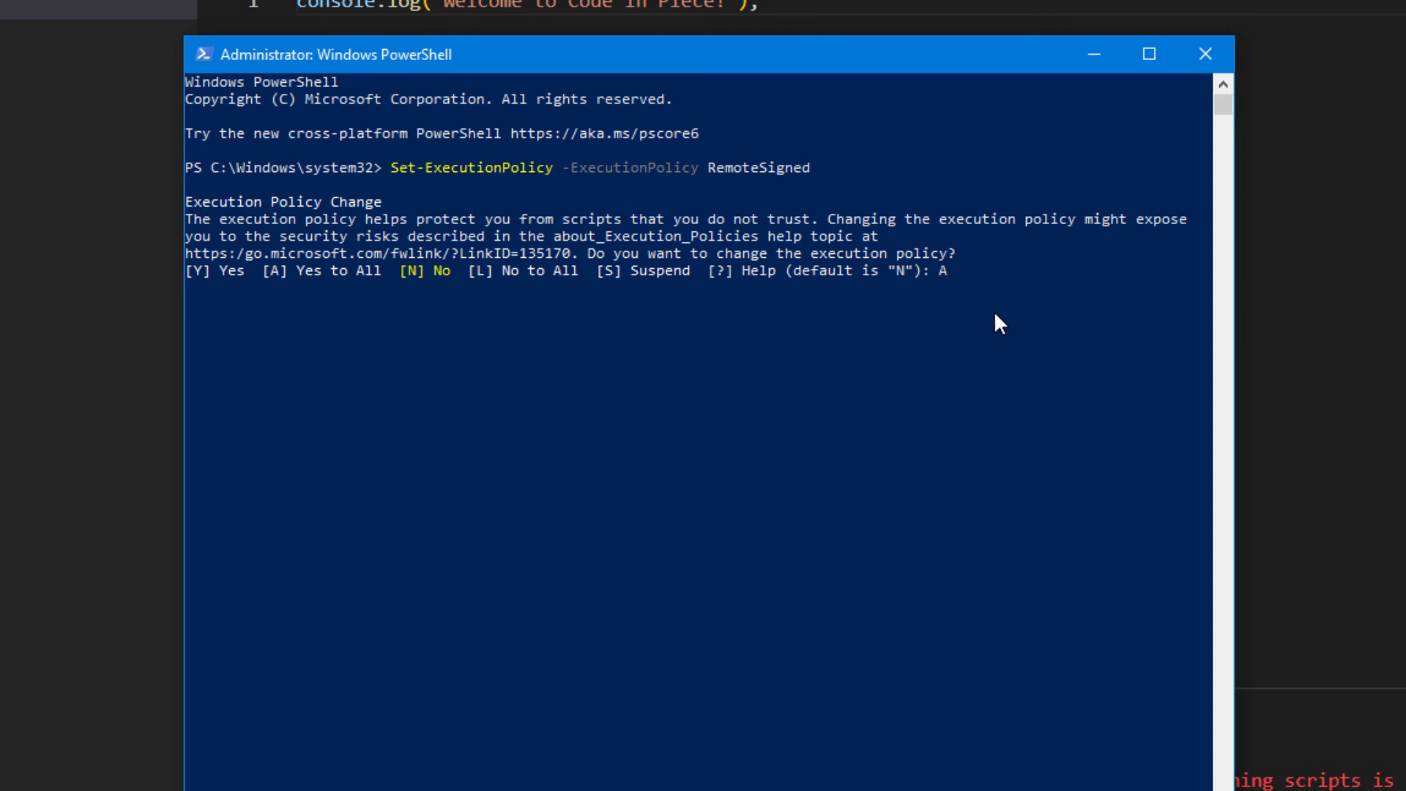
pyautogui.press('Return')
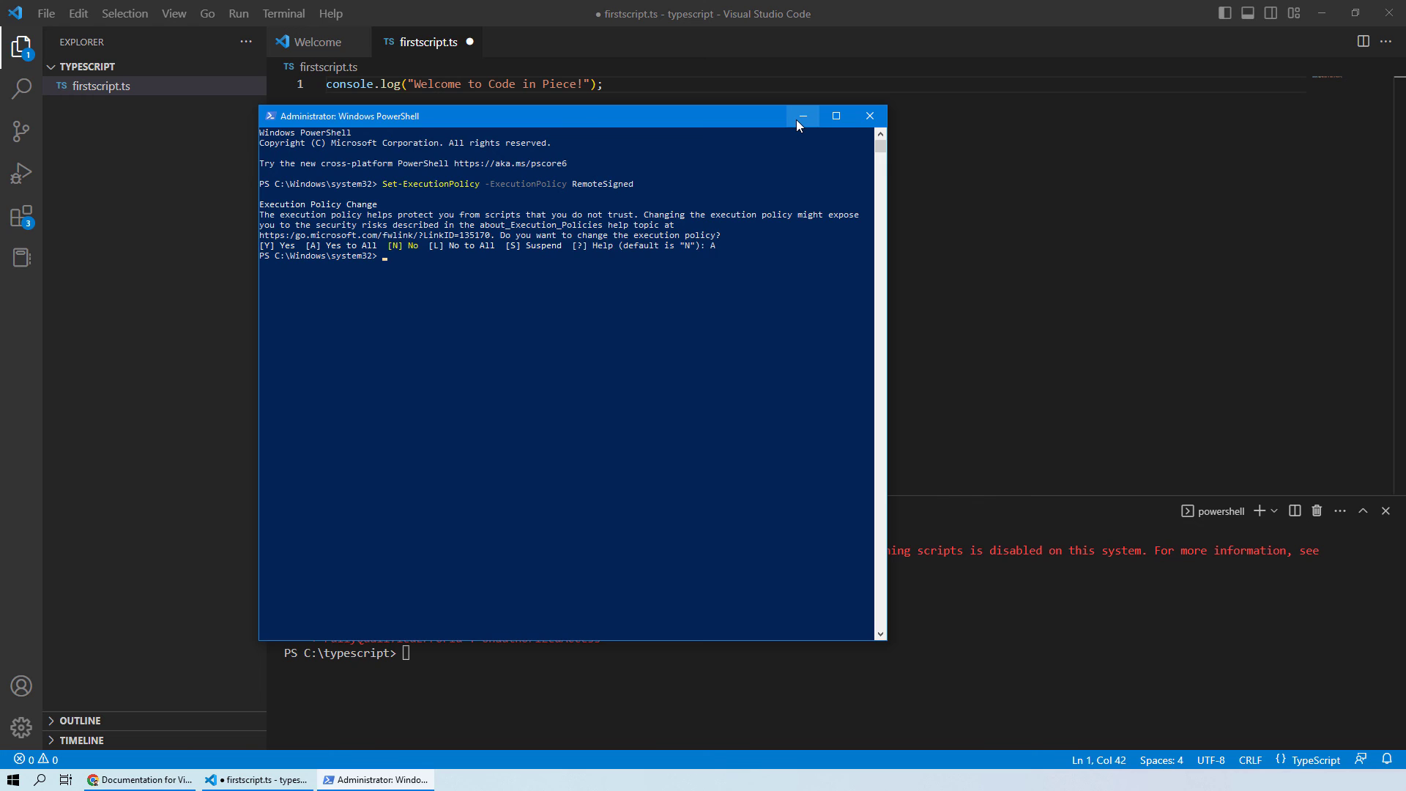
# Step: Minimize PowerShell and rerun tsc firstscript.ts, producing firstscript.js in the typescript folder
pyautogui.click(800, 116)
pyautogui.write('tsc firstscript.ts')
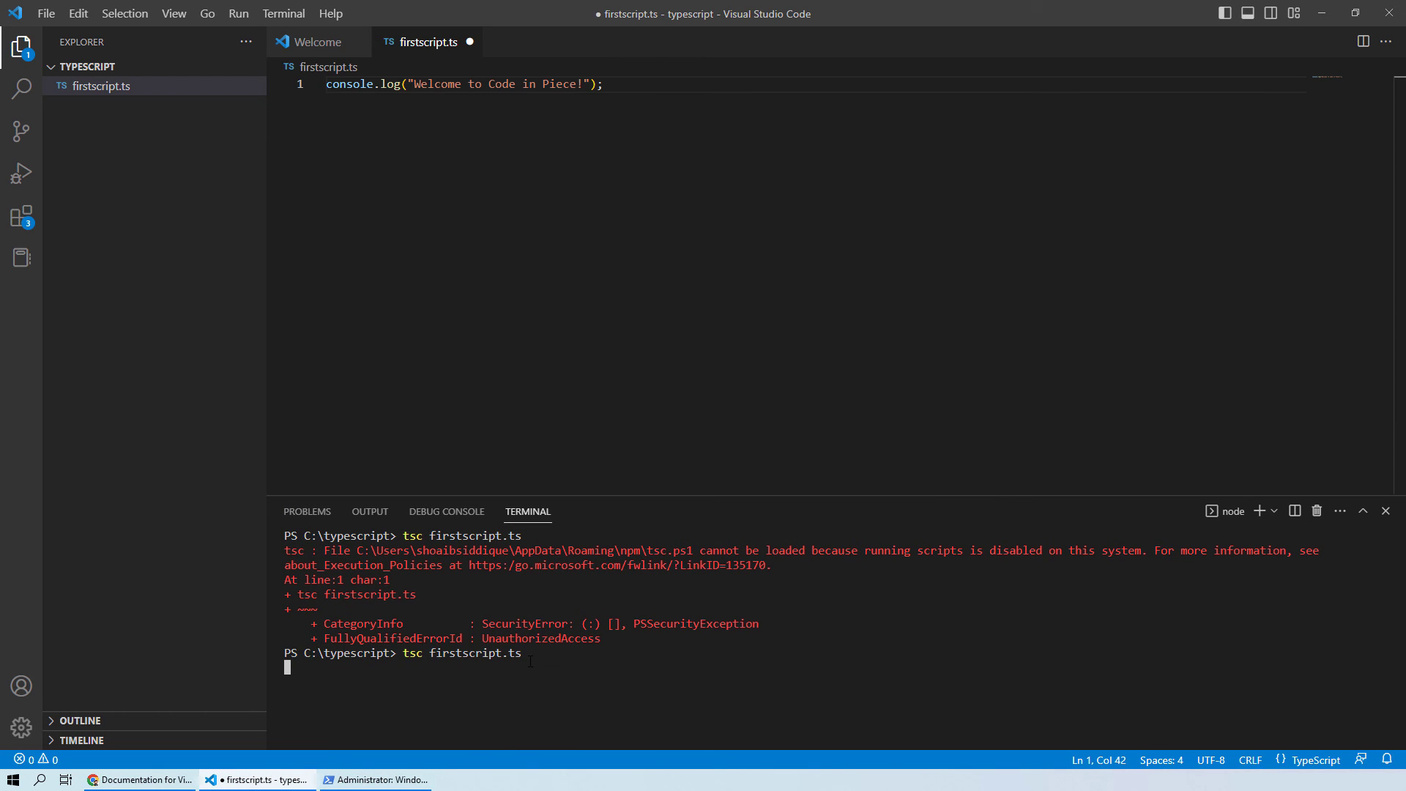
pyautogui.press('Return')
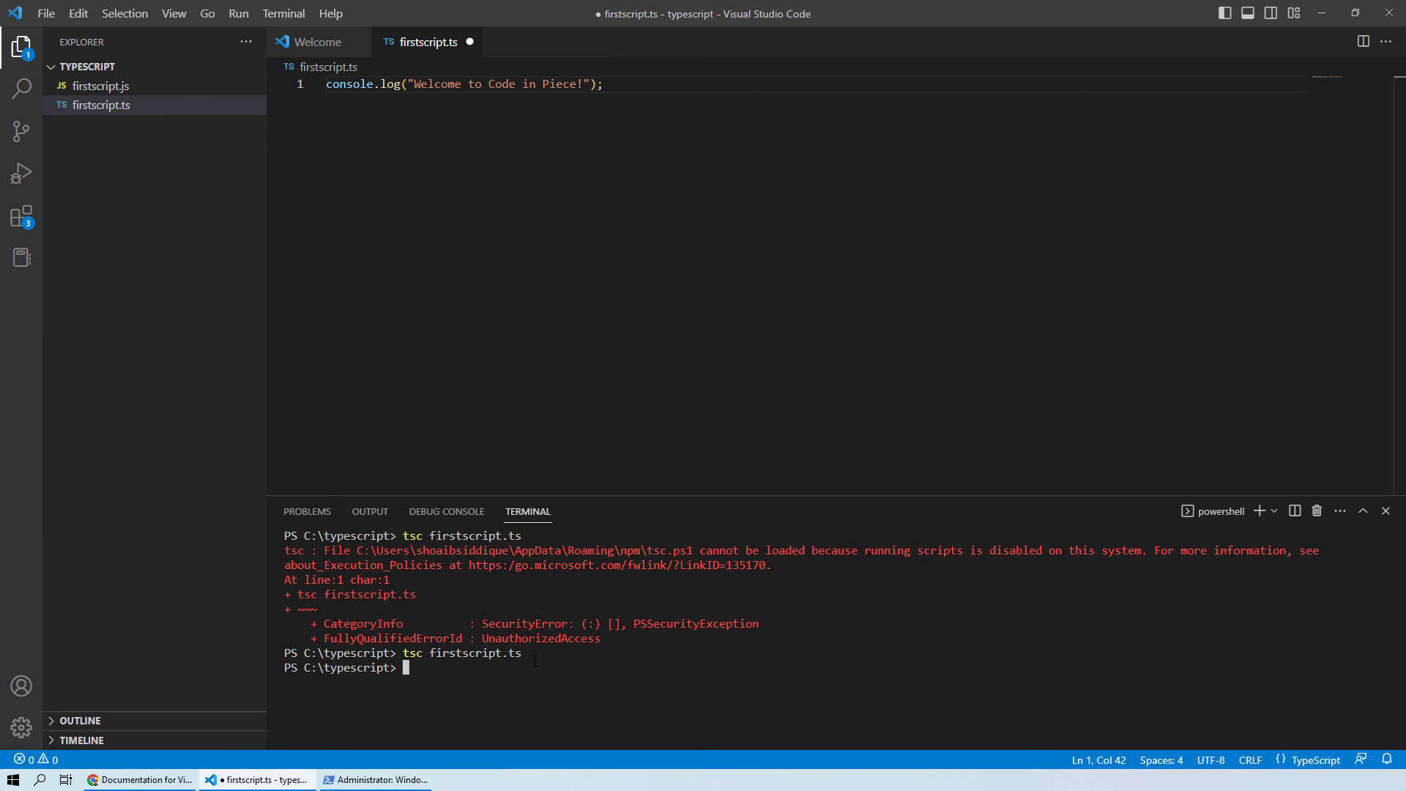
pyautogui.moveTo(299, 457)
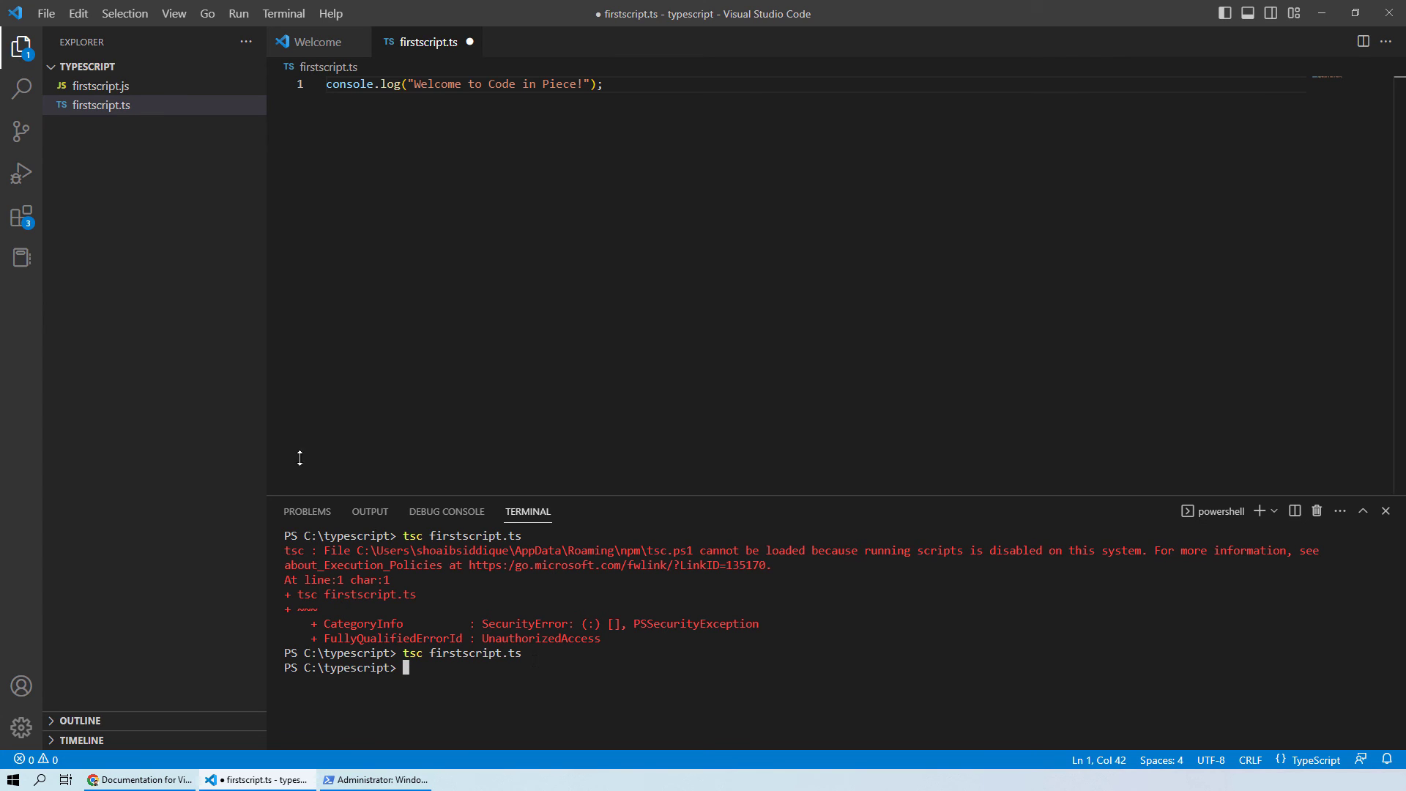
pyautogui.moveTo(98, 85)
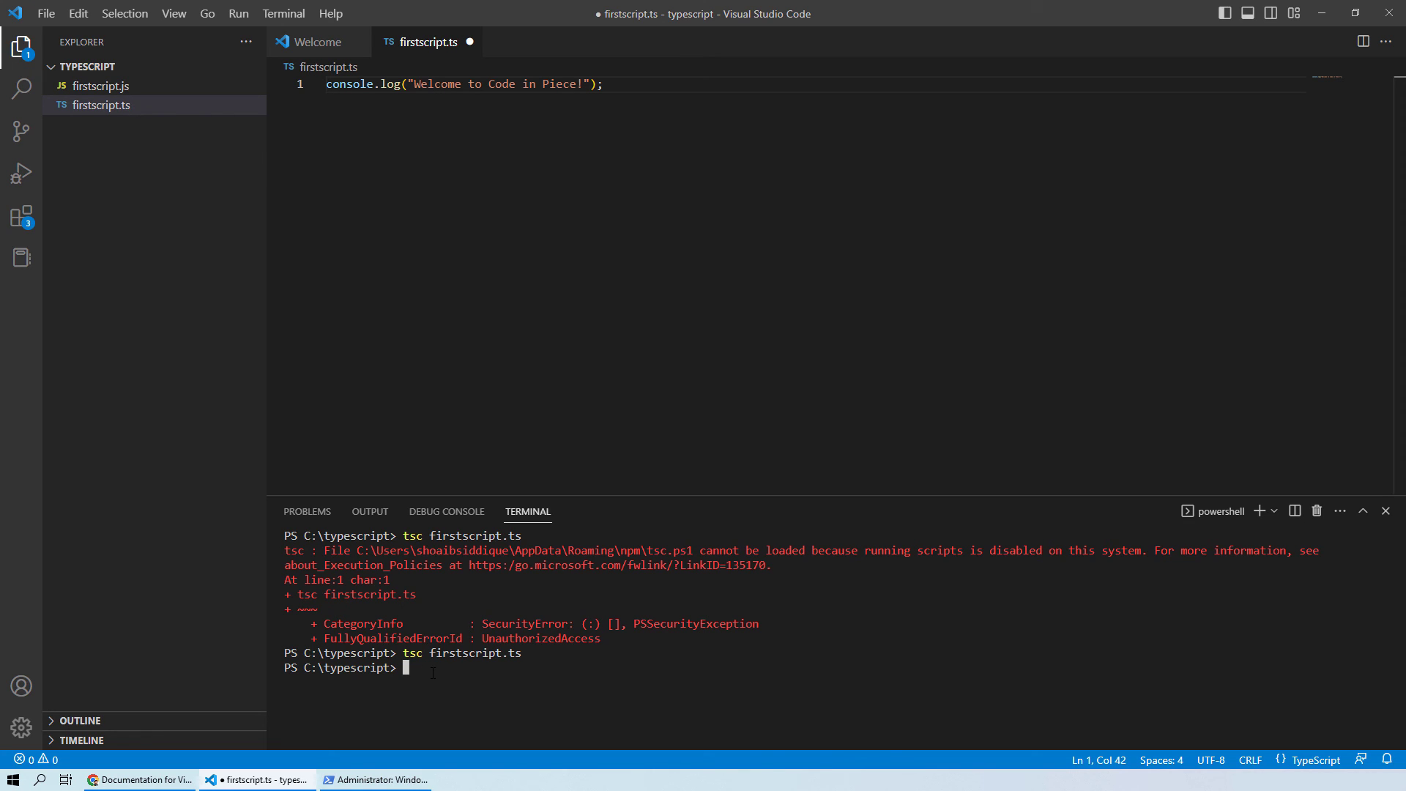
pyautogui.moveTo(489, 464)
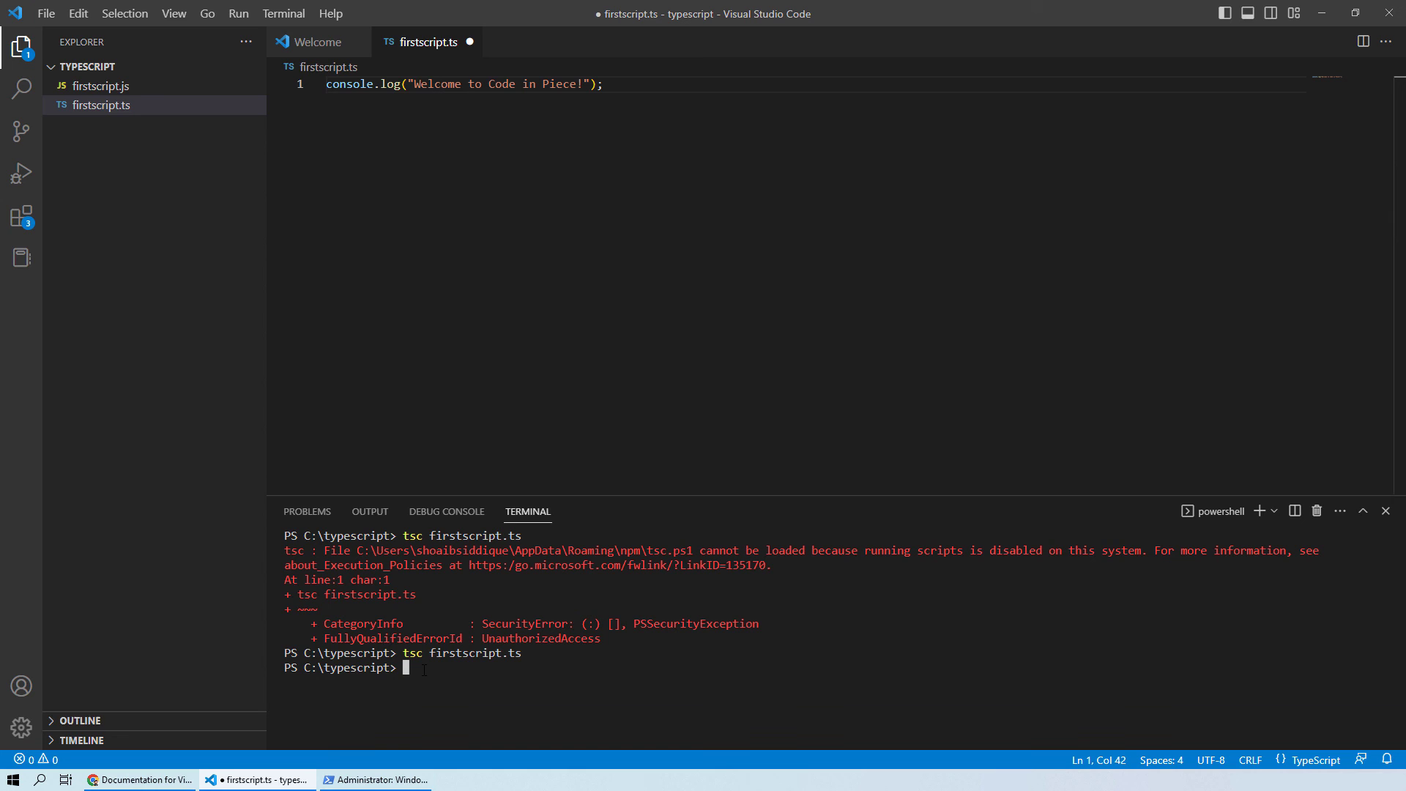
# Step: Peek at the VS Code docs in Chrome and come back to the editor's restored terminal
pyautogui.click(138, 779)
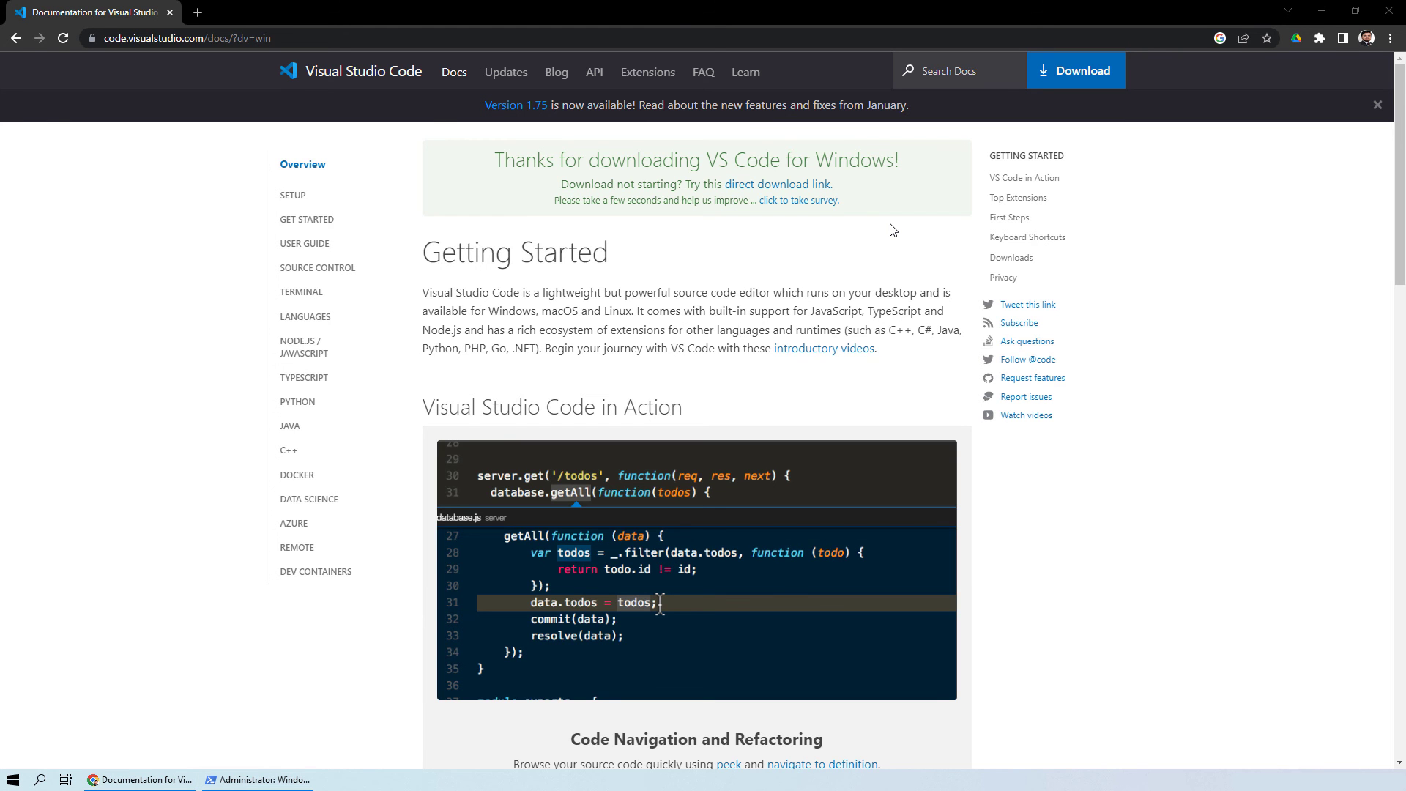
pyautogui.click(373, 779)
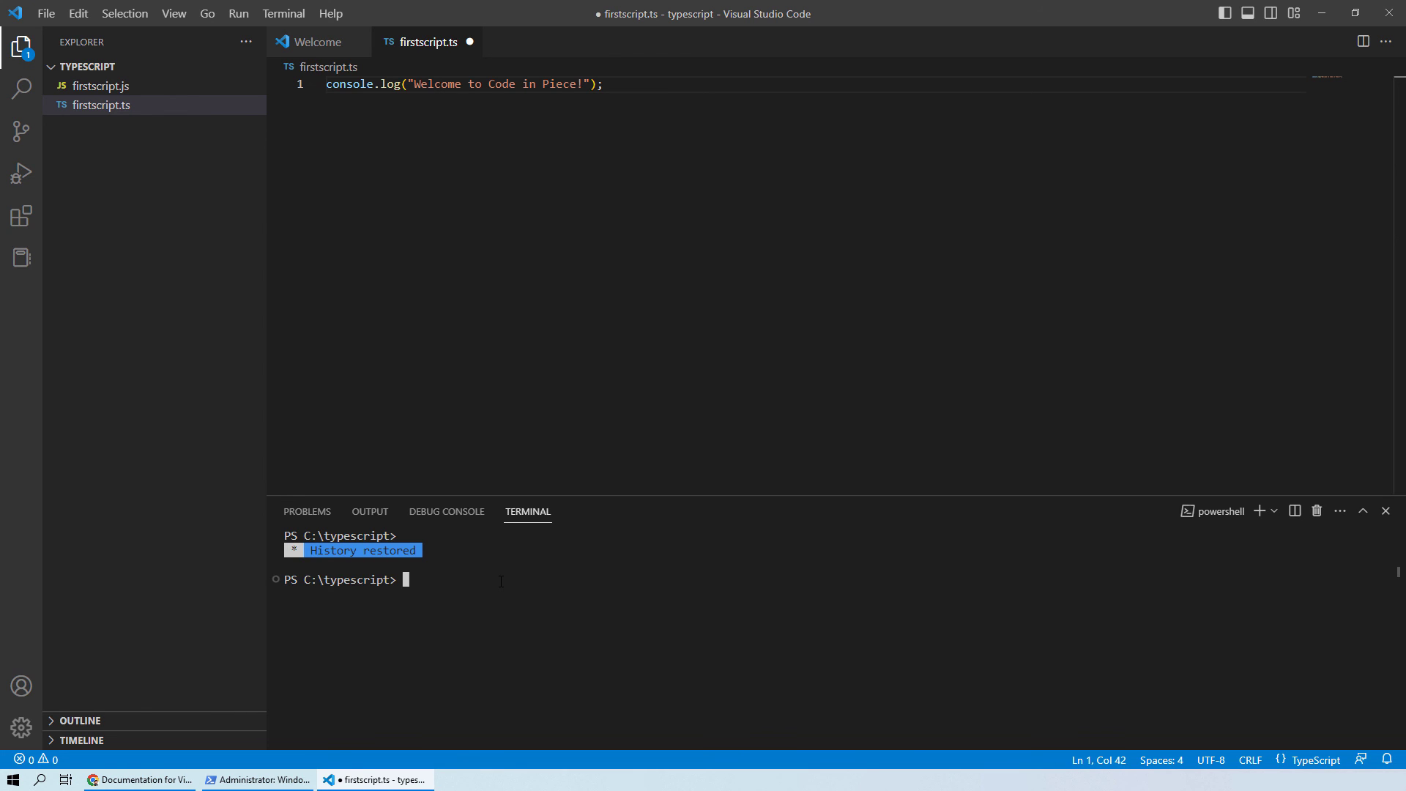
# Step: Run node firstscript.js so the terminal prints "Welcome to Code in Piece!"
pyautogui.write('node')
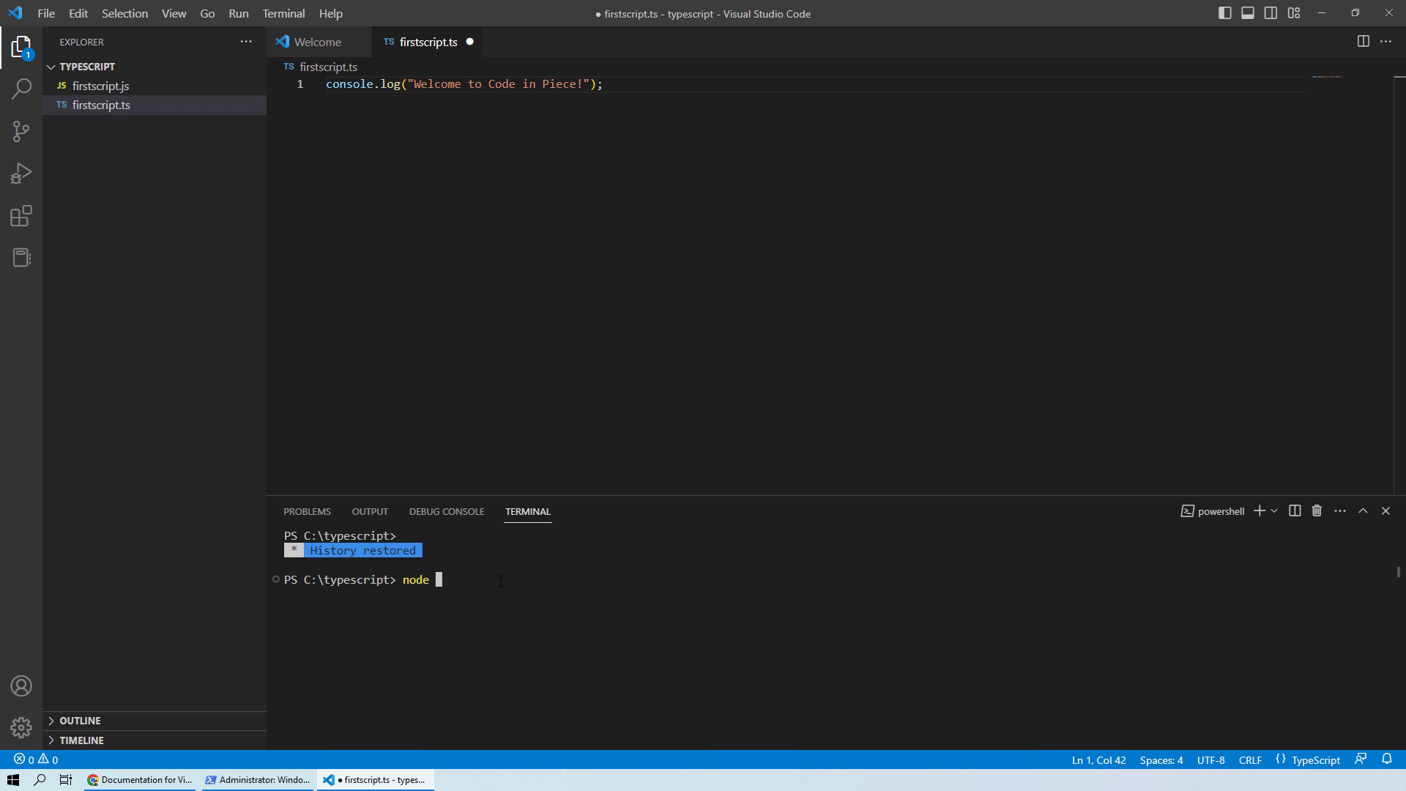
pyautogui.write('firstscri')
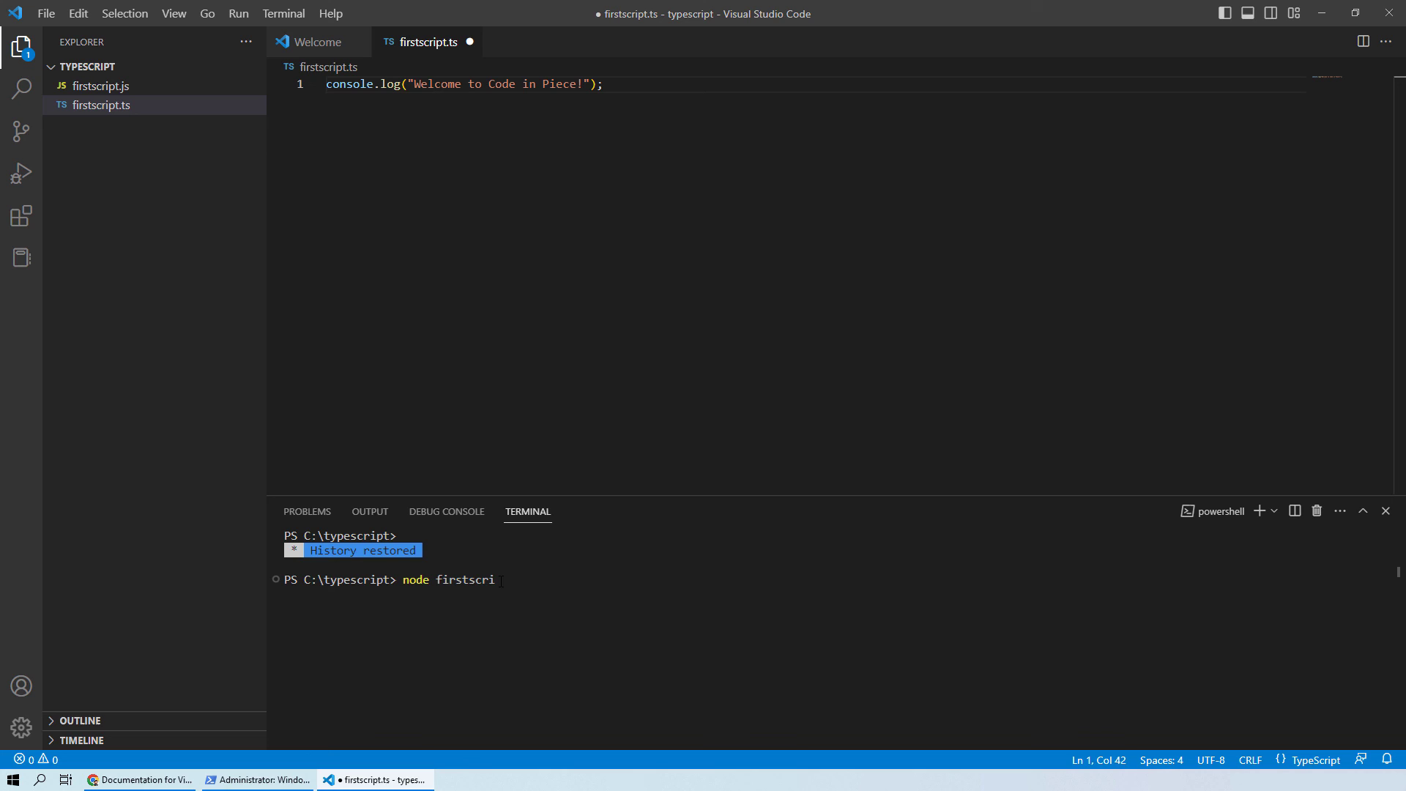
pyautogui.press('Return')
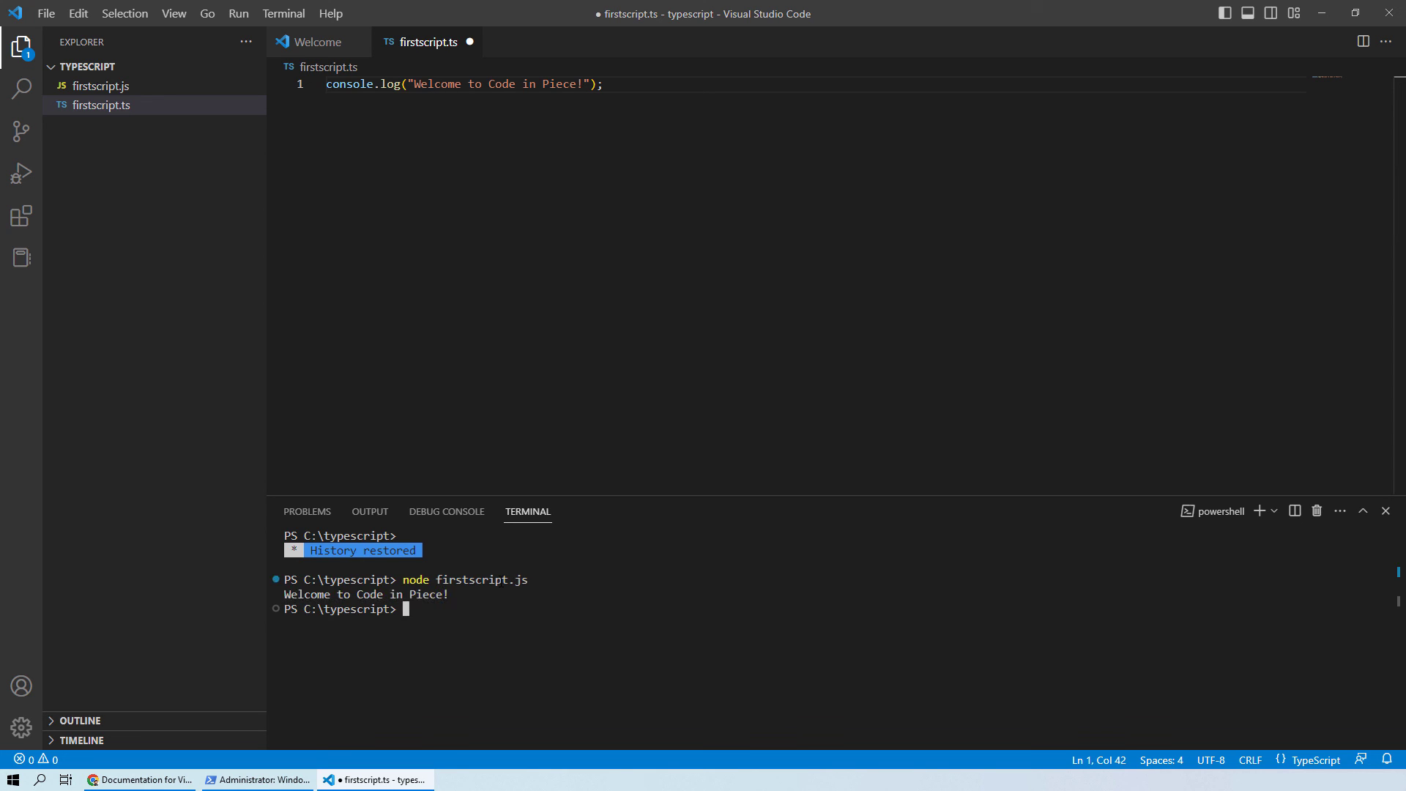
pyautogui.moveTo(514, 637)
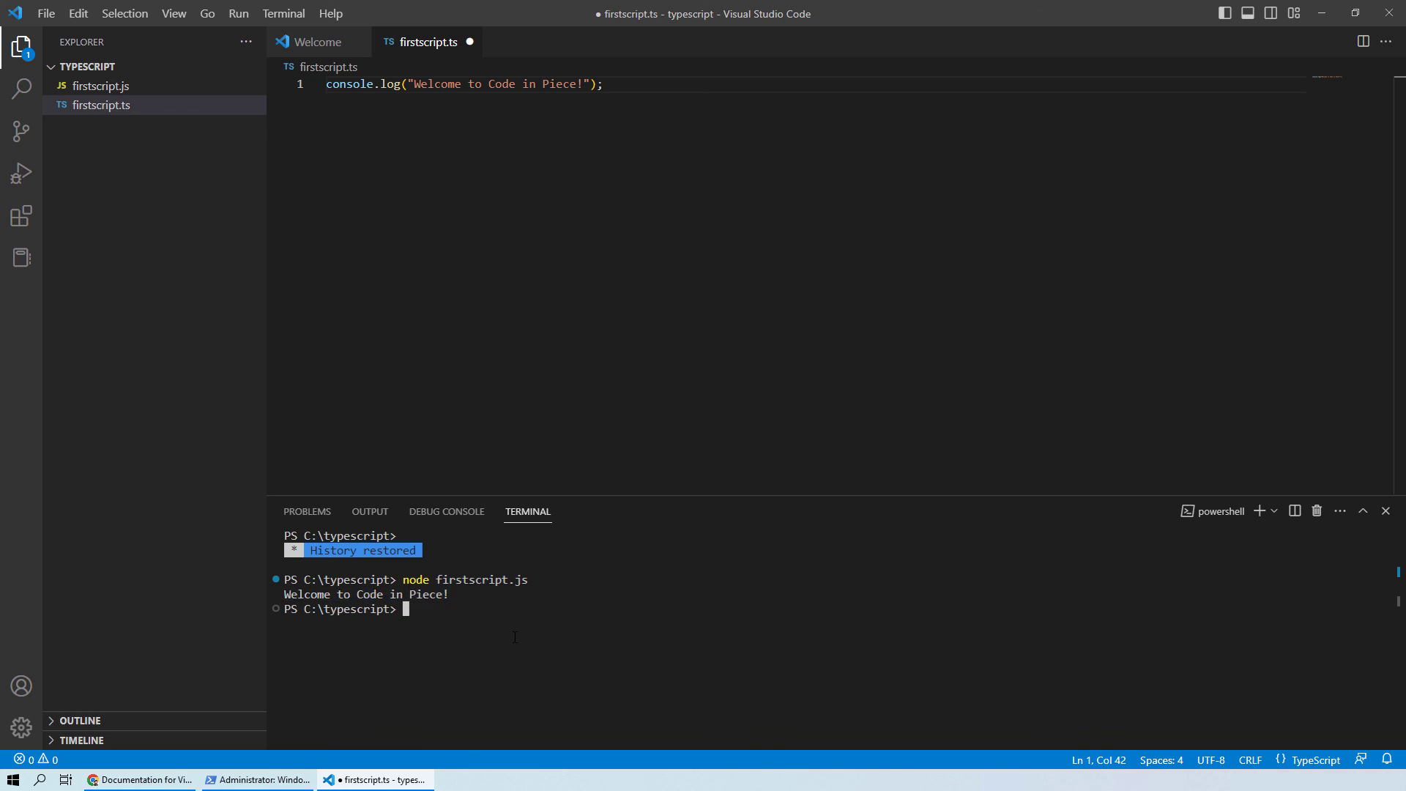